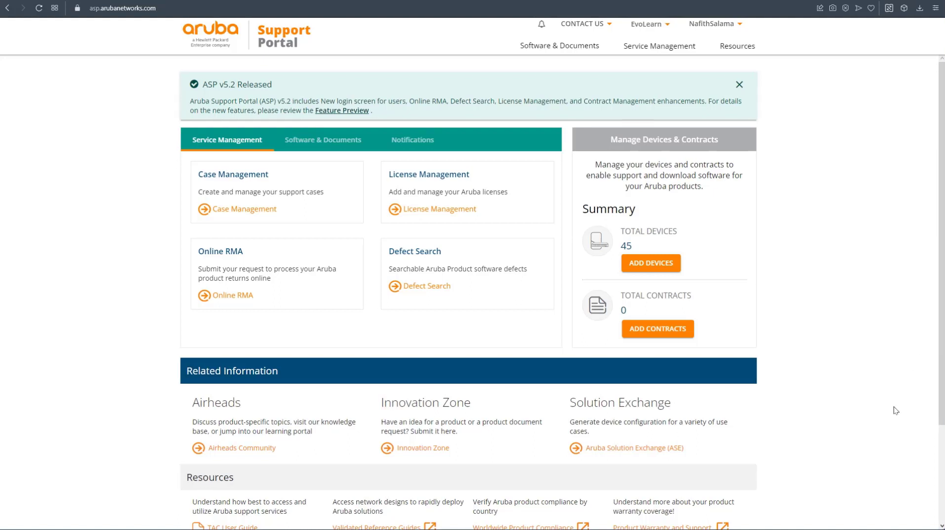
{"action": "mouse_move", "coordinate": [747, 418]}
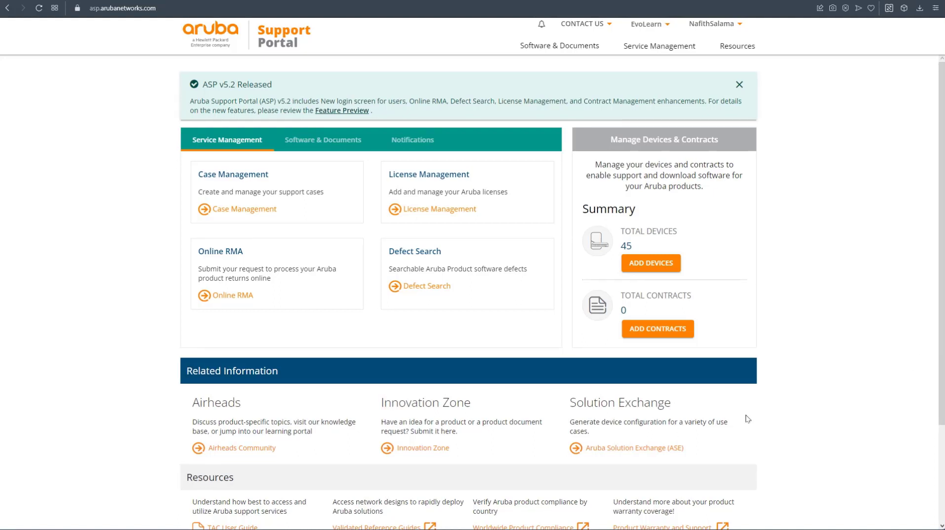
Filter ClearPass Policy Manager downloads to software files matching 6.10 and browse the results.
{"action": "left_click", "coordinate": [324, 139]}
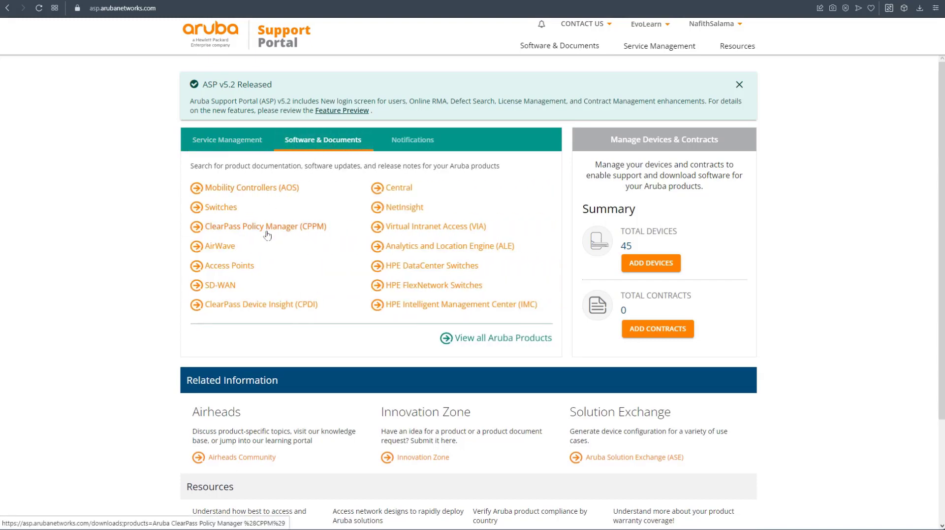
{"action": "left_click", "coordinate": [263, 226]}
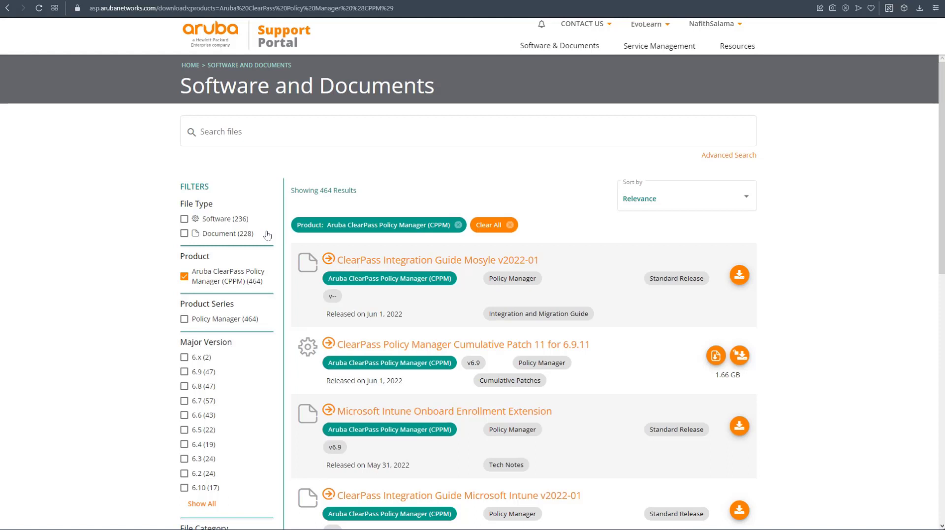
{"action": "left_click", "coordinate": [183, 218]}
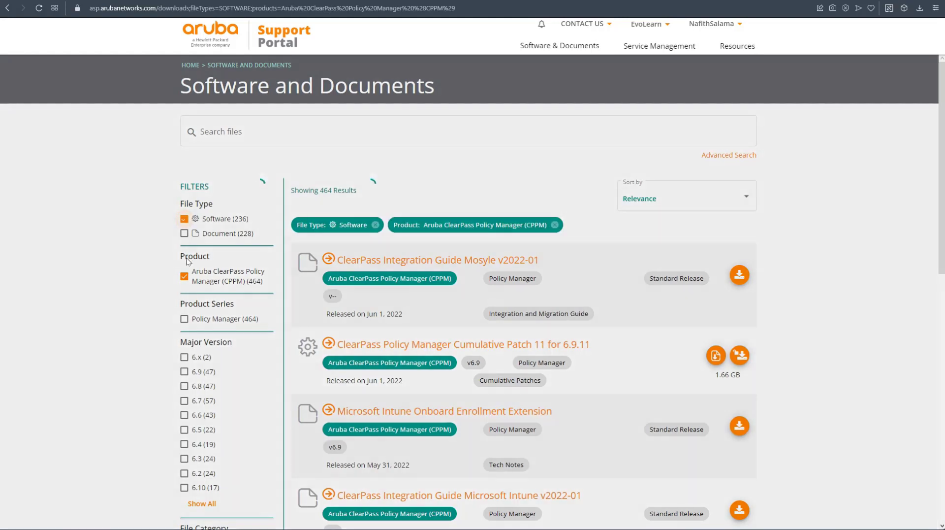
{"action": "type", "text": "6.10"}
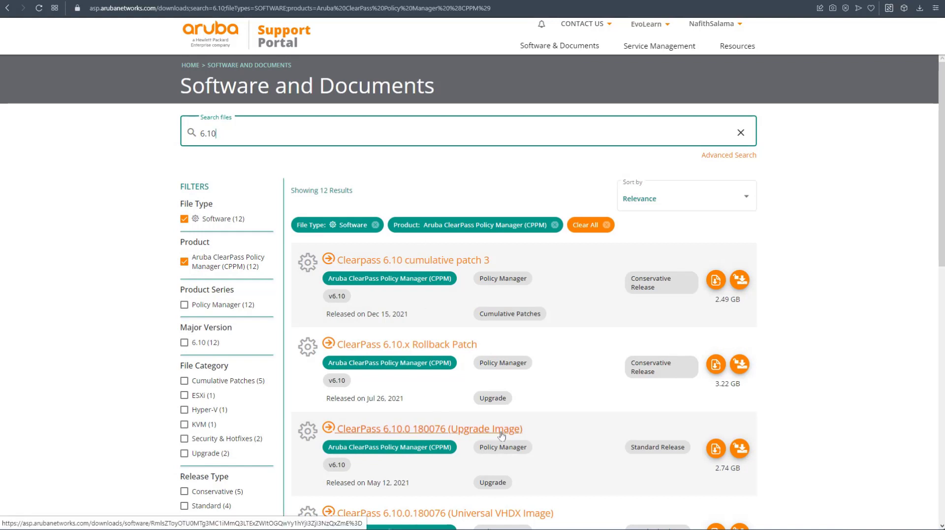
{"action": "scroll", "scroll_direction": "down", "scroll_amount": 3}
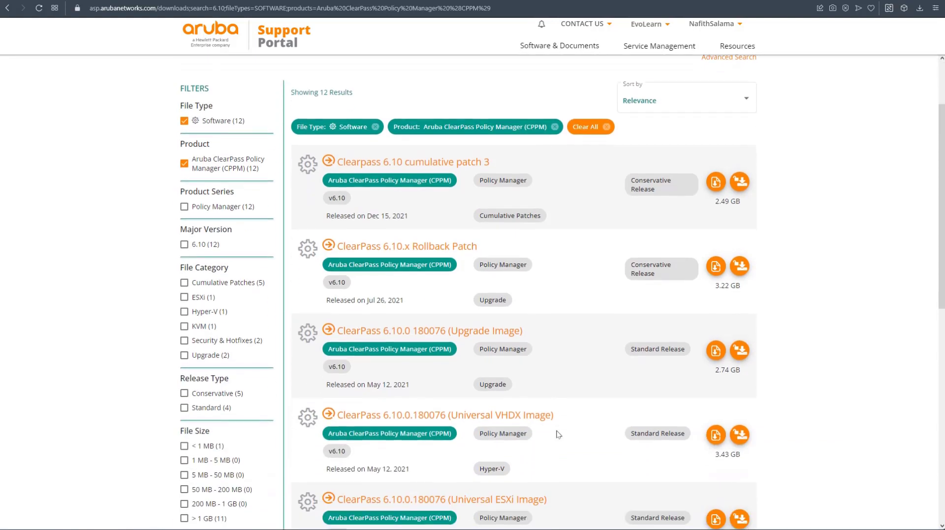
{"action": "scroll", "scroll_direction": "down", "scroll_amount": 3}
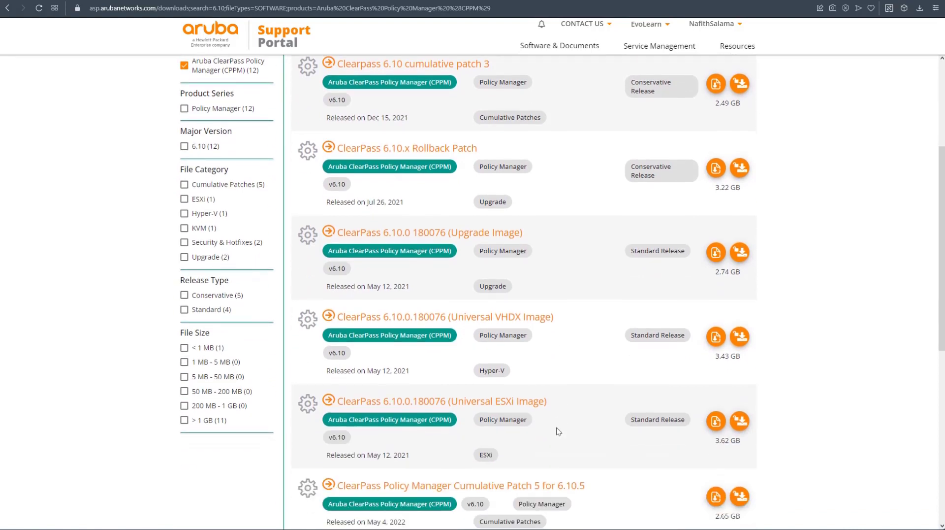
{"action": "scroll", "scroll_direction": "down", "scroll_amount": 3}
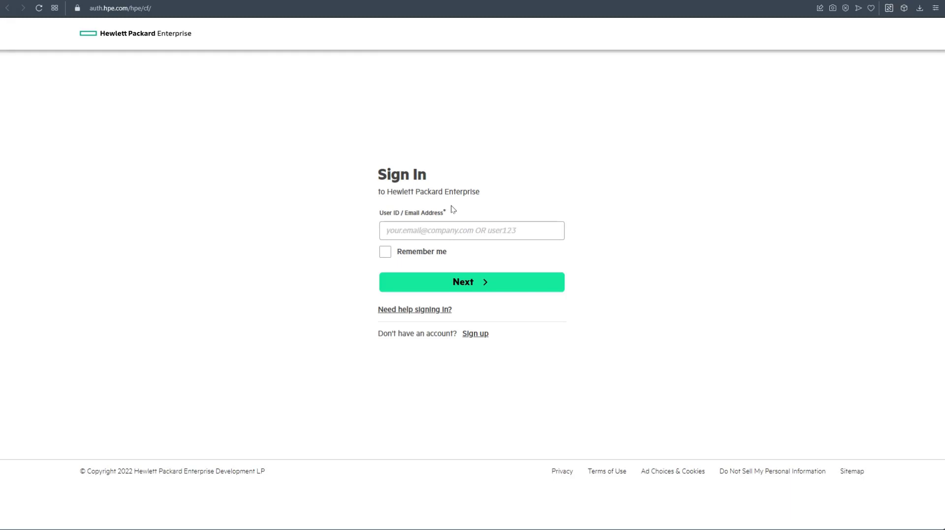
Sign in to the HPE account to reach License Management.
{"action": "left_click", "coordinate": [471, 231]}
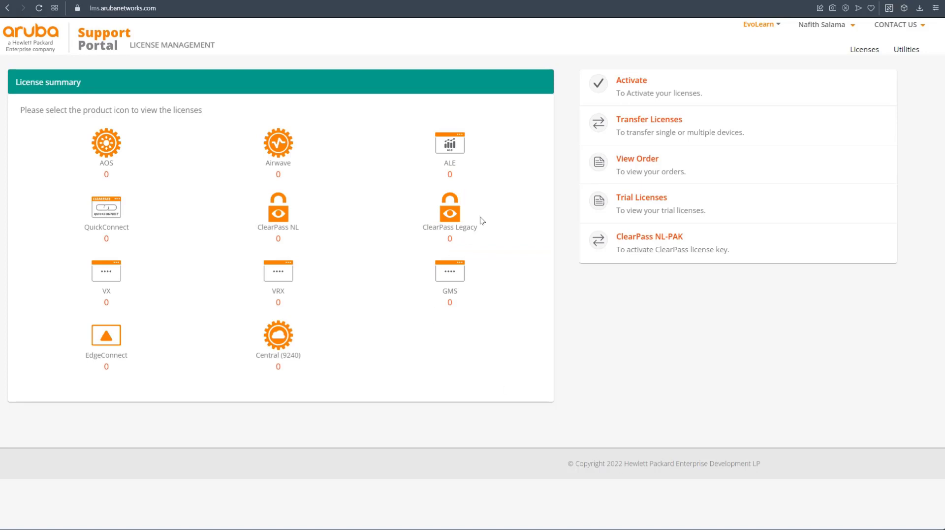
{"action": "mouse_move", "coordinate": [202, 275]}
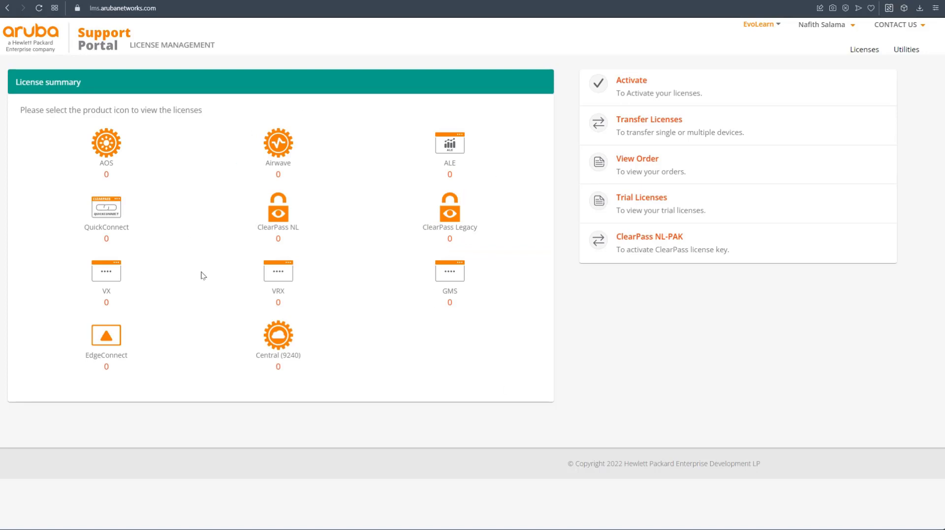
{"action": "mouse_move", "coordinate": [371, 250]}
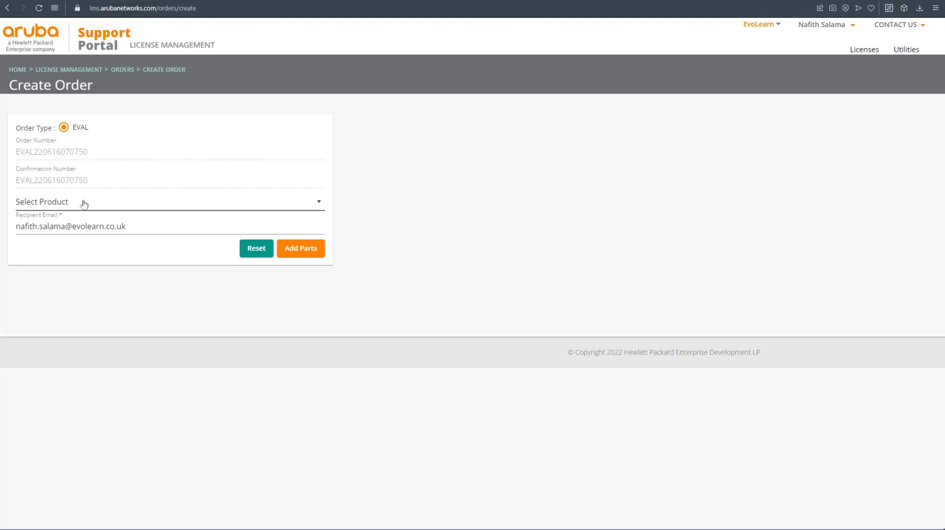
Choose ClearPass as the order product and add part JZ400AAE (NL AC 100 CE) for 180 days.
{"action": "left_click", "coordinate": [169, 202]}
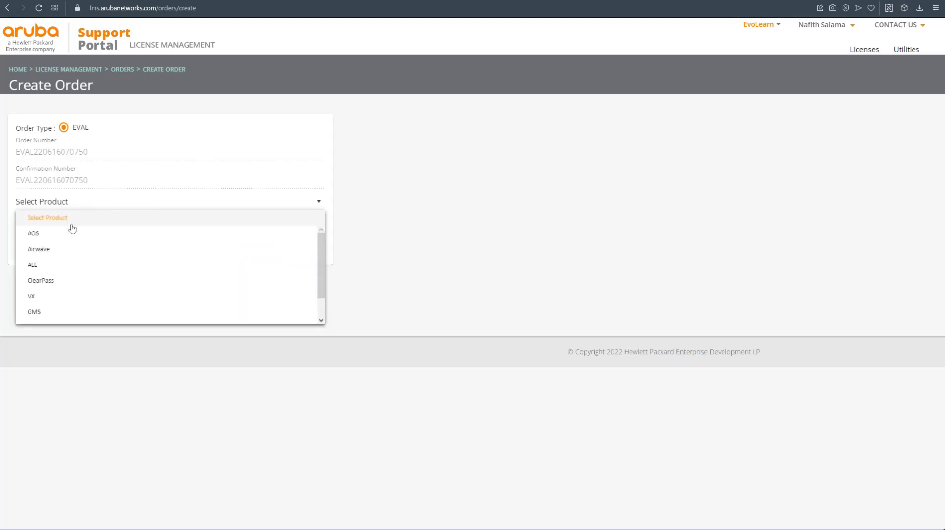
{"action": "left_click", "coordinate": [40, 280]}
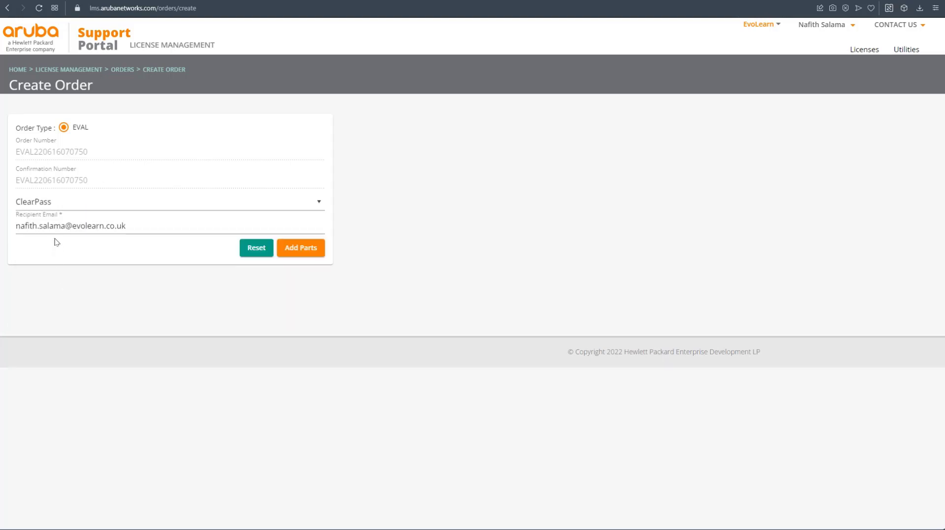
{"action": "left_click", "coordinate": [300, 248]}
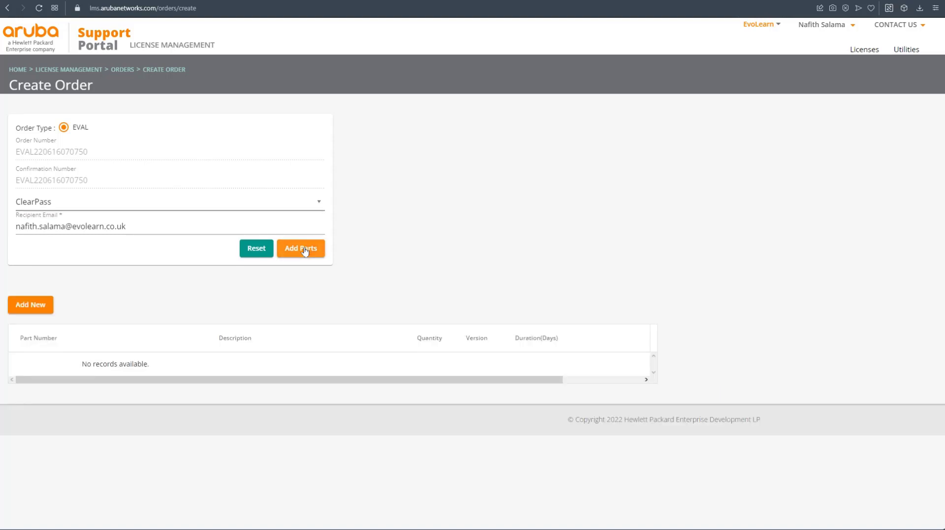
{"action": "mouse_move", "coordinate": [30, 305]}
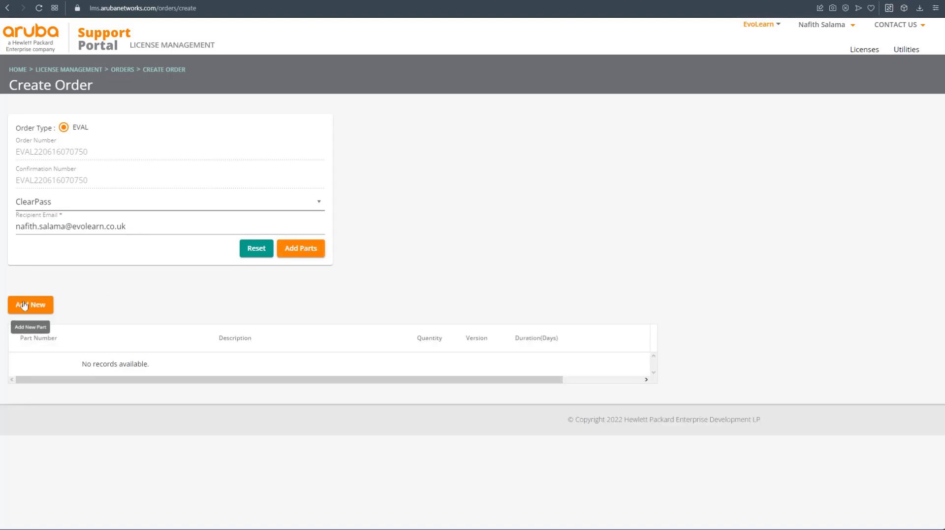
{"action": "left_click", "coordinate": [30, 305]}
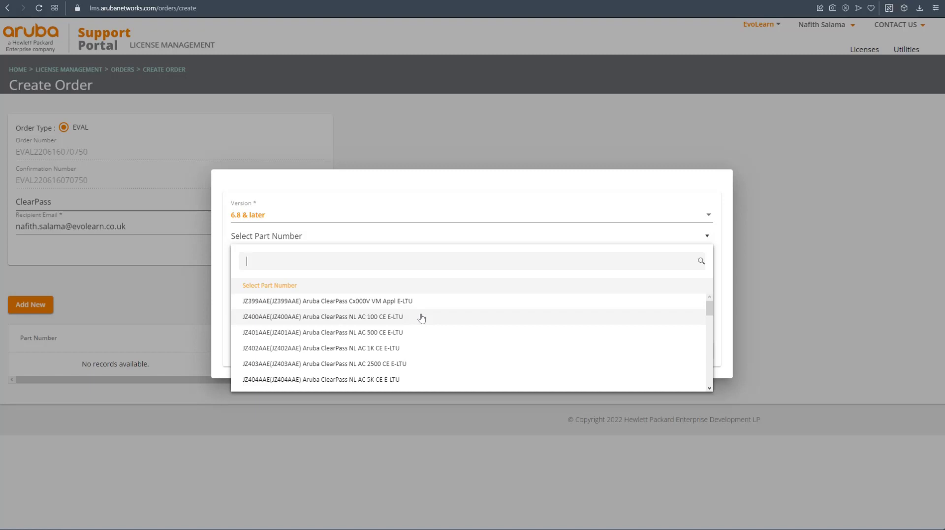
{"action": "left_click", "coordinate": [324, 316]}
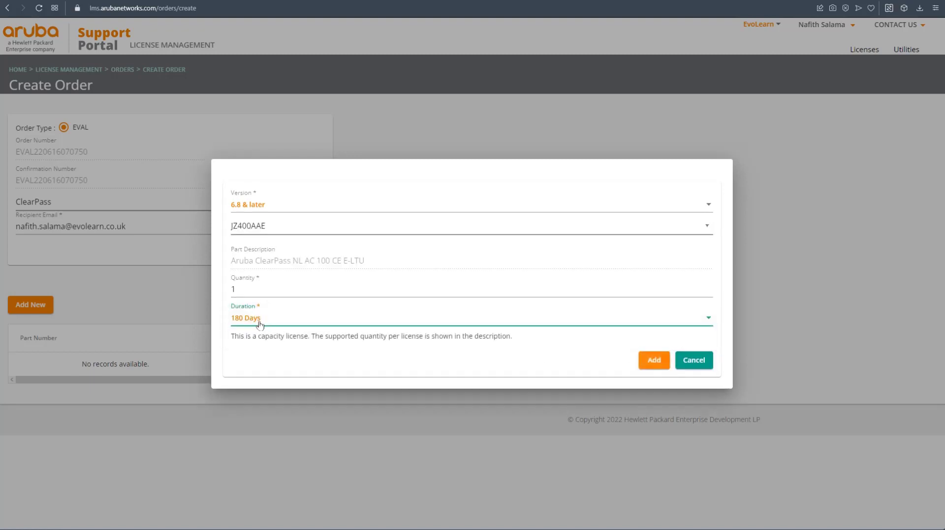
{"action": "left_click", "coordinate": [653, 360]}
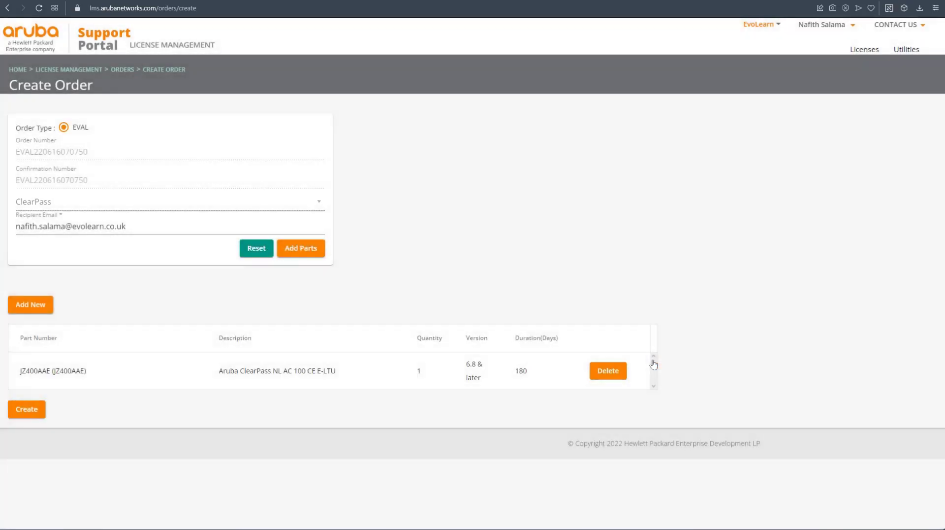
{"action": "mouse_move", "coordinate": [30, 305]}
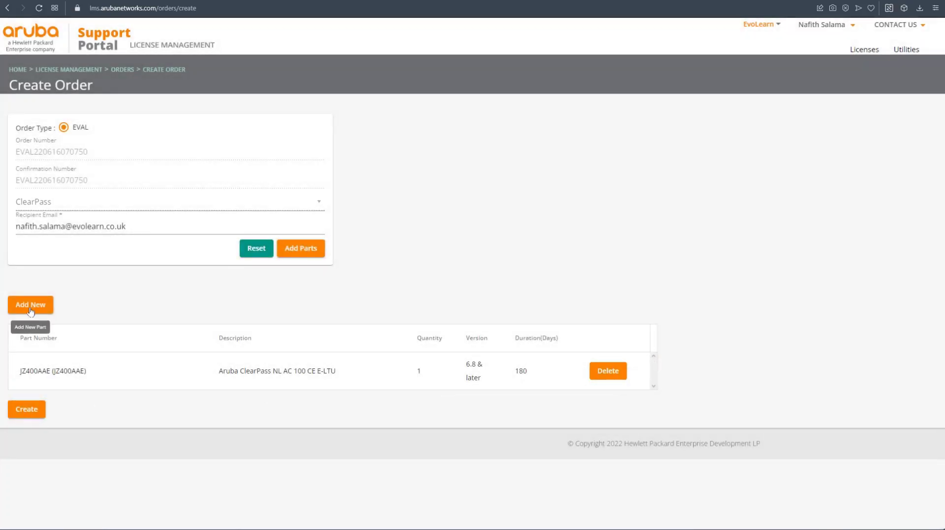
Add the ClearPass Cx000V VM appliance part JZ399AAE, version 6.8 & later, 180 days.
{"action": "left_click", "coordinate": [30, 304]}
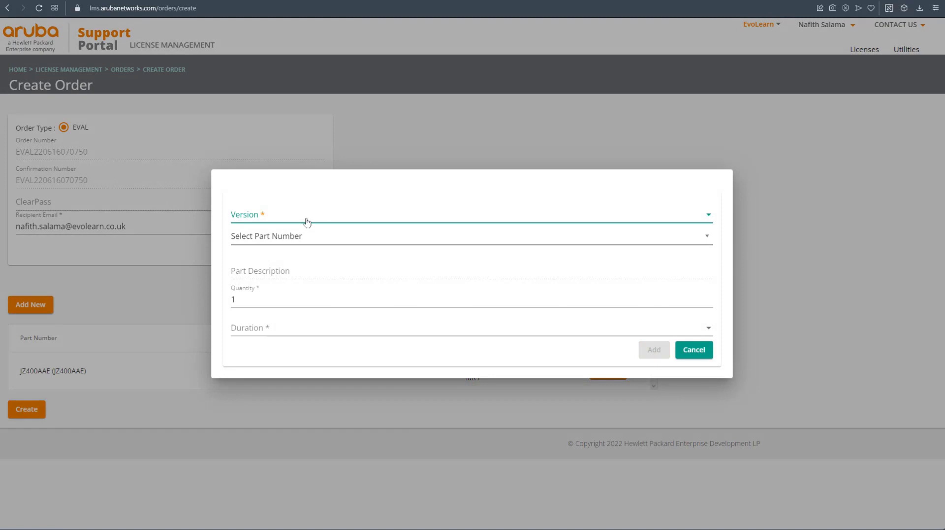
{"action": "left_click", "coordinate": [471, 215]}
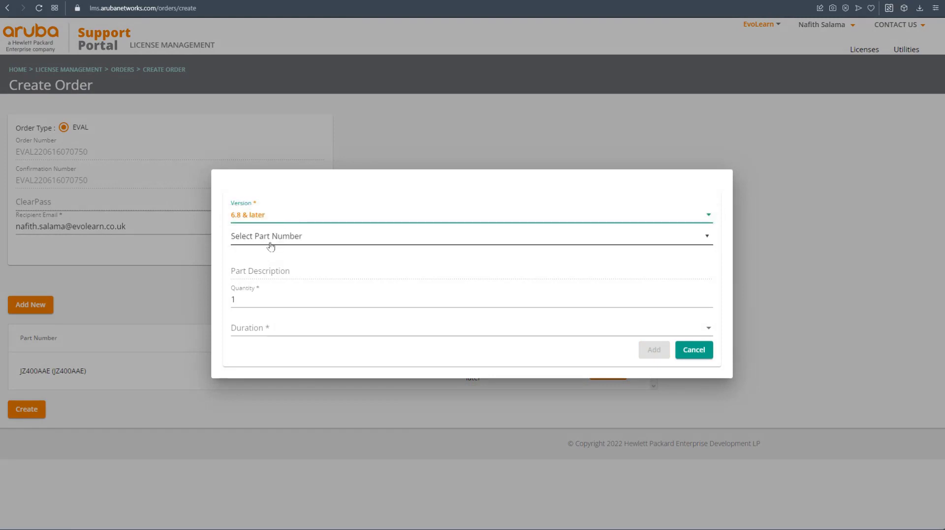
{"action": "left_click", "coordinate": [470, 236]}
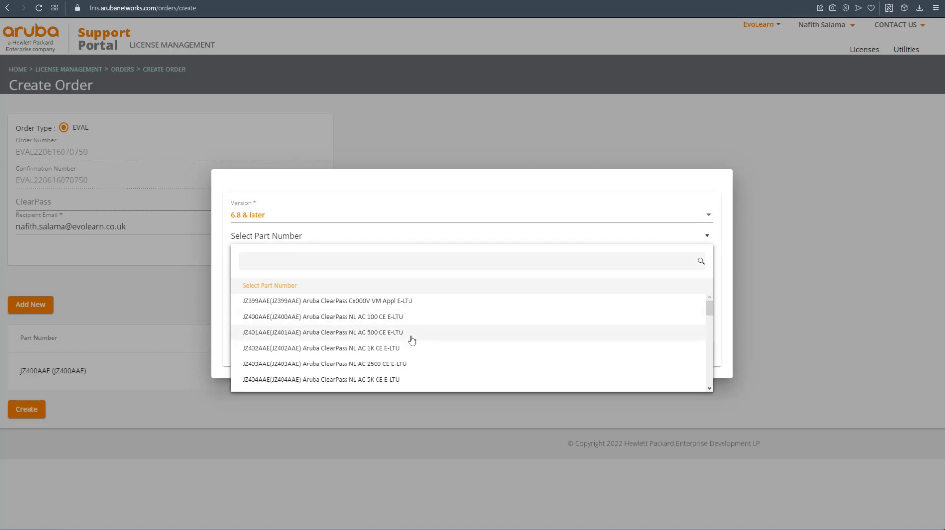
{"action": "left_click", "coordinate": [325, 301]}
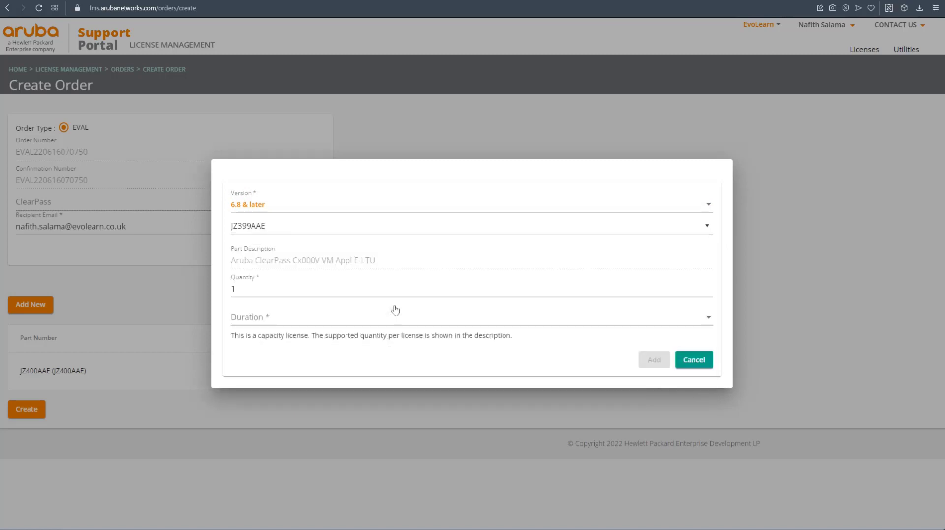
{"action": "left_click", "coordinate": [470, 317]}
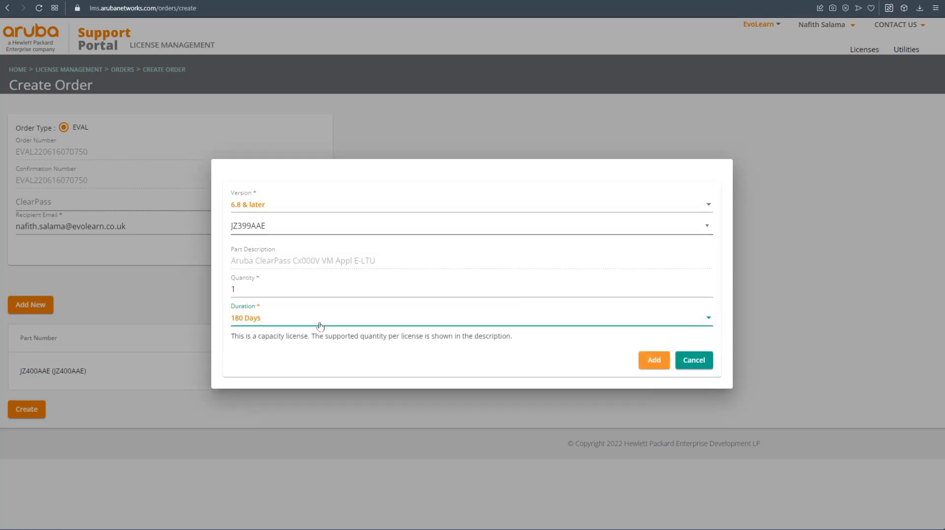
{"action": "left_click", "coordinate": [653, 360]}
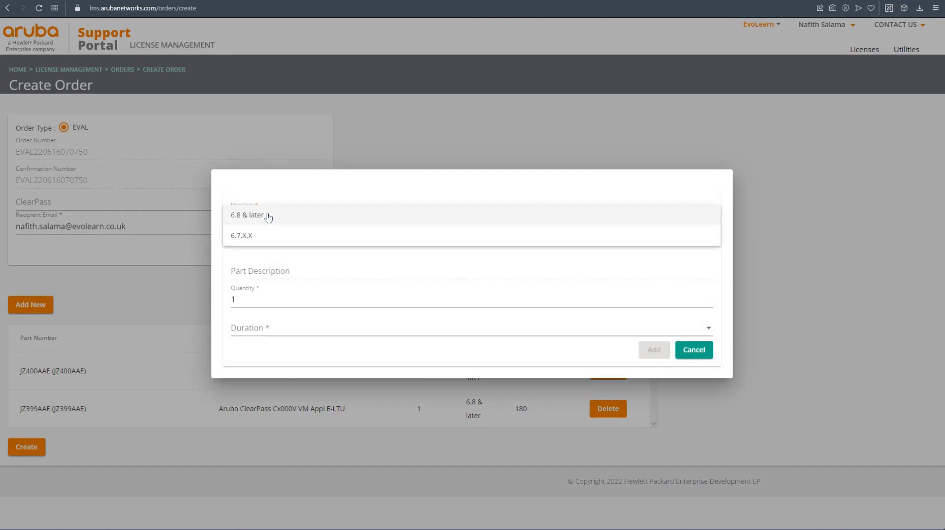
Add the OnBoard 100 user (JZ436AAE) and OnGuard 100 endpoint (JZ472AAE) parts, 180 days each.
{"action": "left_click", "coordinate": [247, 214]}
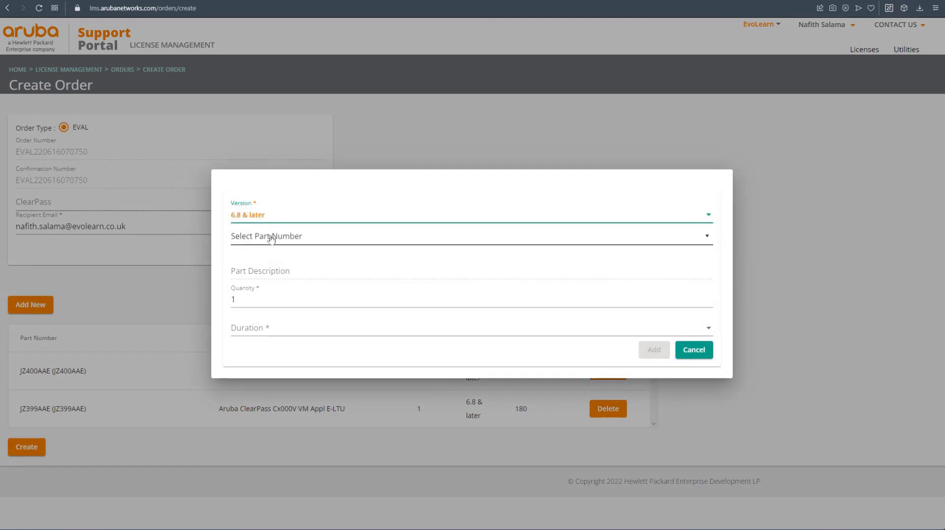
{"action": "left_click", "coordinate": [470, 236]}
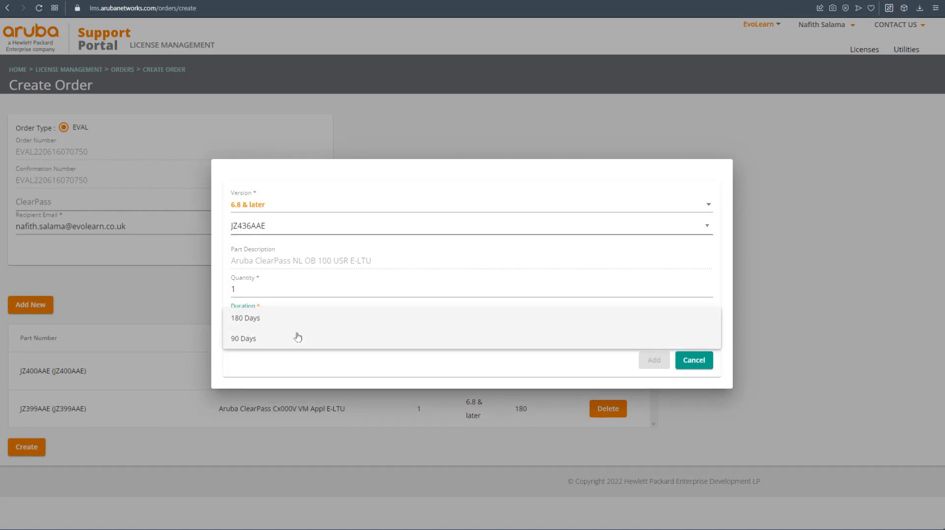
{"action": "left_click", "coordinate": [246, 317]}
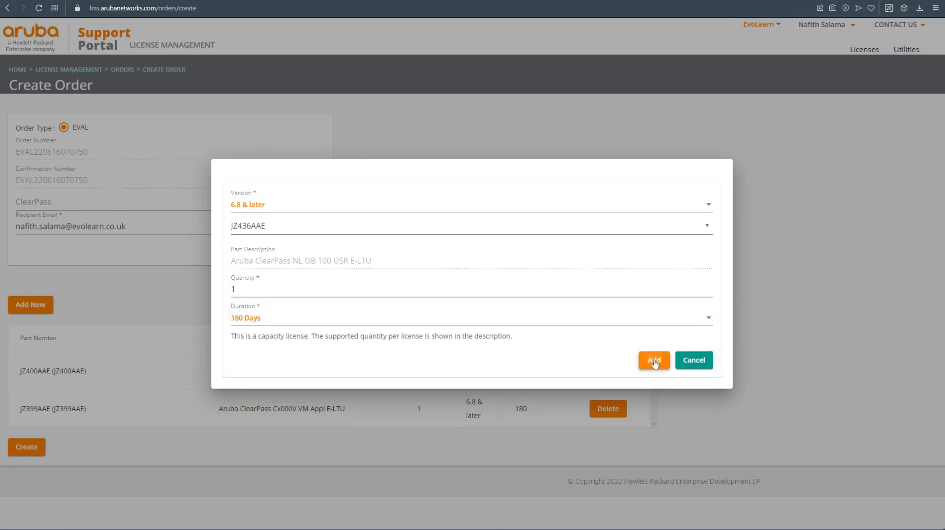
{"action": "left_click", "coordinate": [654, 359]}
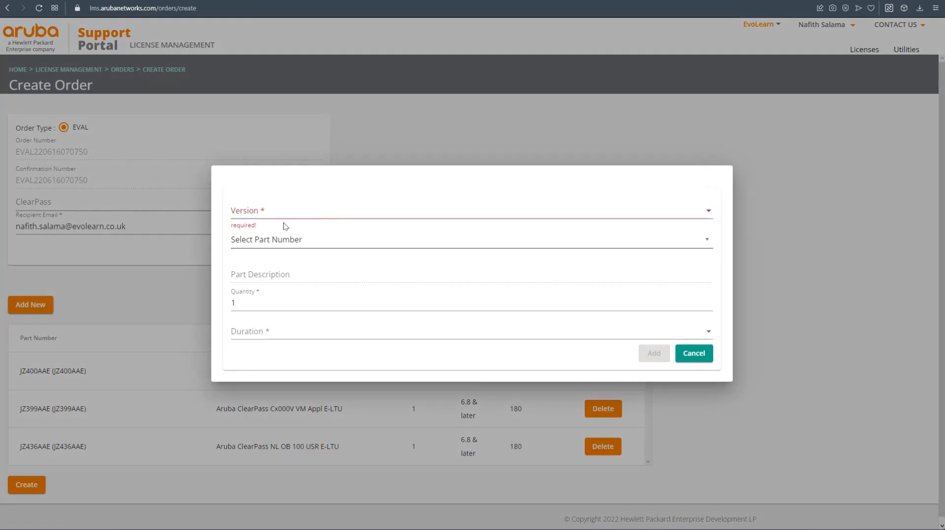
{"action": "left_click", "coordinate": [470, 211]}
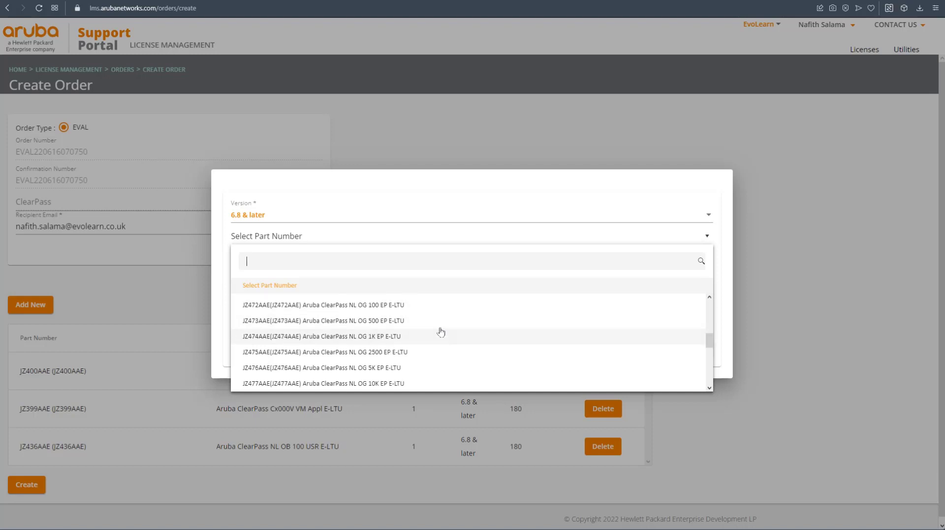
{"action": "left_click", "coordinate": [323, 304]}
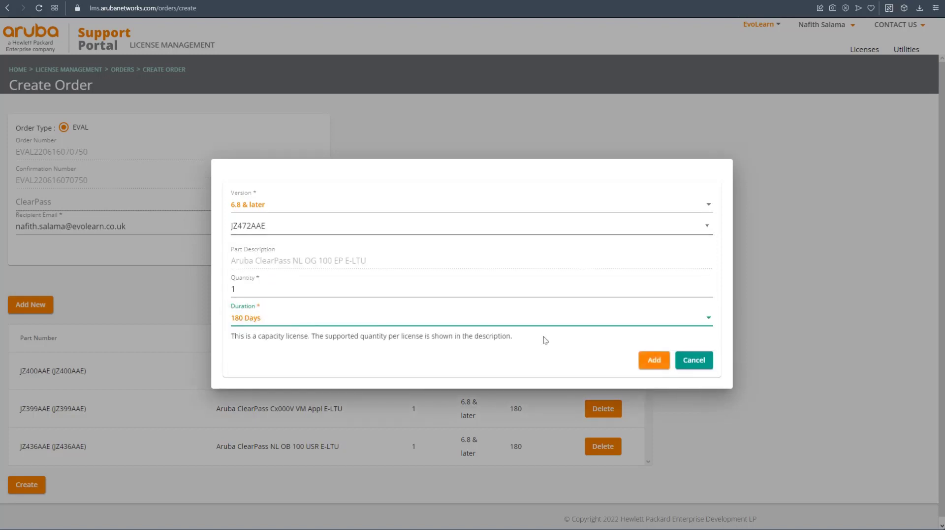
{"action": "left_click", "coordinate": [653, 359]}
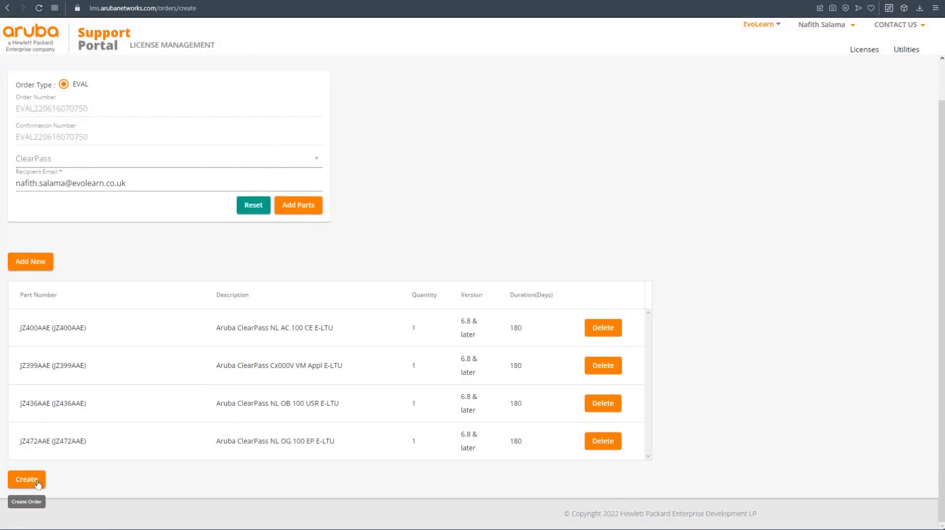
Create the four-part order and select JZ399AAE for redemption with a new friendly name, version 6.8 & later.
{"action": "left_click", "coordinate": [26, 479]}
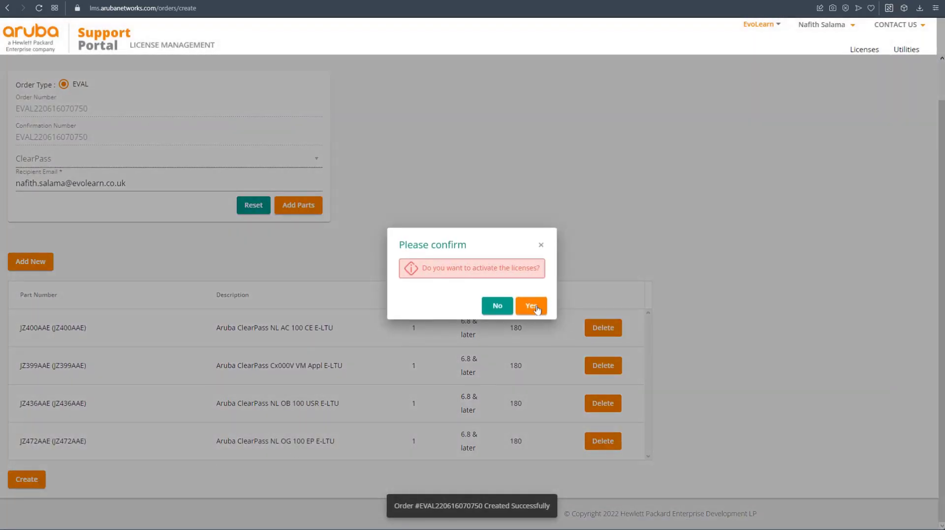
{"action": "left_click", "coordinate": [530, 306]}
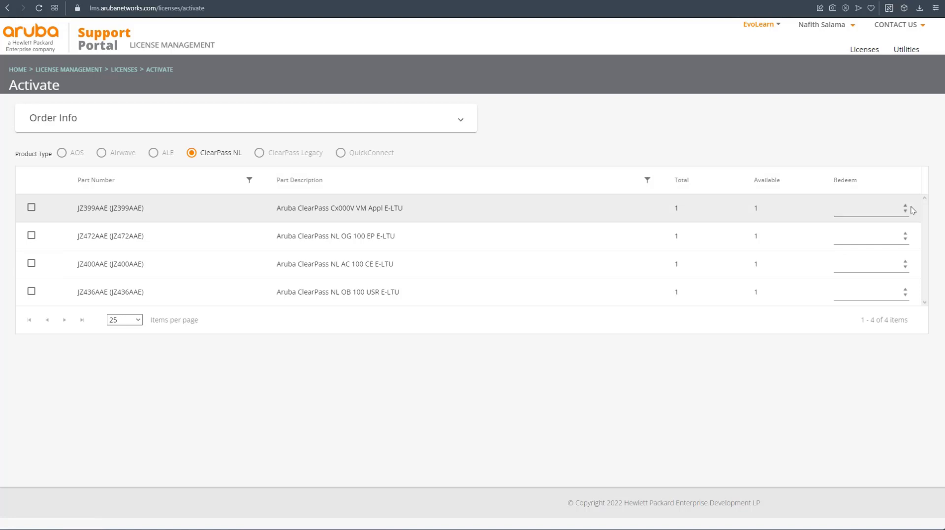
{"action": "left_click", "coordinate": [31, 207]}
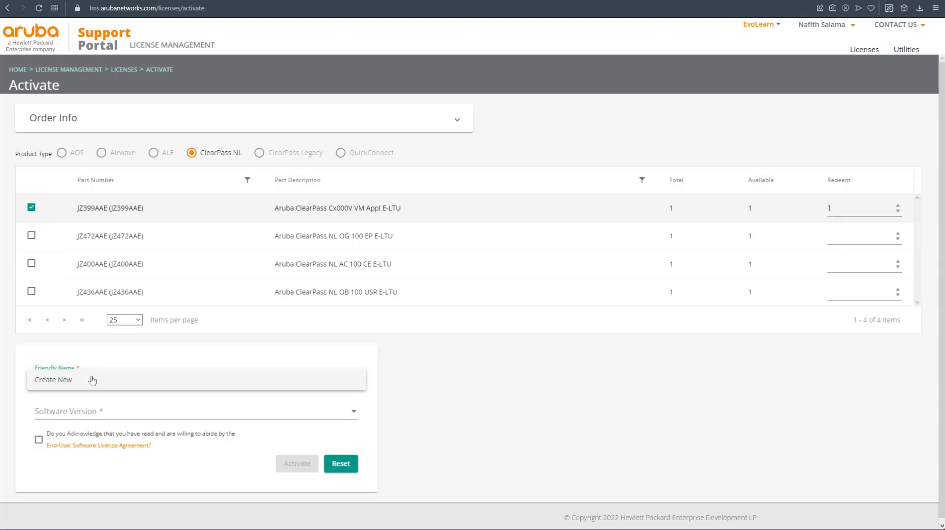
{"action": "left_click", "coordinate": [53, 379]}
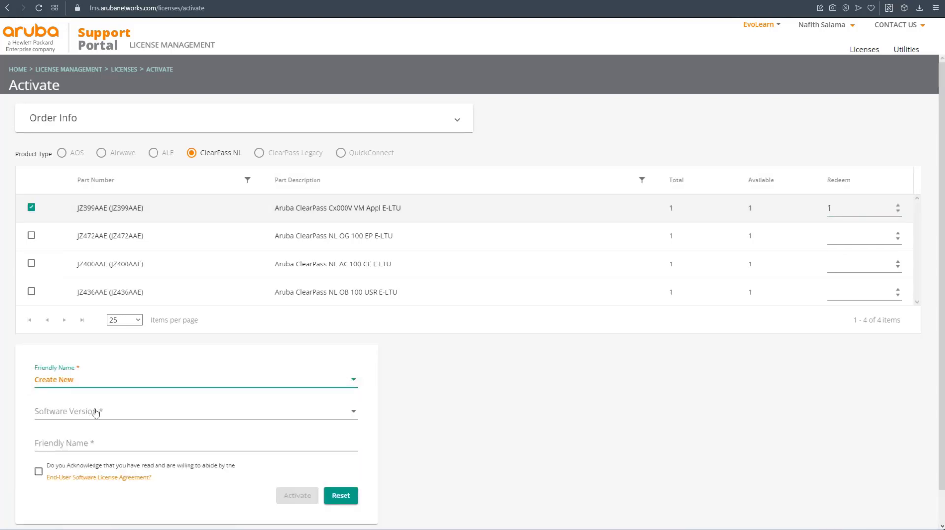
{"action": "left_click", "coordinate": [195, 411]}
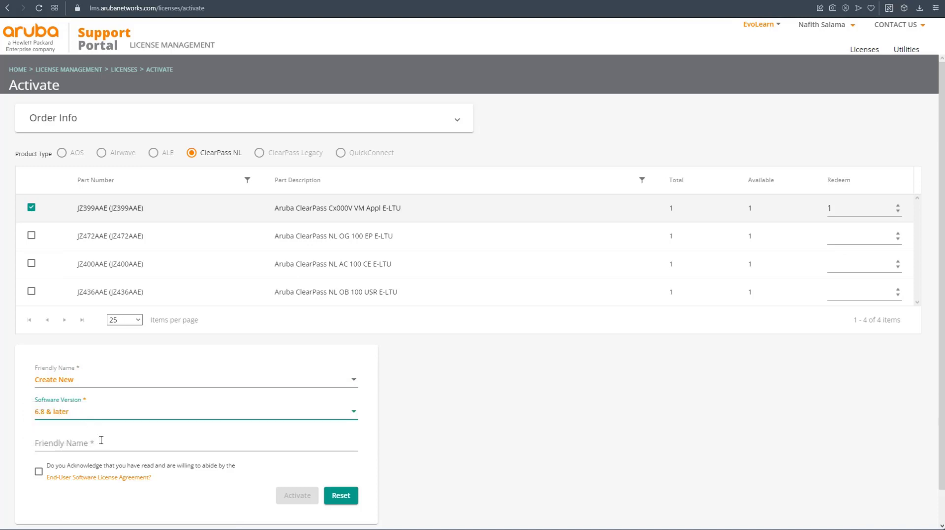
Name the appliance licence CPPM-VA-LIC, accept the EULA and activate it.
{"action": "left_click", "coordinate": [195, 443]}
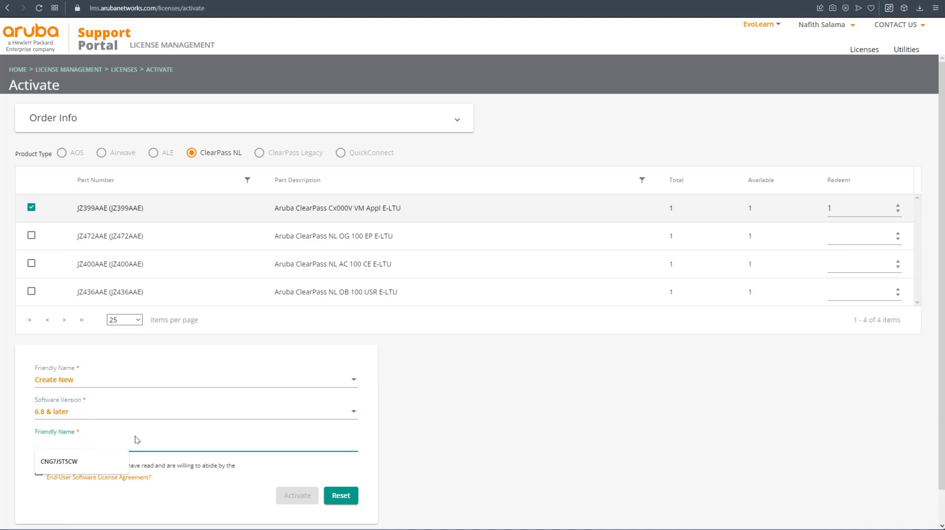
{"action": "type", "text": "CPPM-VA-"}
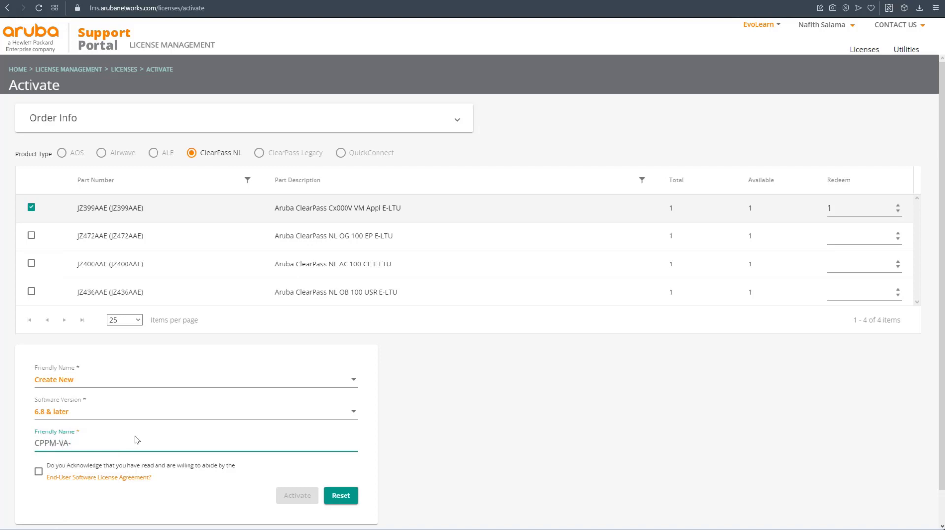
{"action": "type", "text": "LIC"}
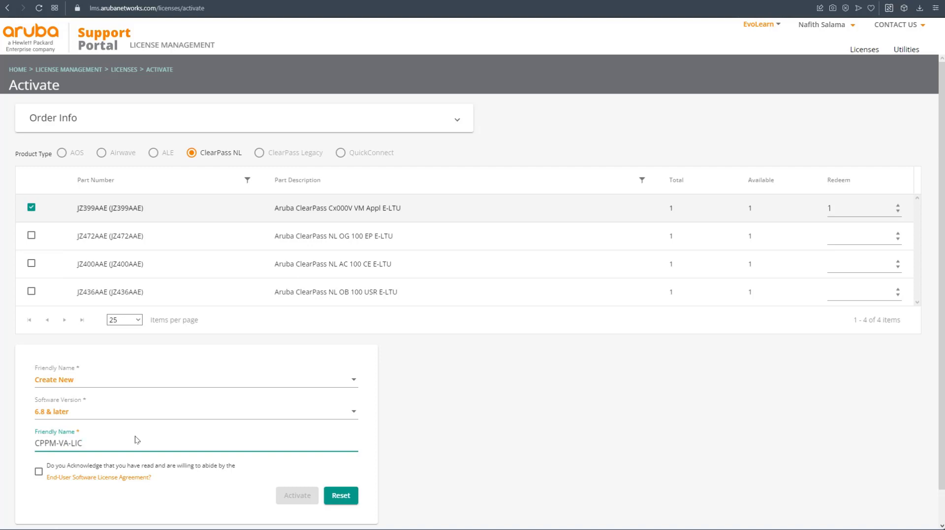
{"action": "left_click", "coordinate": [38, 471]}
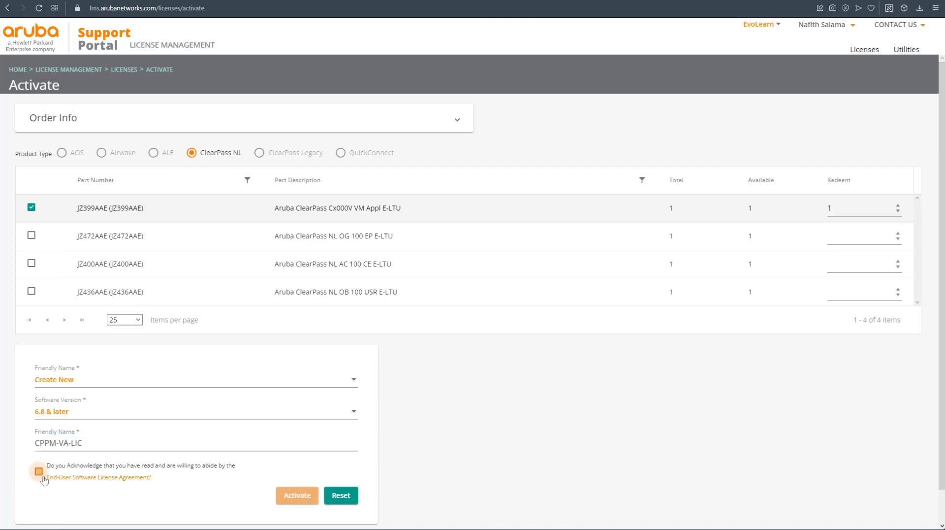
{"action": "left_click", "coordinate": [37, 471]}
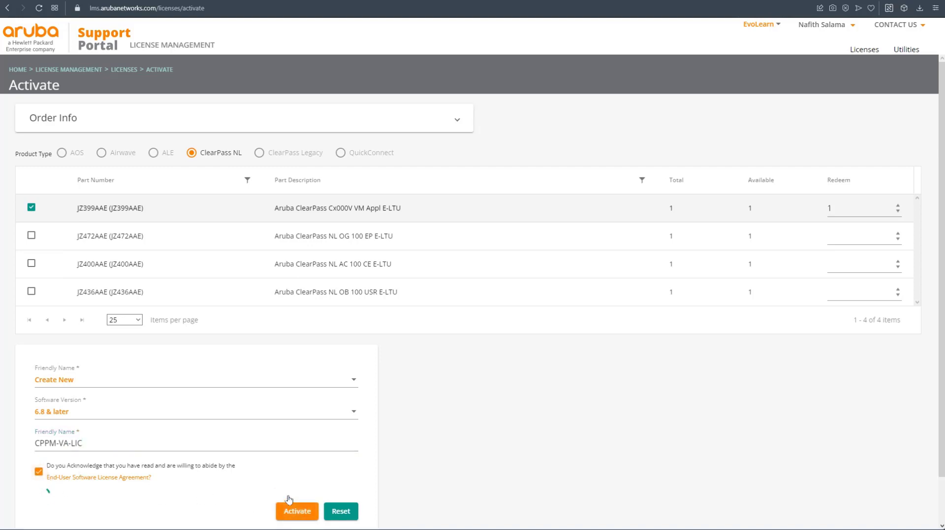
{"action": "left_click", "coordinate": [297, 510]}
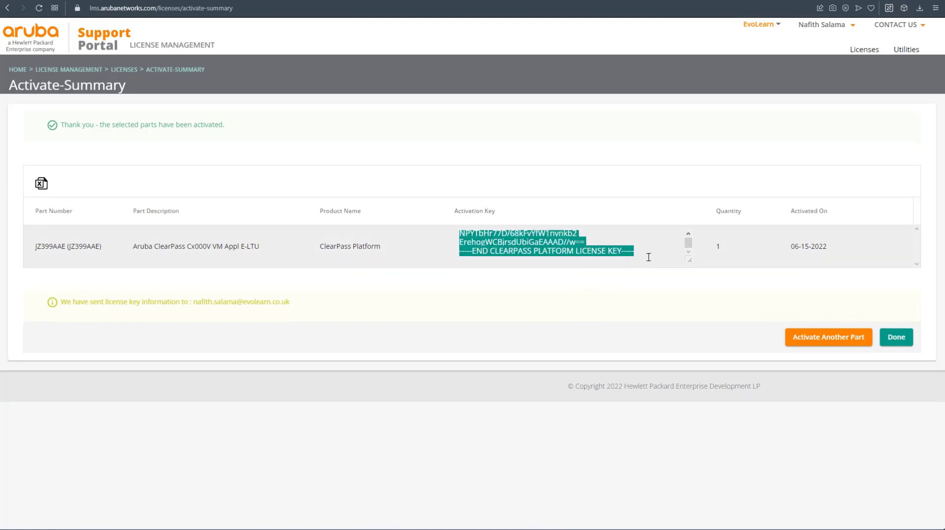
Copy the appliance activation key, then activate the OnGuard, Access and OnBoard licences as CPPM-ALL-LIC.
{"action": "right_click", "coordinate": [546, 242]}
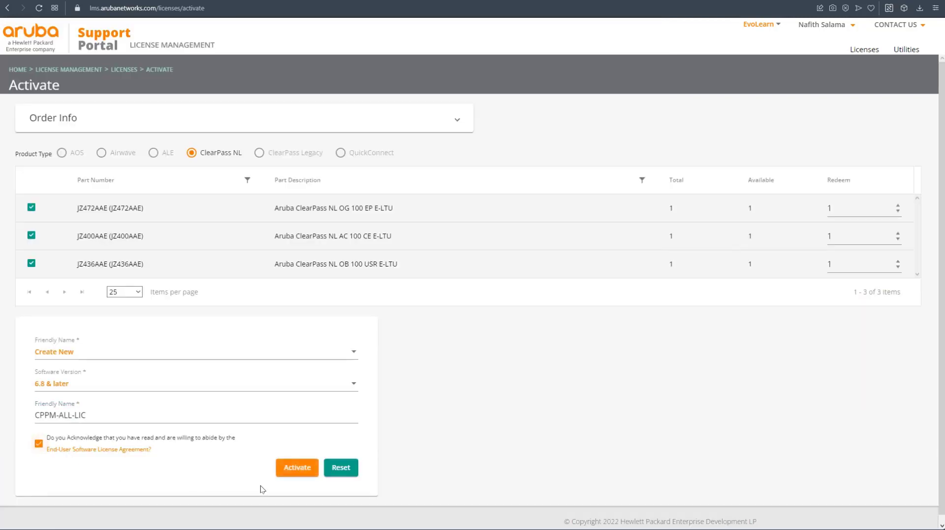
{"action": "left_click", "coordinate": [296, 467]}
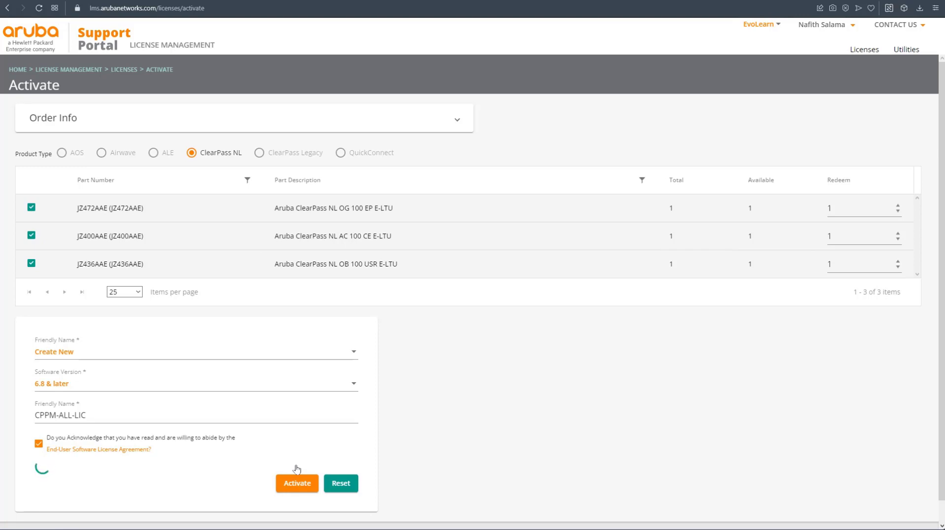
{"action": "left_click", "coordinate": [296, 483]}
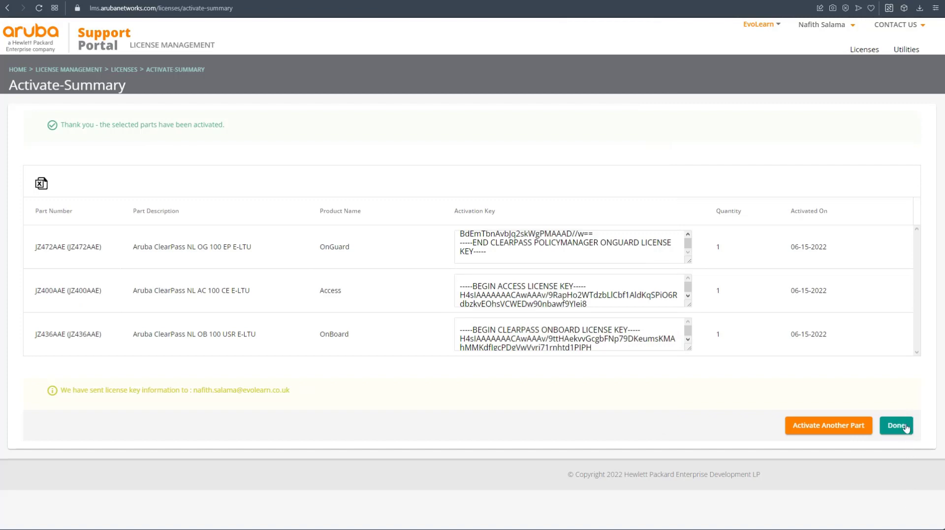
{"action": "left_click", "coordinate": [896, 424]}
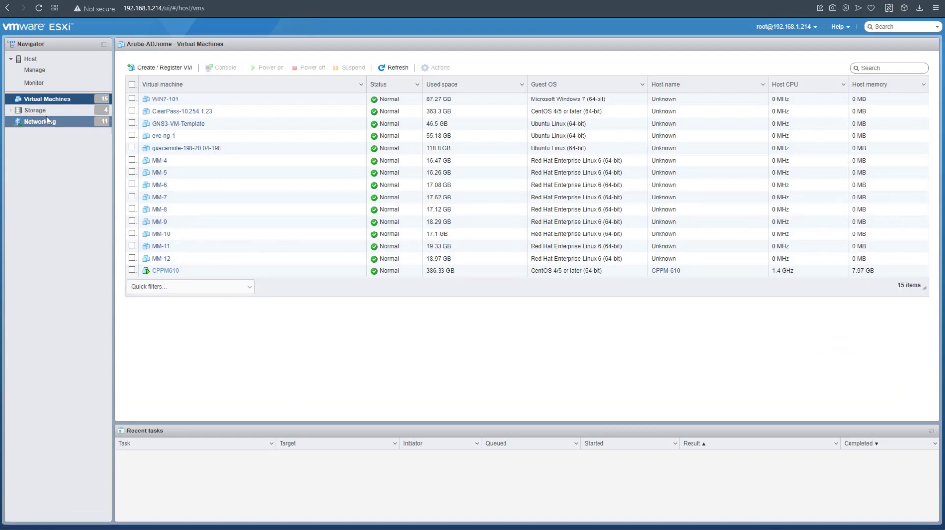
Review the 10.254.1.X-Network port group's security settings (promiscuous mode, forged transmits) without changes.
{"action": "left_click", "coordinate": [40, 121]}
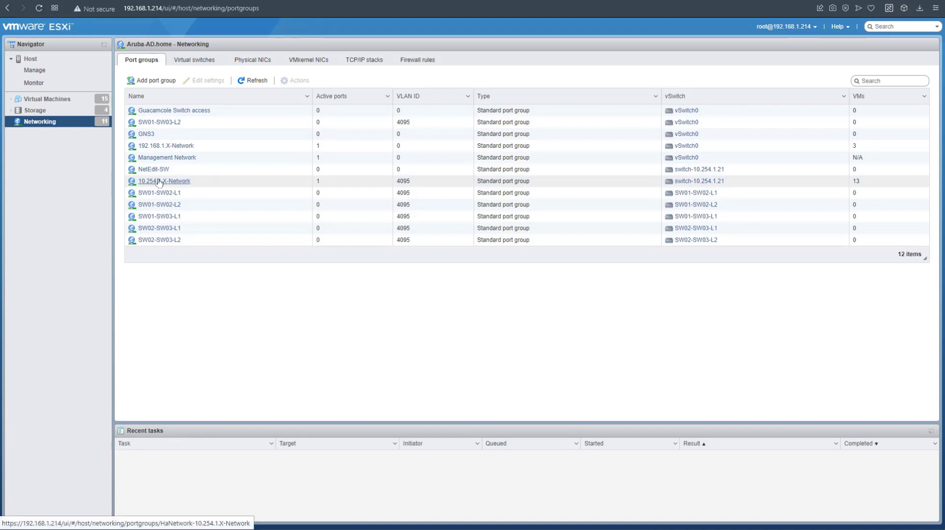
{"action": "left_click", "coordinate": [164, 181]}
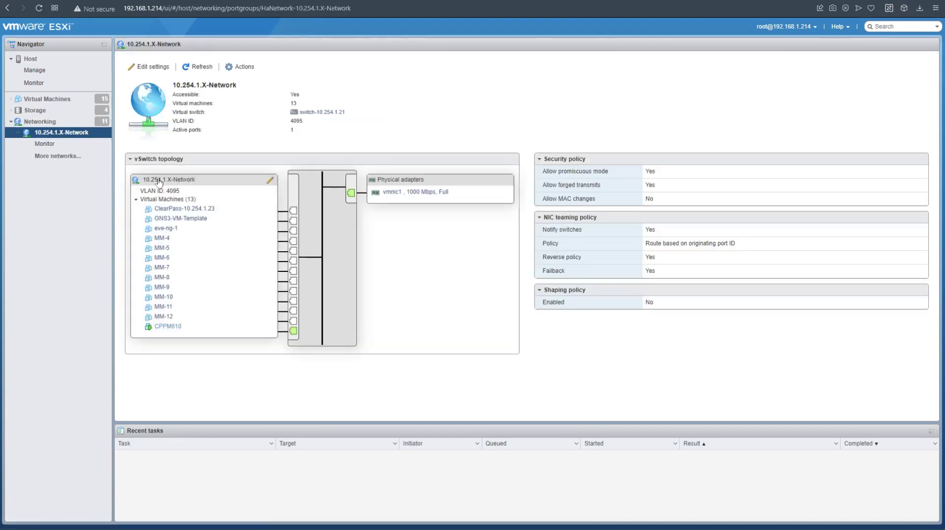
{"action": "mouse_move", "coordinate": [160, 133]}
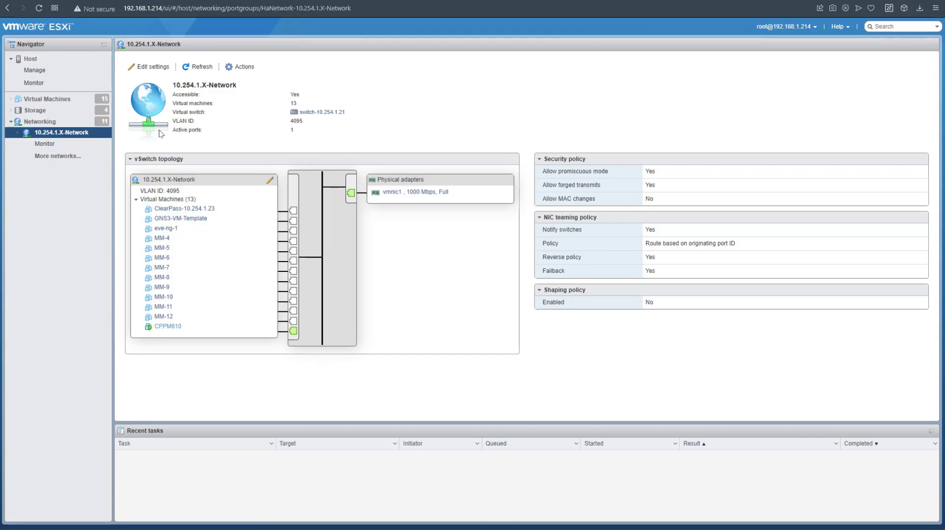
{"action": "left_click", "coordinate": [149, 67]}
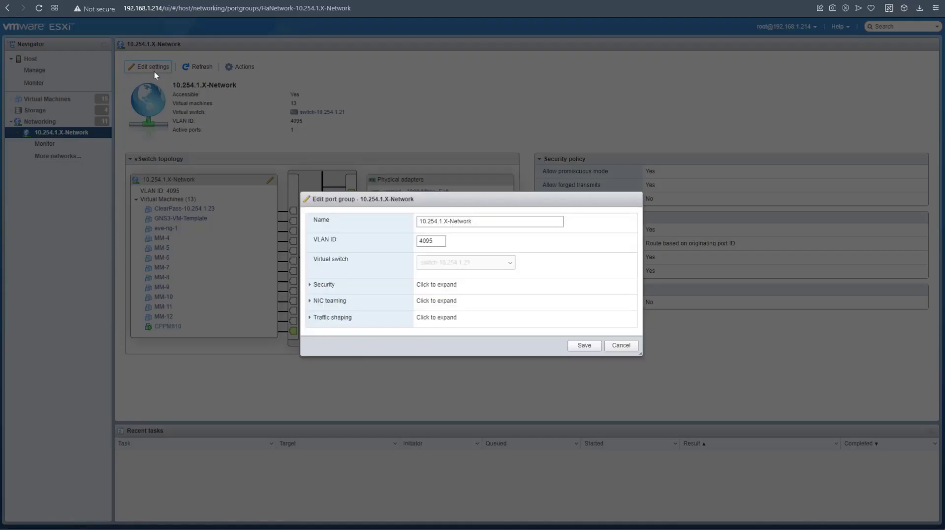
{"action": "triple_click", "coordinate": [489, 221]}
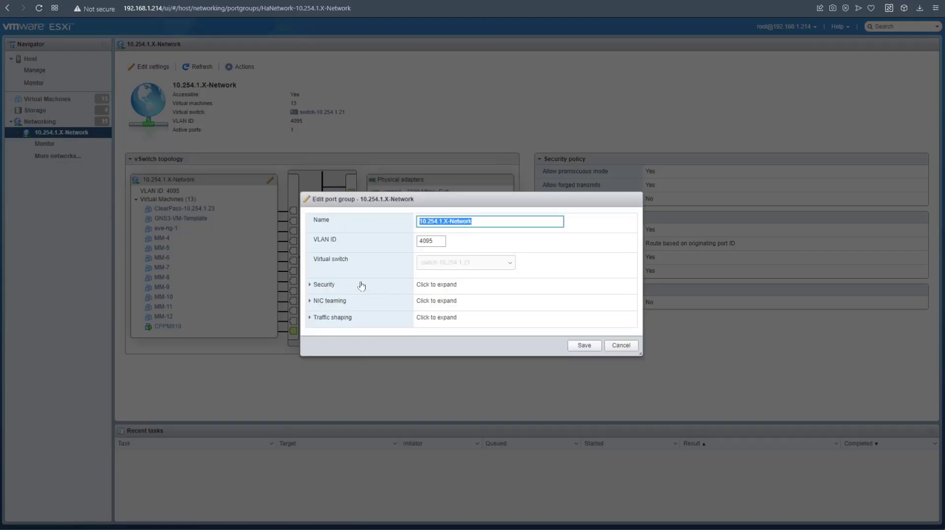
{"action": "left_click", "coordinate": [324, 284]}
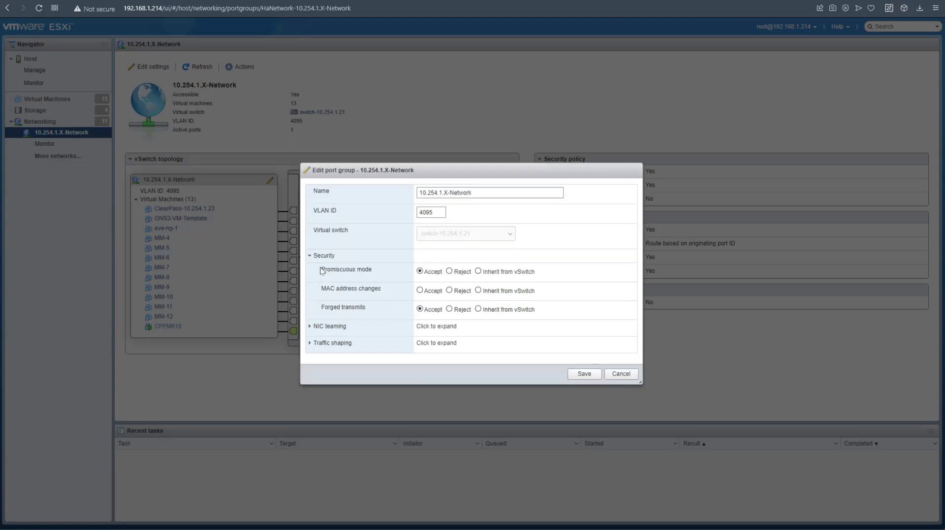
{"action": "double_click", "coordinate": [346, 269]}
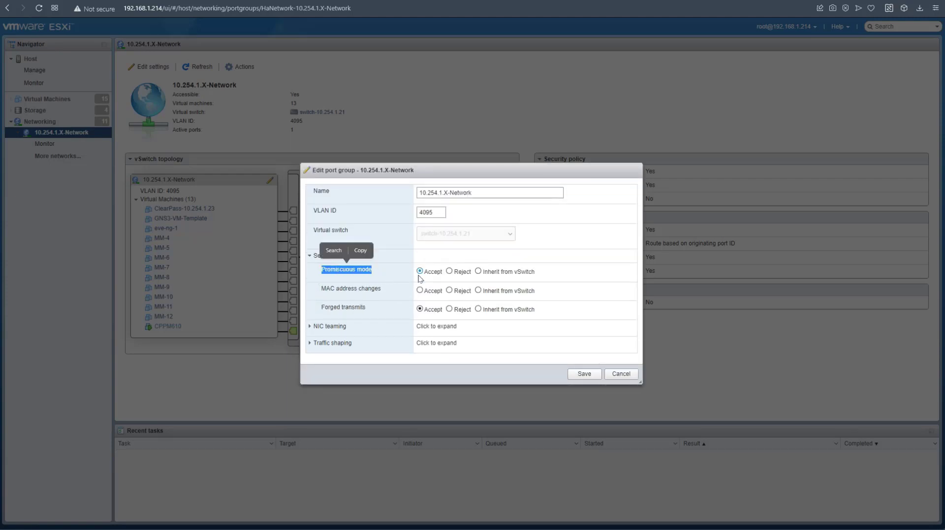
{"action": "left_click", "coordinate": [420, 279]}
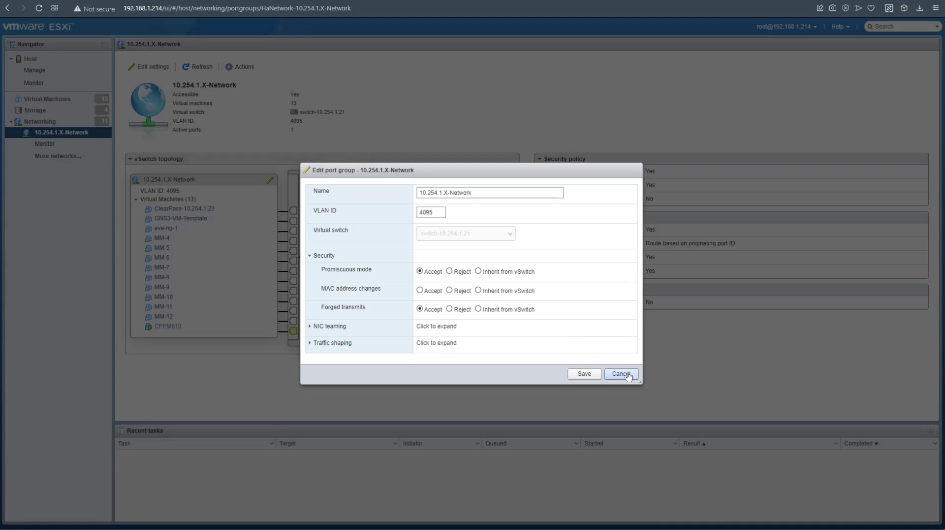
{"action": "left_click", "coordinate": [620, 373]}
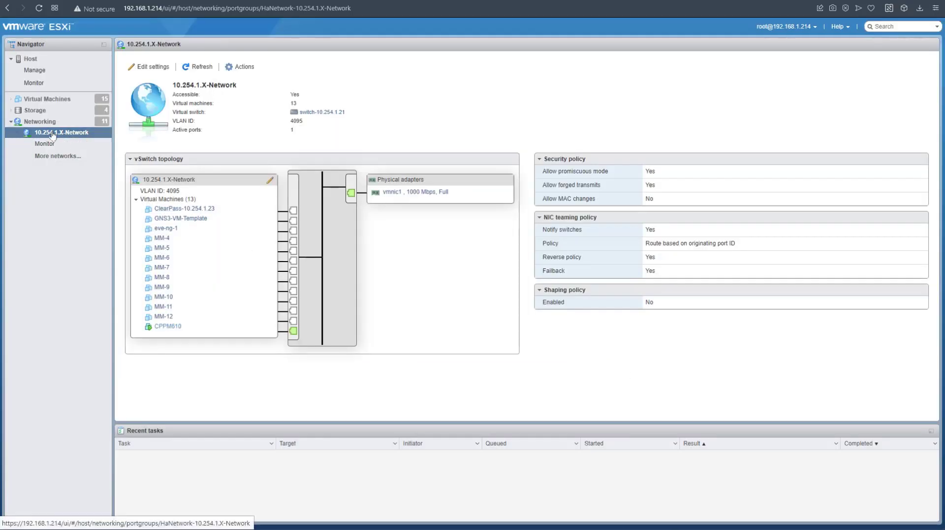
Start creating a new virtual machine on the host.
{"action": "left_click", "coordinate": [161, 67]}
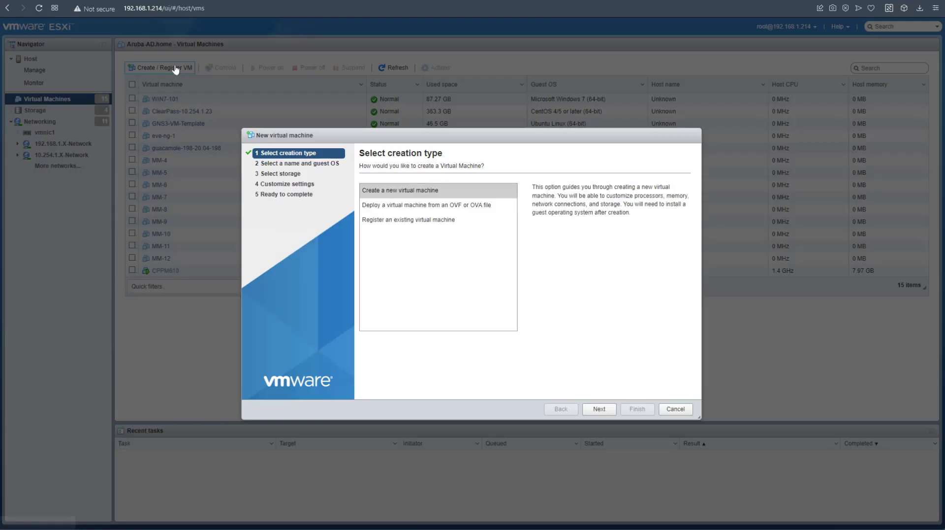
Choose OVF/OVA deployment, name the VM ClearPass-6.10 and browse for its appliance files.
{"action": "left_click", "coordinate": [426, 204]}
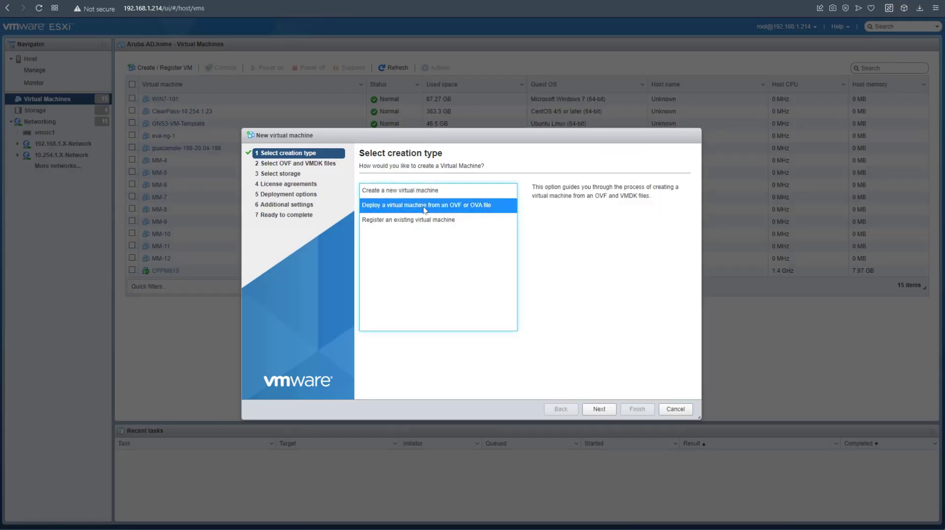
{"action": "left_click", "coordinate": [598, 409]}
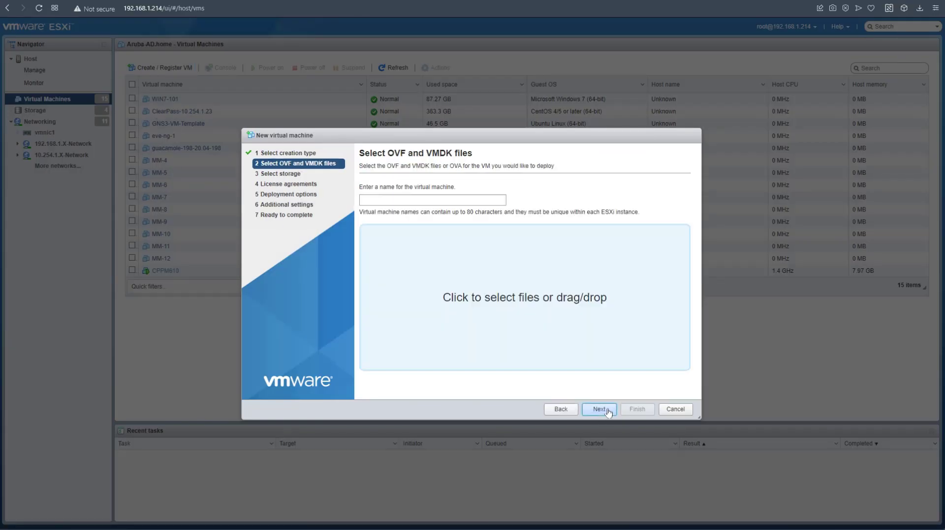
{"action": "left_click", "coordinate": [432, 200]}
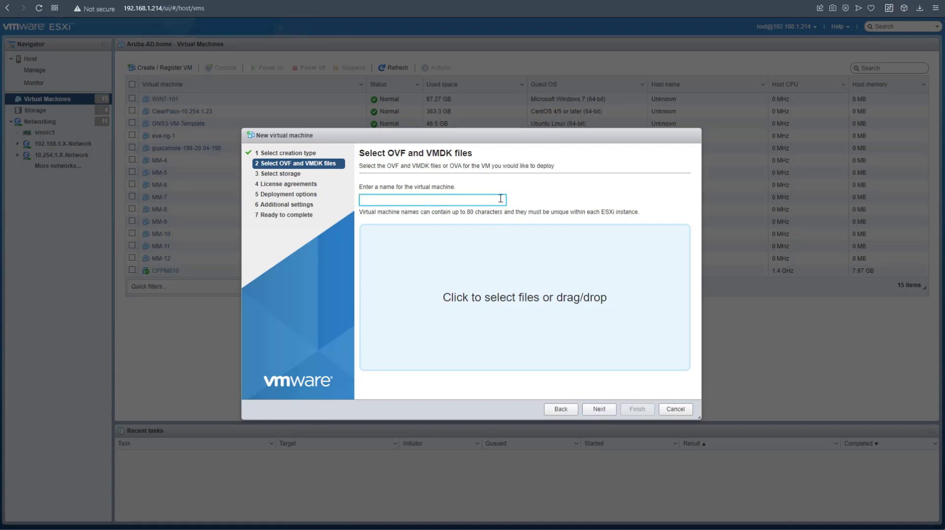
{"action": "type", "text": "ClearPass-6"}
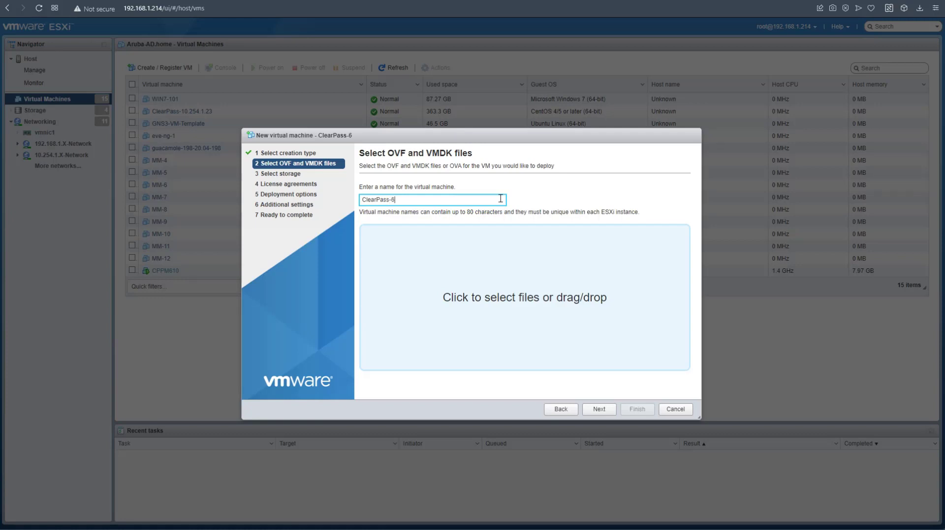
{"action": "type", "text": ".10"}
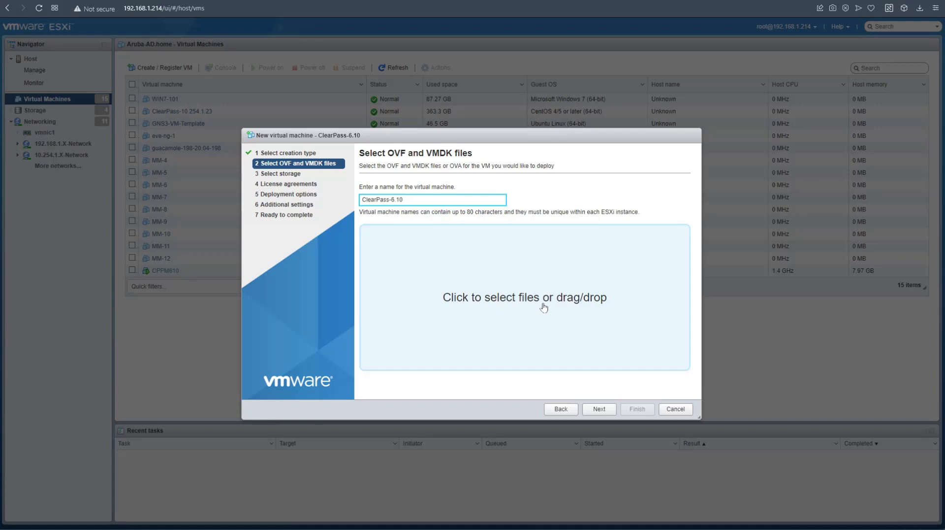
{"action": "mouse_move", "coordinate": [542, 330]}
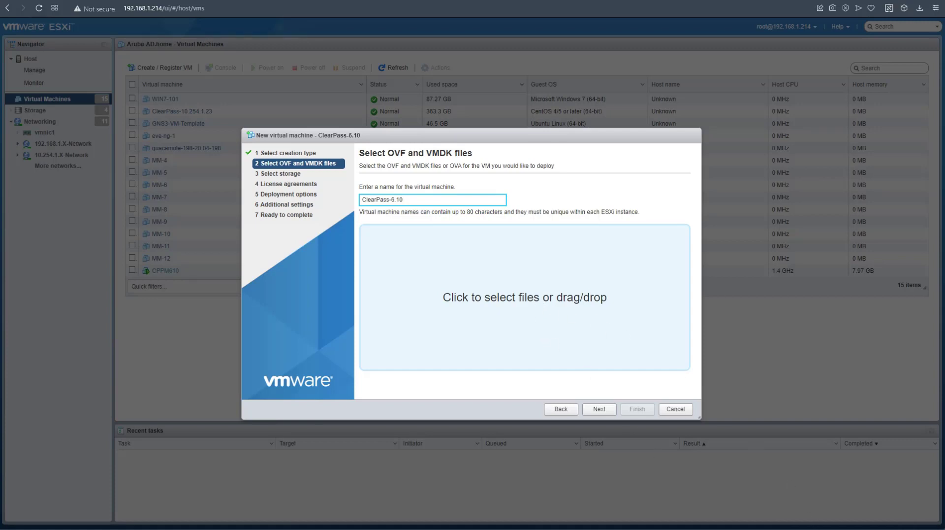
{"action": "left_click", "coordinate": [524, 297]}
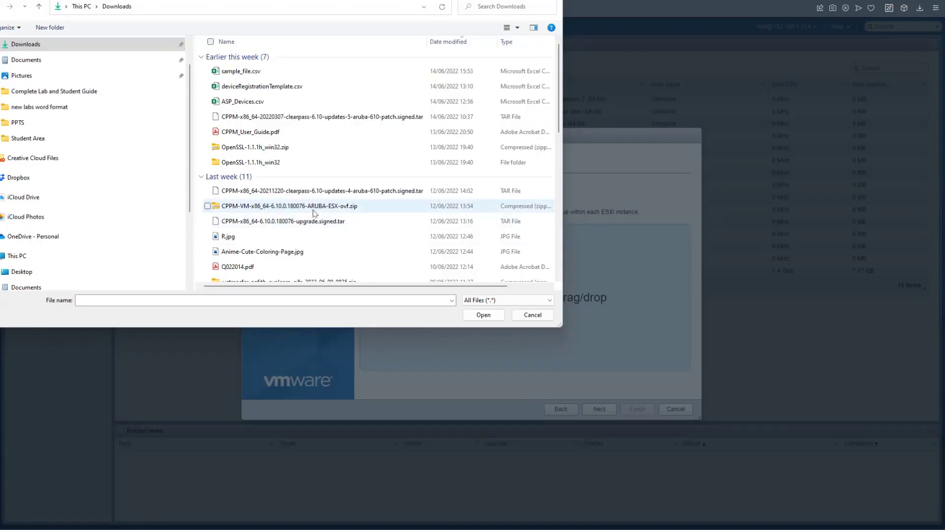
Select the five extracted ClearPass ESX appliance files from the CPPM ESX folder.
{"action": "right_click", "coordinate": [288, 205]}
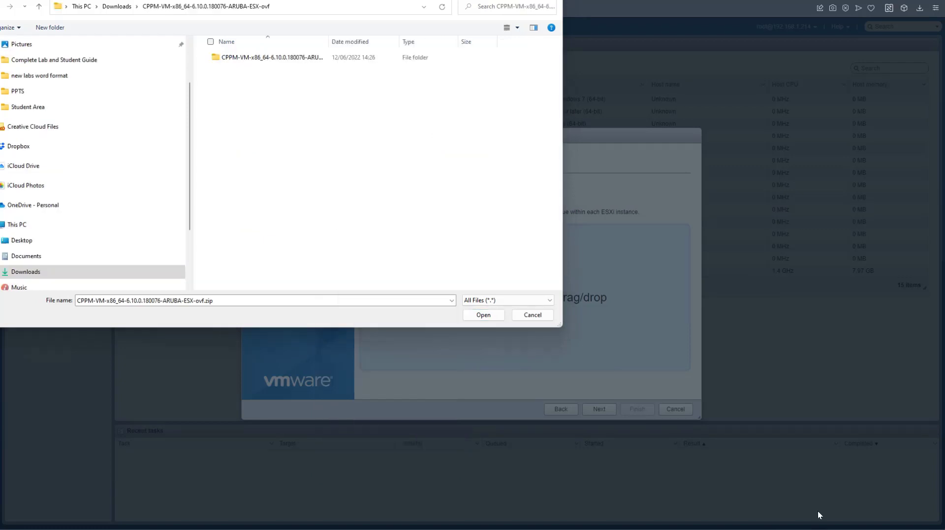
{"action": "double_click", "coordinate": [272, 57]}
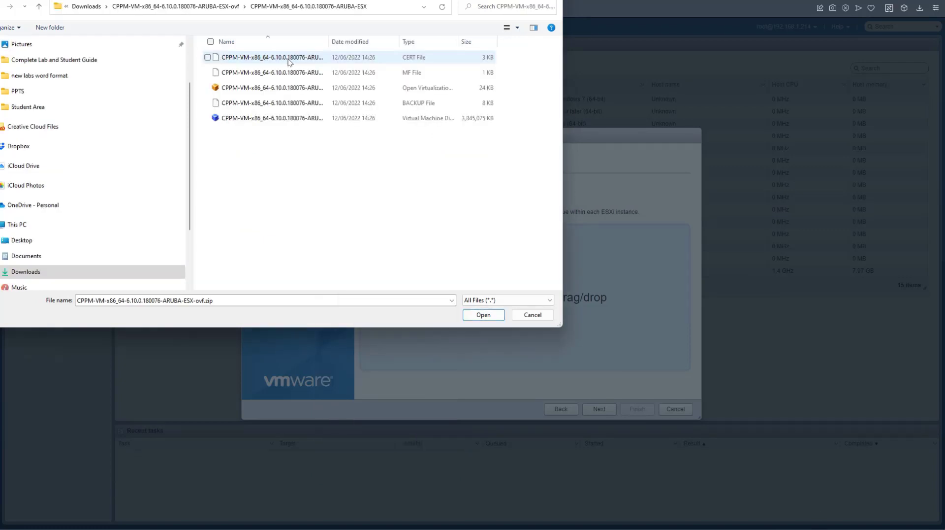
{"action": "left_click", "coordinate": [272, 56]}
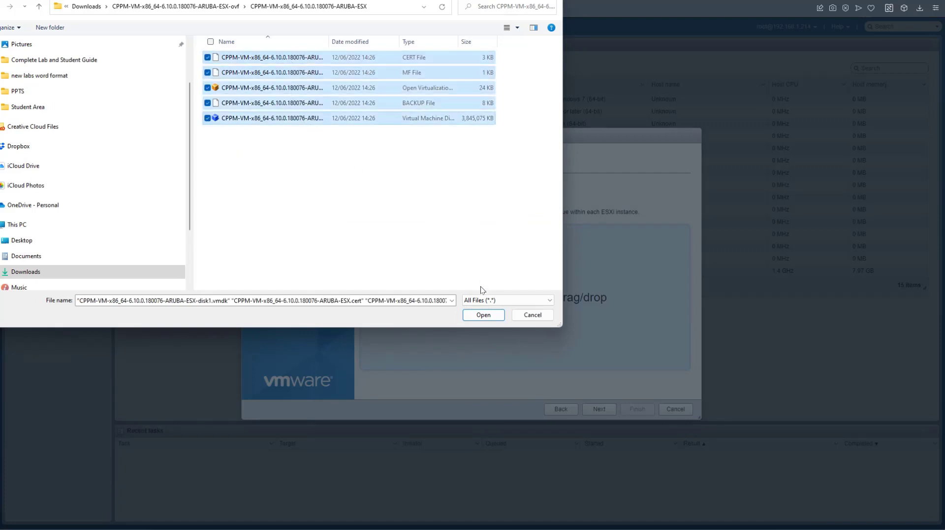
{"action": "left_click", "coordinate": [482, 314]}
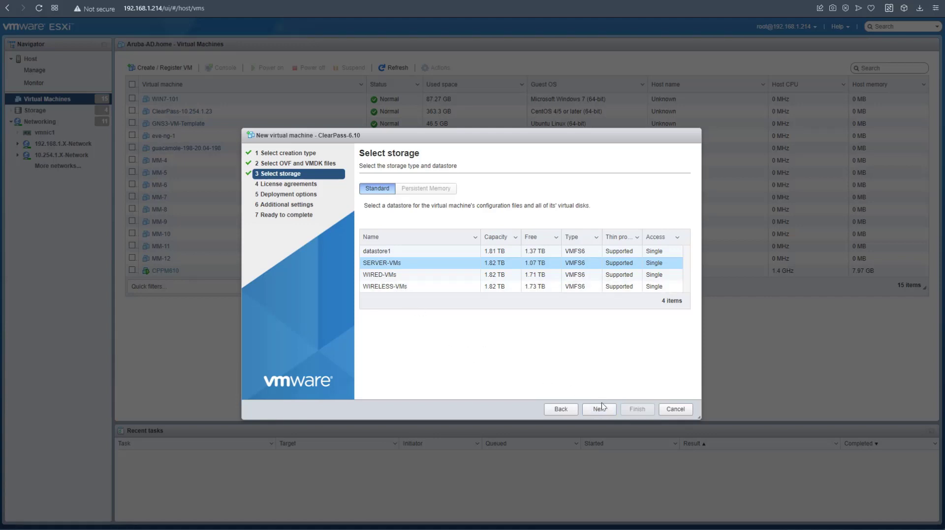
Use the SERVER-VMs datastore and accept the end-user license agreement.
{"action": "left_click", "coordinate": [599, 408]}
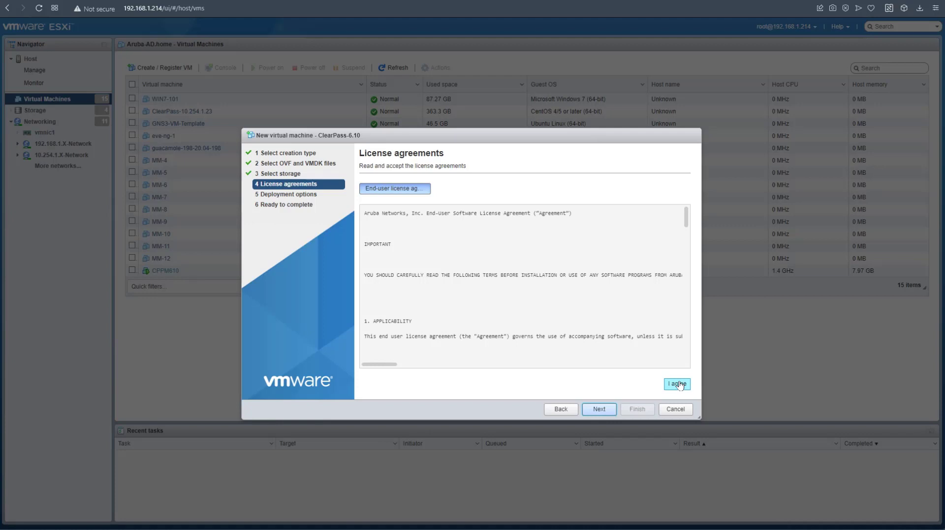
{"action": "left_click", "coordinate": [677, 384]}
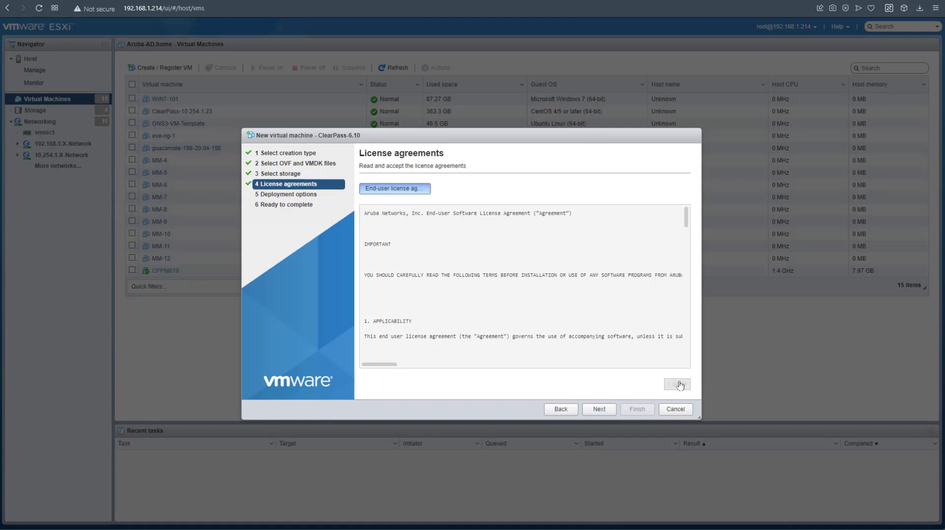
{"action": "left_click", "coordinate": [598, 408]}
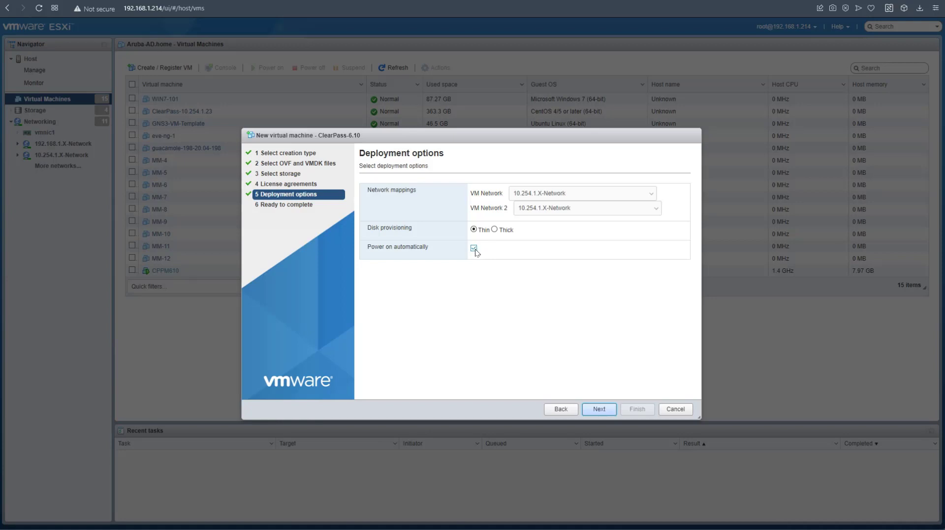
Disable automatic power-on, map VM Network 2 to 192.168.1.X-Network and finish the deployment.
{"action": "left_click", "coordinate": [473, 247]}
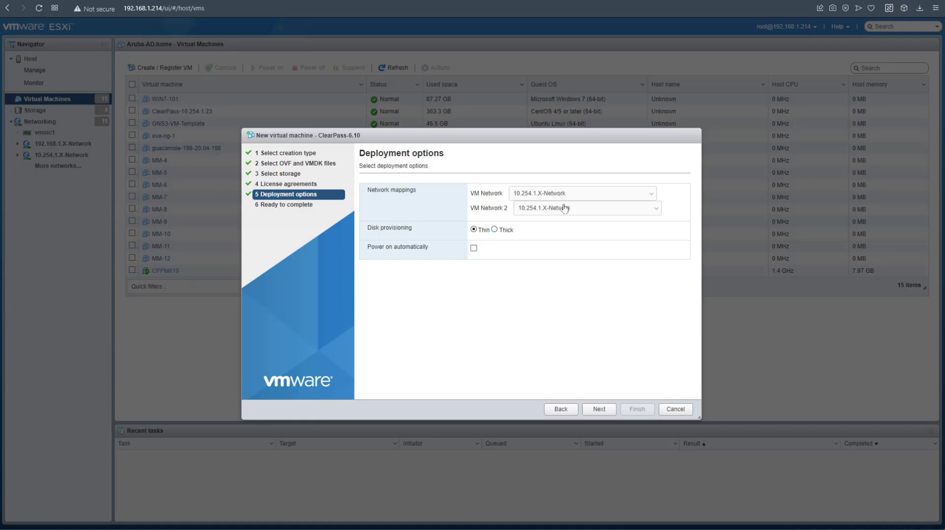
{"action": "left_click", "coordinate": [586, 208]}
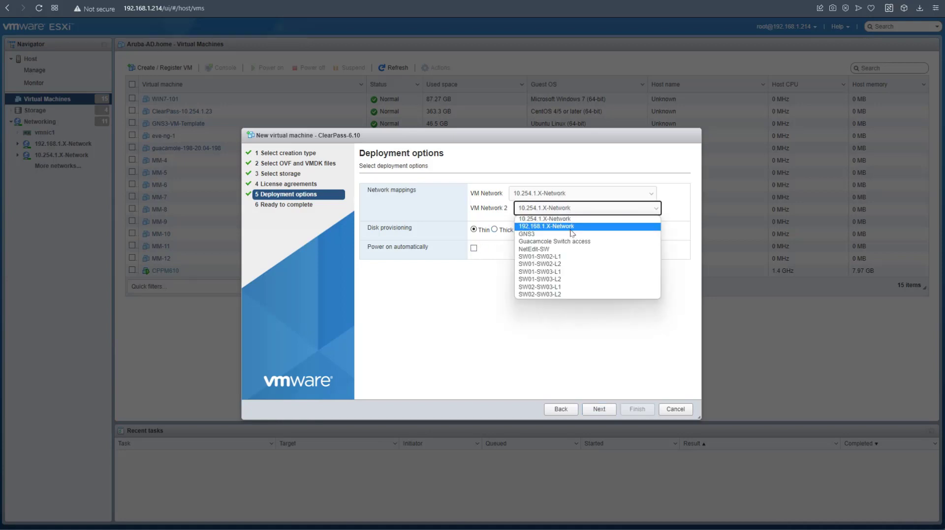
{"action": "left_click", "coordinate": [545, 226]}
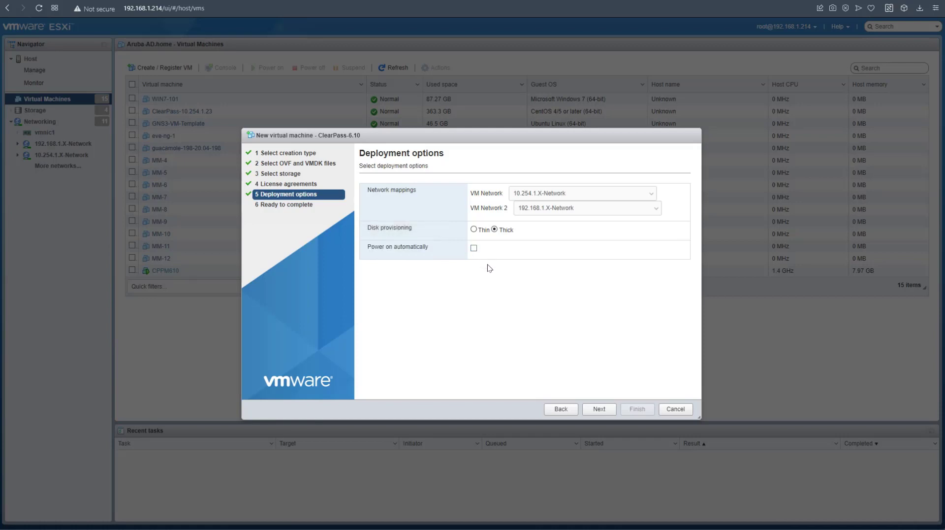
{"action": "left_click", "coordinate": [598, 409]}
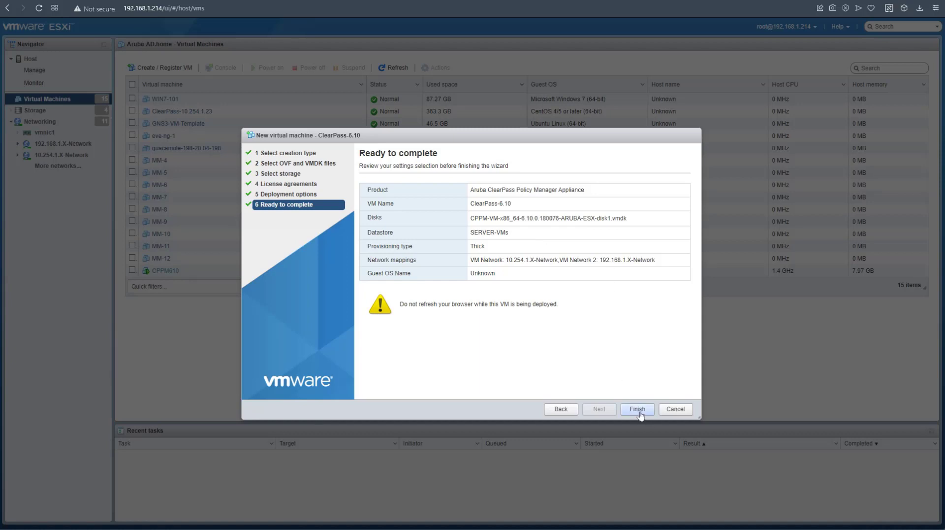
{"action": "left_click", "coordinate": [637, 408]}
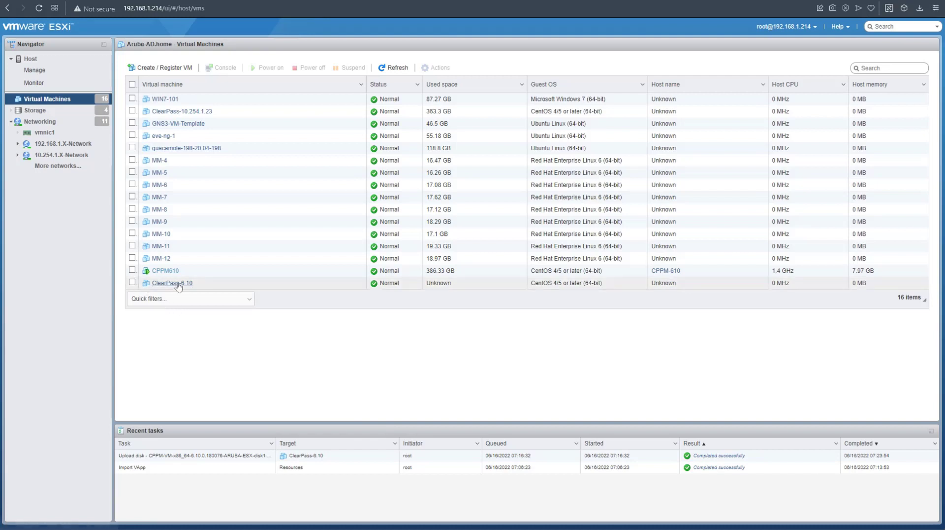
In ClearPass-6.10's Edit settings, connect the second network adapter and review the first hard disk.
{"action": "right_click", "coordinate": [172, 283]}
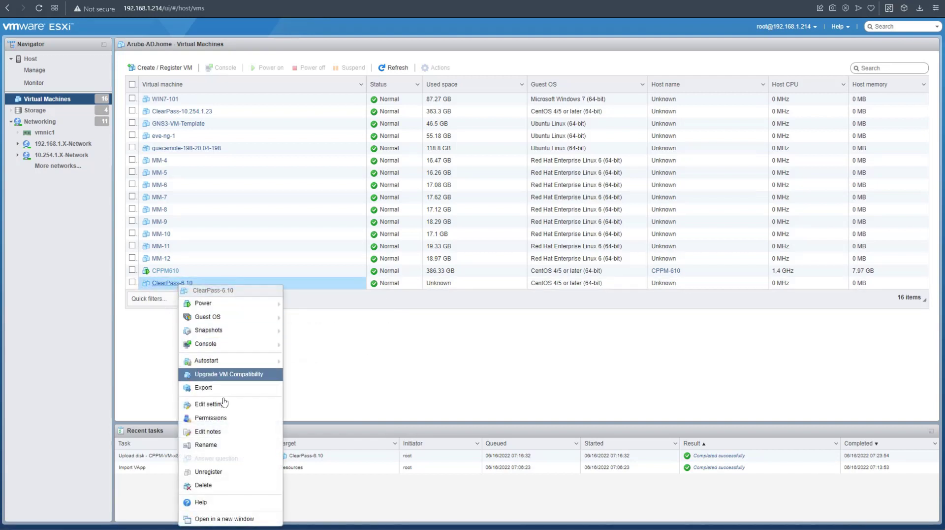
{"action": "left_click", "coordinate": [208, 404]}
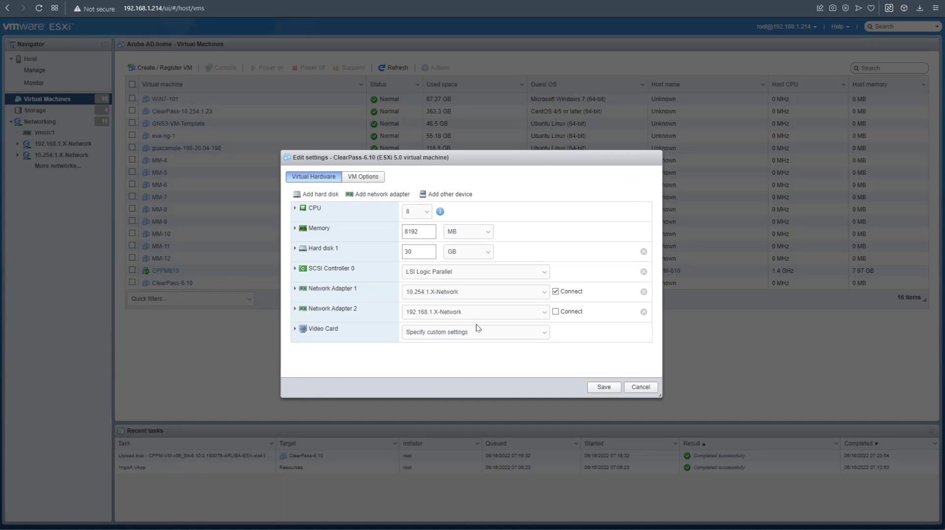
{"action": "mouse_move", "coordinate": [334, 264]}
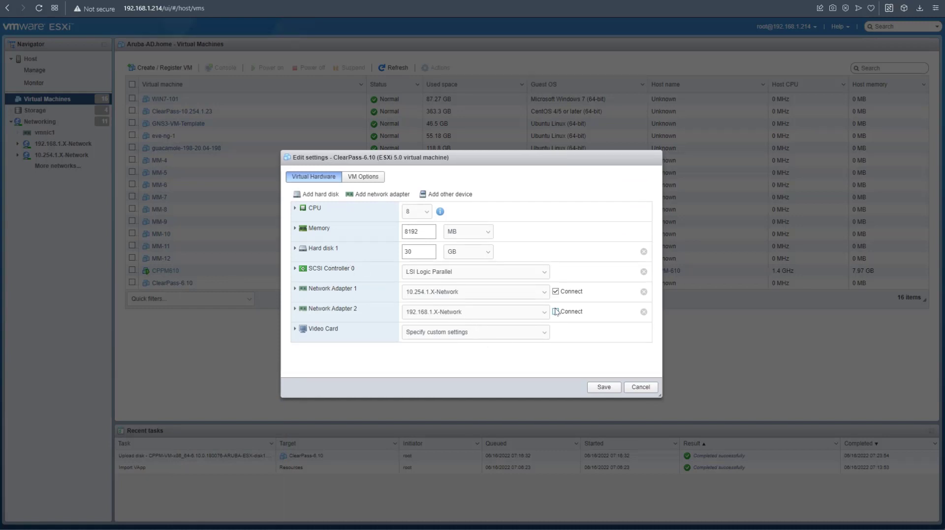
{"action": "left_click", "coordinate": [555, 311]}
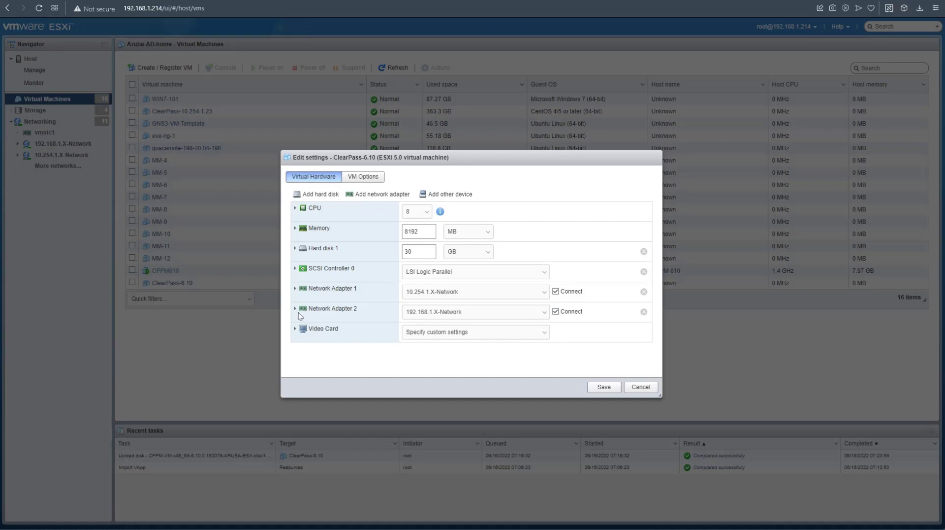
{"action": "left_click", "coordinate": [295, 308]}
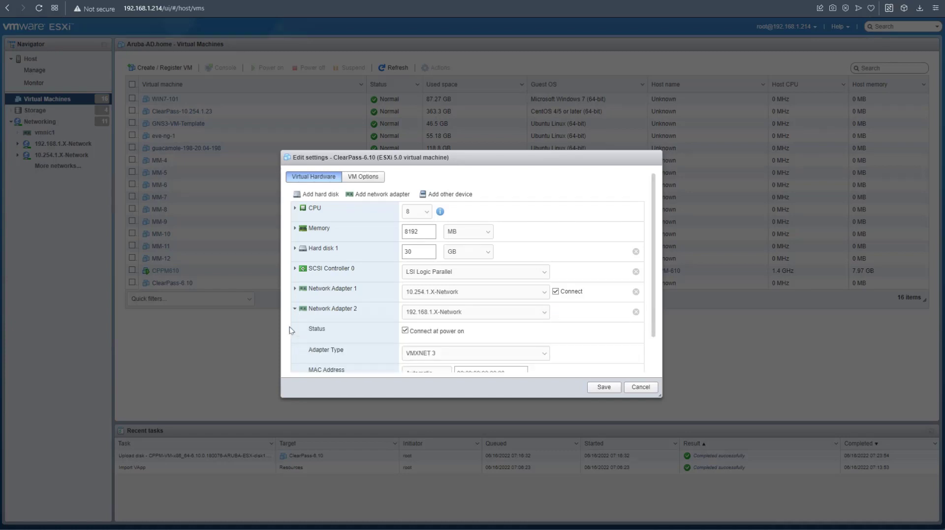
{"action": "left_click", "coordinate": [295, 248]}
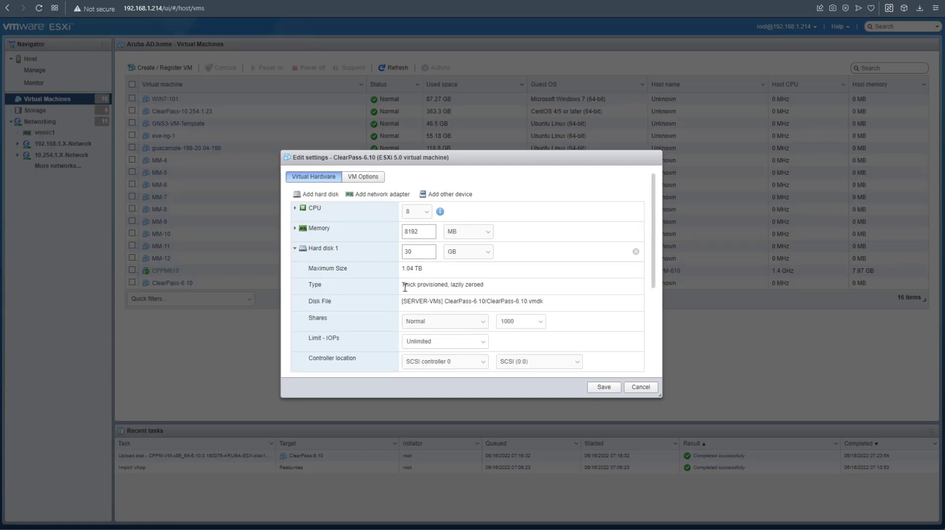
Add a new 300 GB hard disk to ClearPass-6.10 and save the reconfiguration.
{"action": "double_click", "coordinate": [442, 284]}
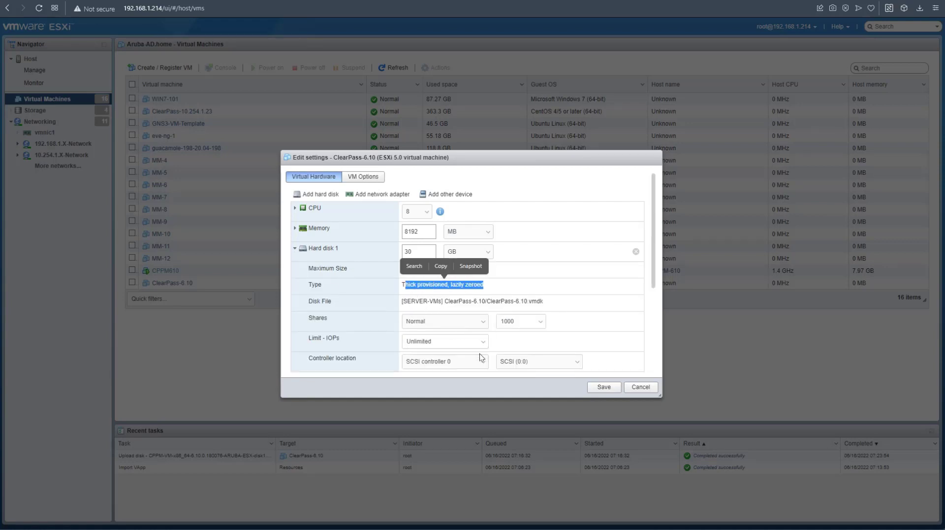
{"action": "left_click", "coordinate": [318, 194]}
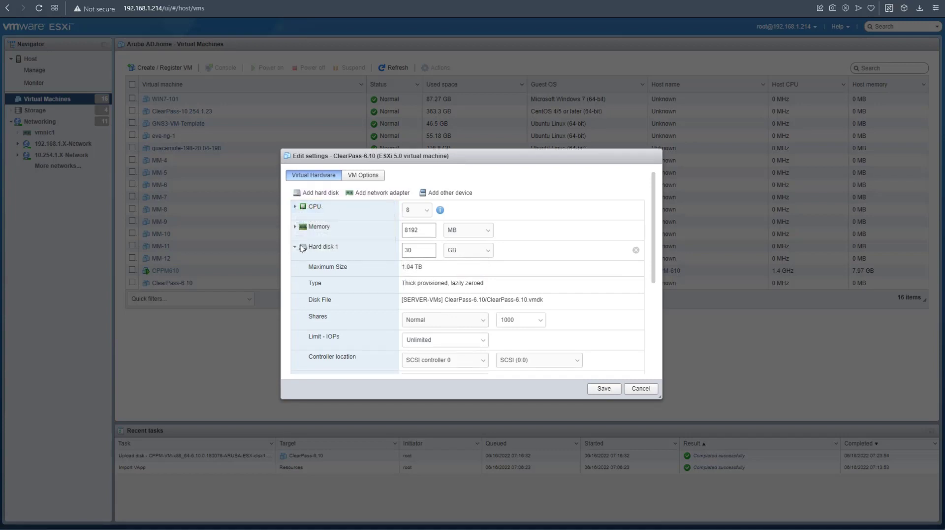
{"action": "type", "text": "16"}
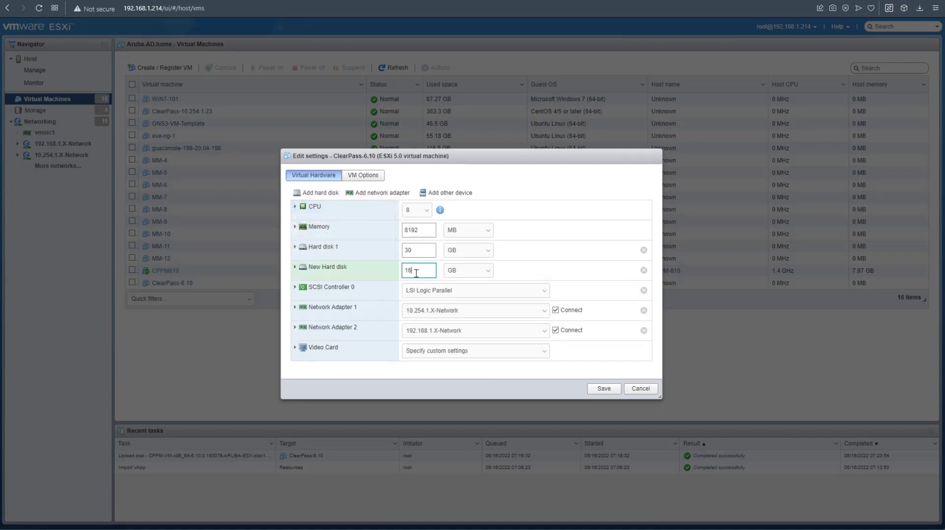
{"action": "type", "text": "300"}
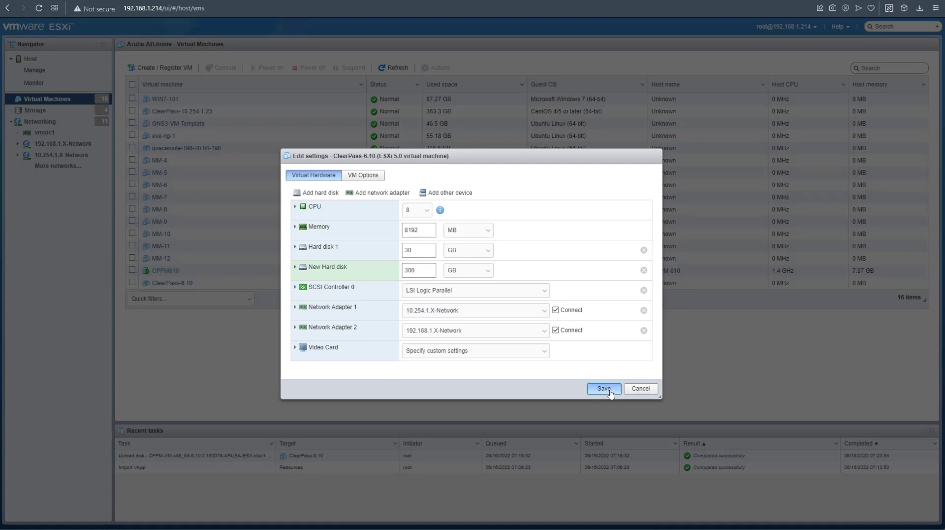
{"action": "left_click", "coordinate": [604, 388]}
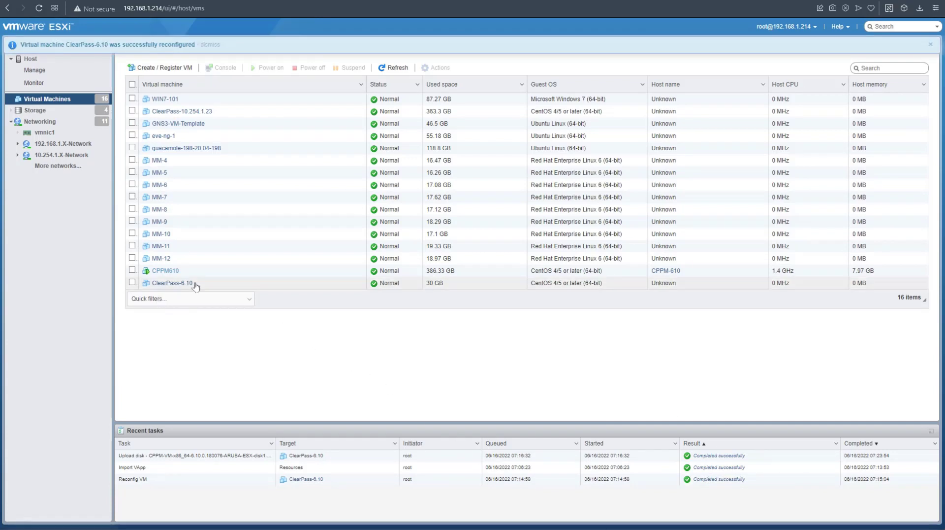
Power on the ClearPass-6.10 VM and bring up its console at the appliance type prompt.
{"action": "right_click", "coordinate": [171, 282]}
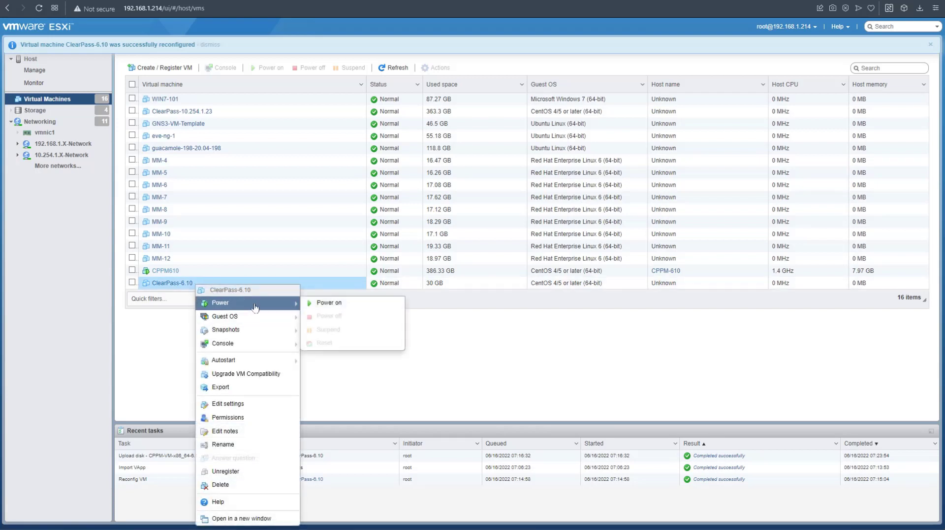
{"action": "left_click", "coordinate": [329, 303]}
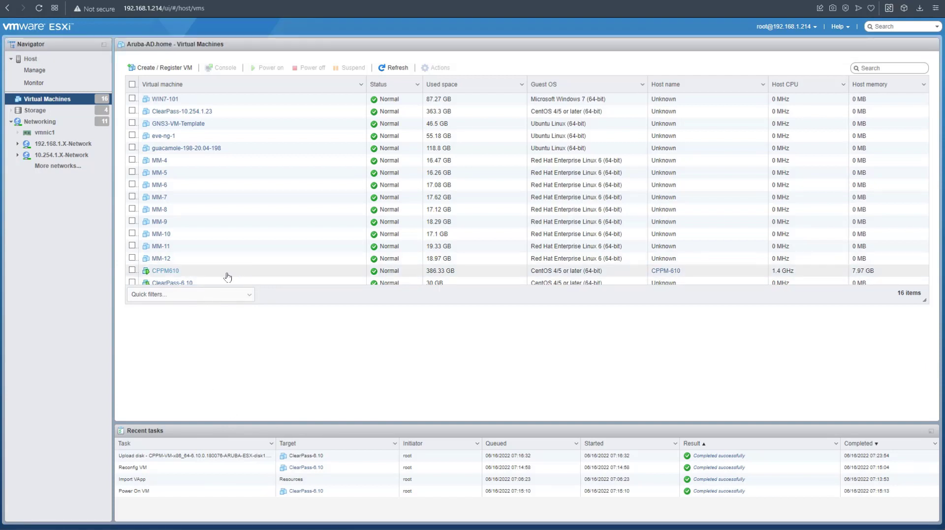
{"action": "left_click", "coordinate": [172, 282]}
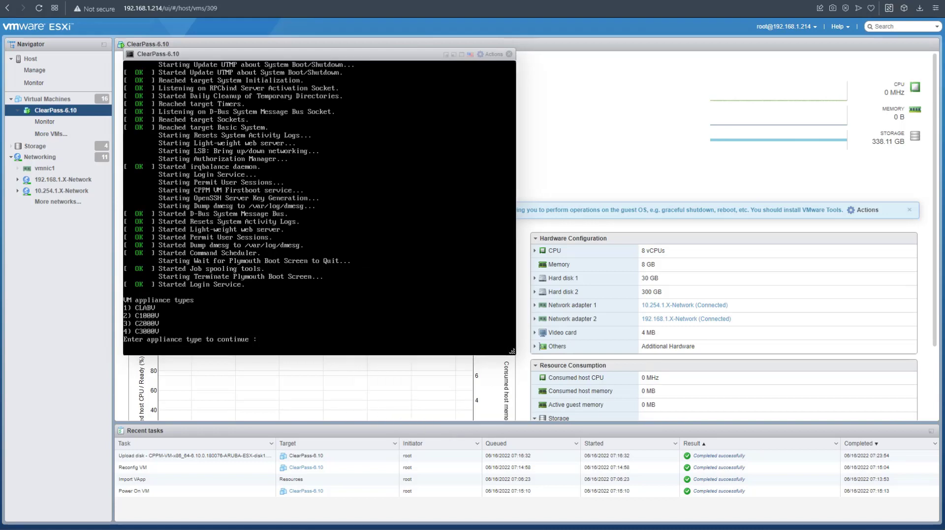
Choose appliance type 1 (CLABV), confirm with y, and decline local data encryption with n.
{"action": "type", "text": "1"}
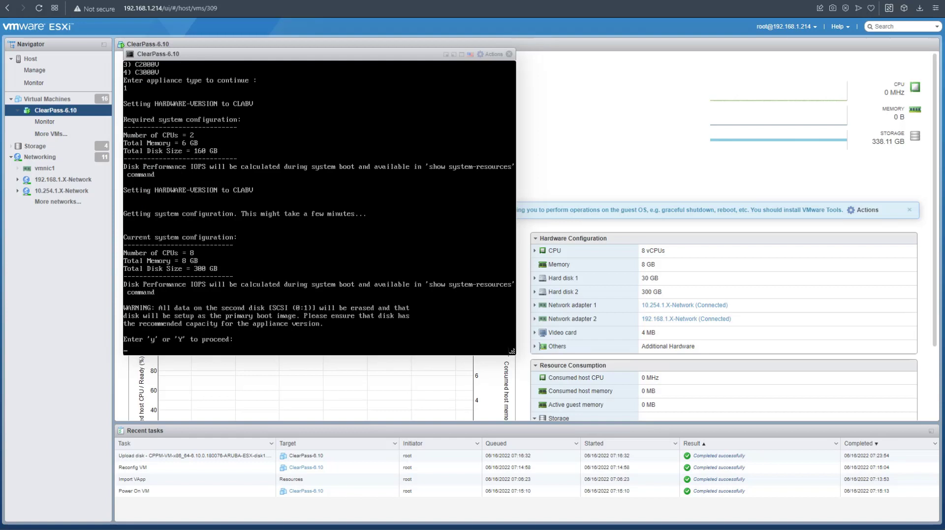
{"action": "type", "text": "y"}
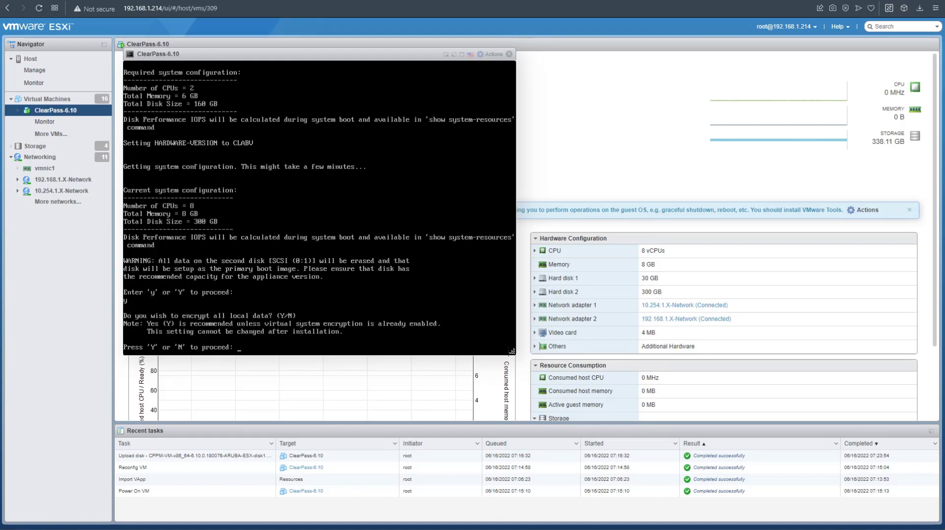
{"action": "type", "text": "n"}
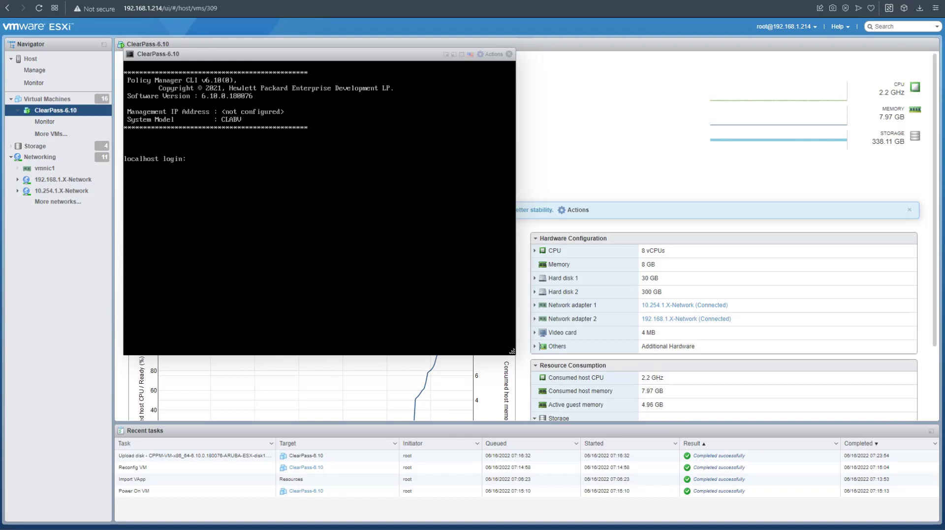
Log in to the console as app and enter hostname CPPM-6.10, which the wizard rejects.
{"action": "type", "text": "app"}
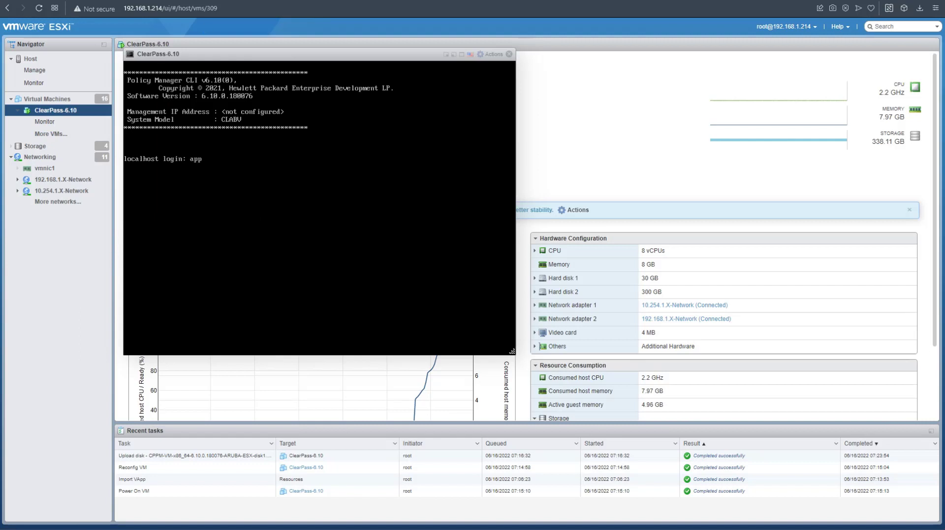
{"action": "type", "text": "admin"}
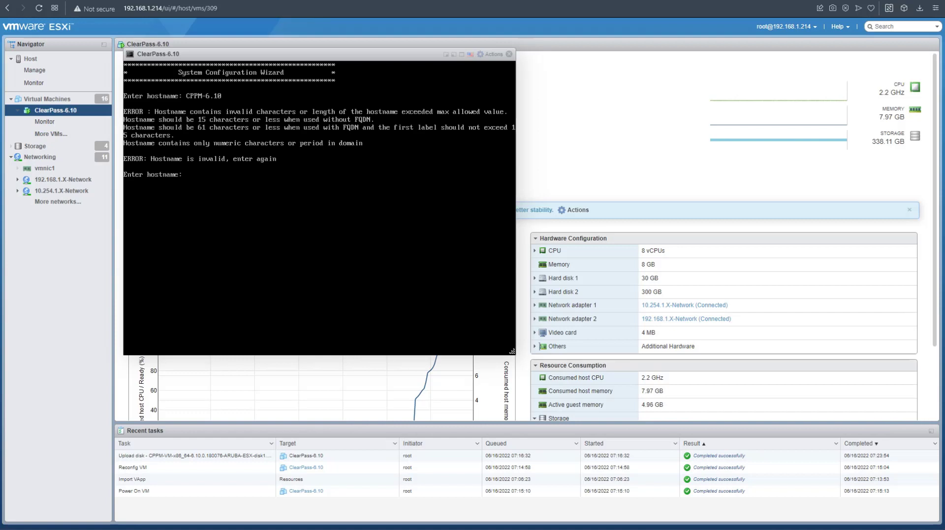
Enter hostname CPPM-6-10 and the management port IP address and gateway in 10.2x.
{"action": "type", "text": "CPP"}
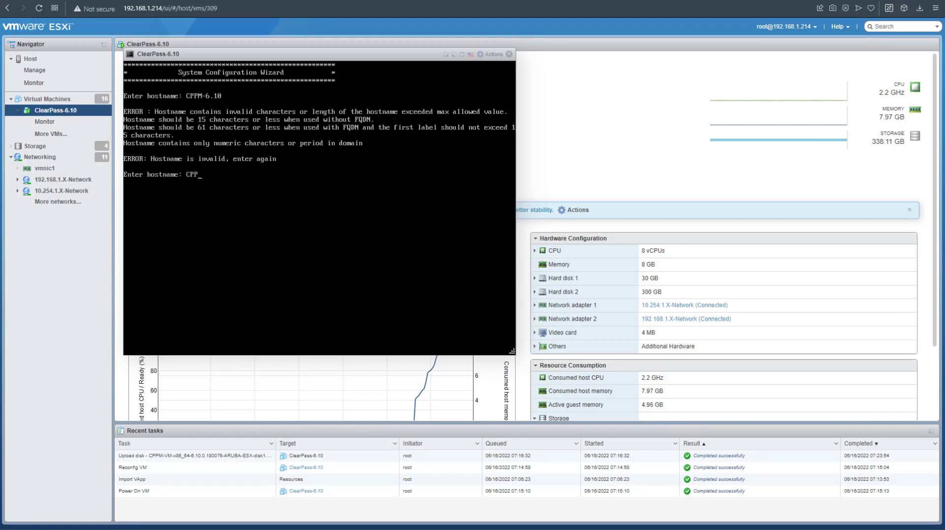
{"action": "type", "text": "PM-"}
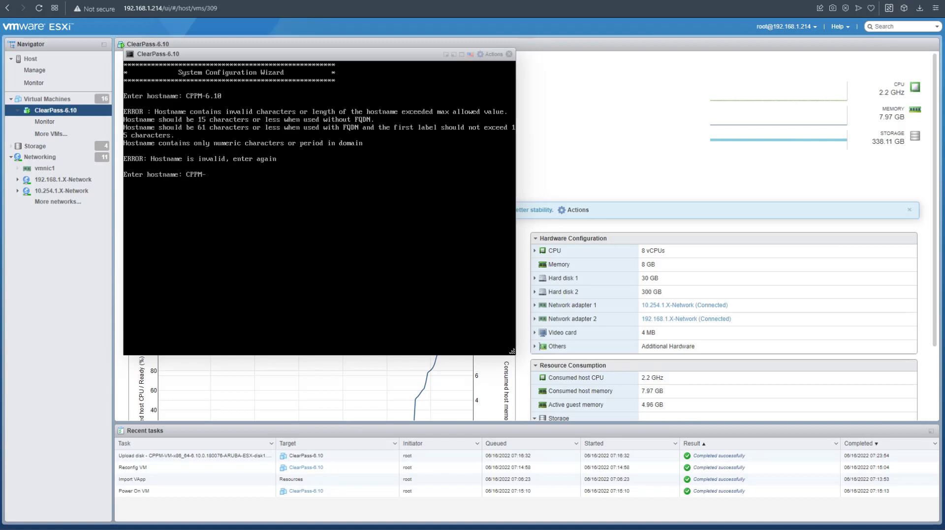
{"action": "type", "text": "610"}
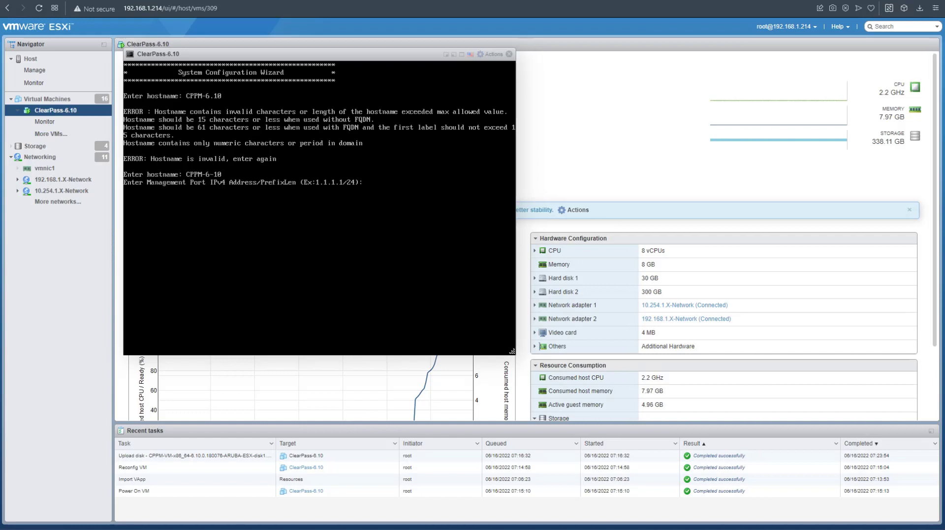
{"action": "type", "text": "10.254.1.23/24"}
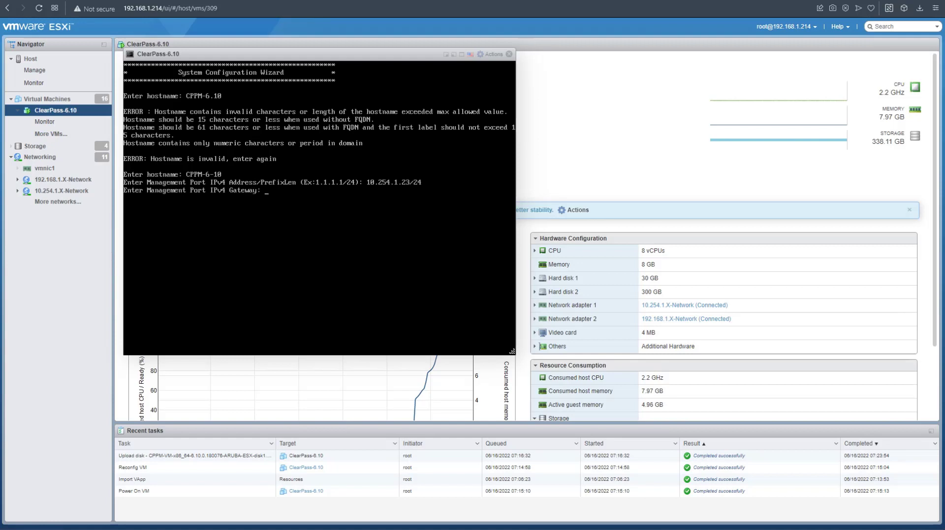
{"action": "type", "text": "10.254.1."}
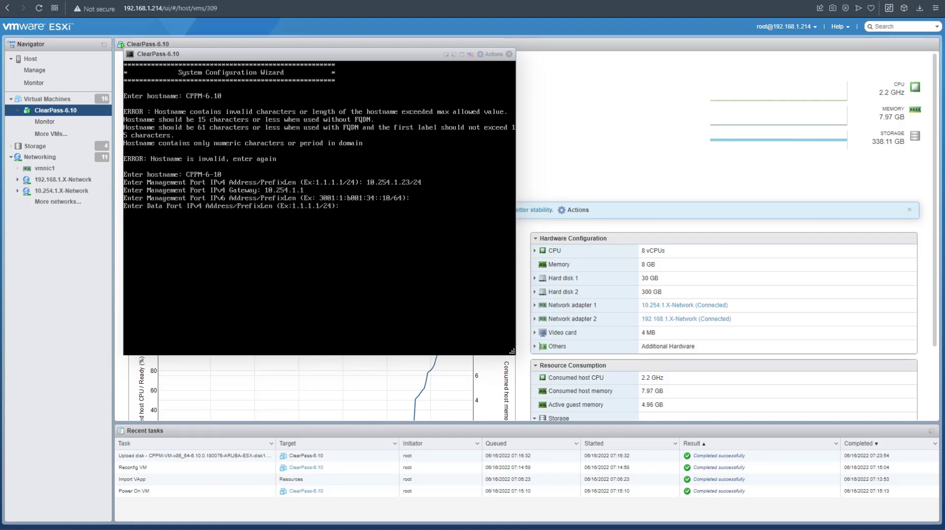
Enter the 192.168 data port address and gateway, DNS 10.254.1.21 and 8.8.8.8, and n for SLAAC.
{"action": "type", "text": "192.168.1.8"}
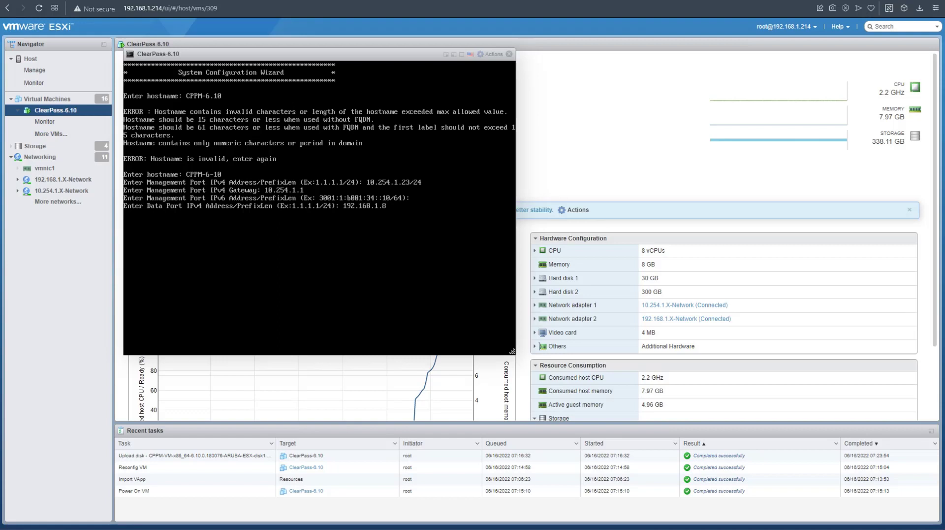
{"action": "type", "text": "/"}
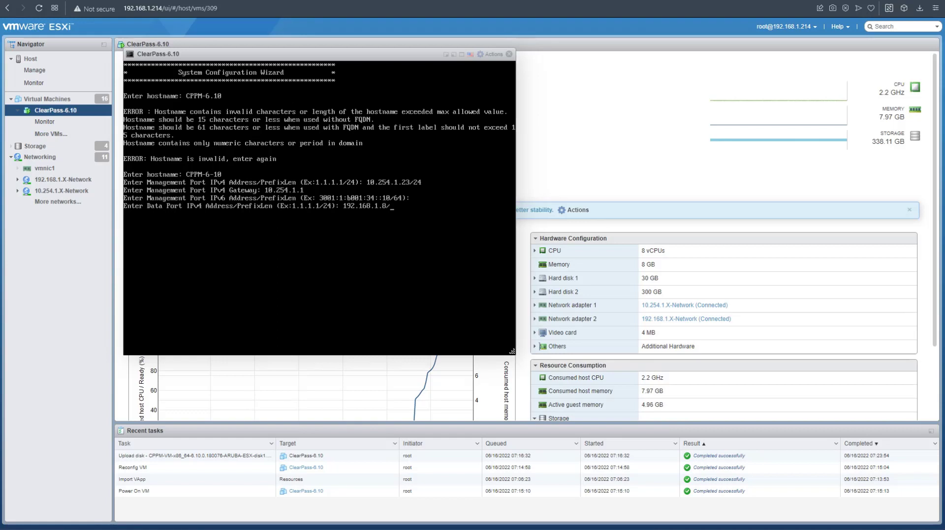
{"action": "key", "text": "enter"}
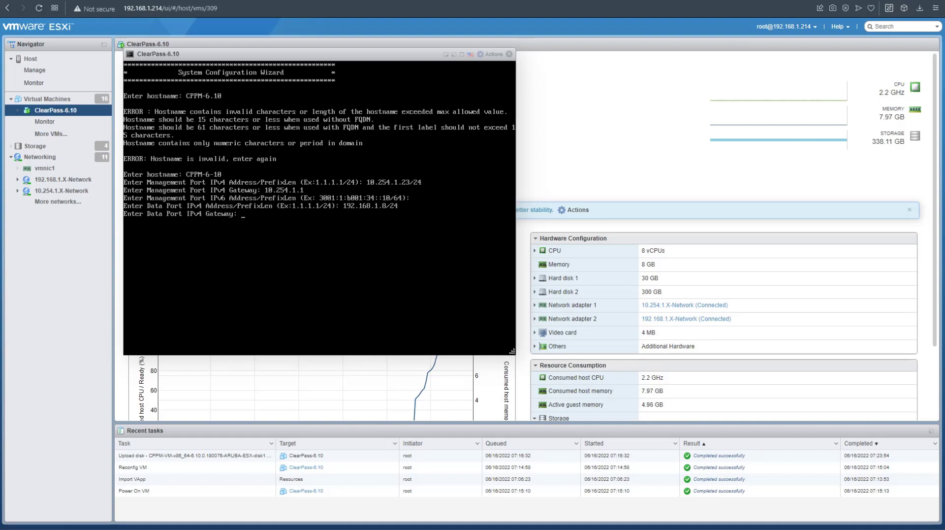
{"action": "type", "text": "192.168.1."}
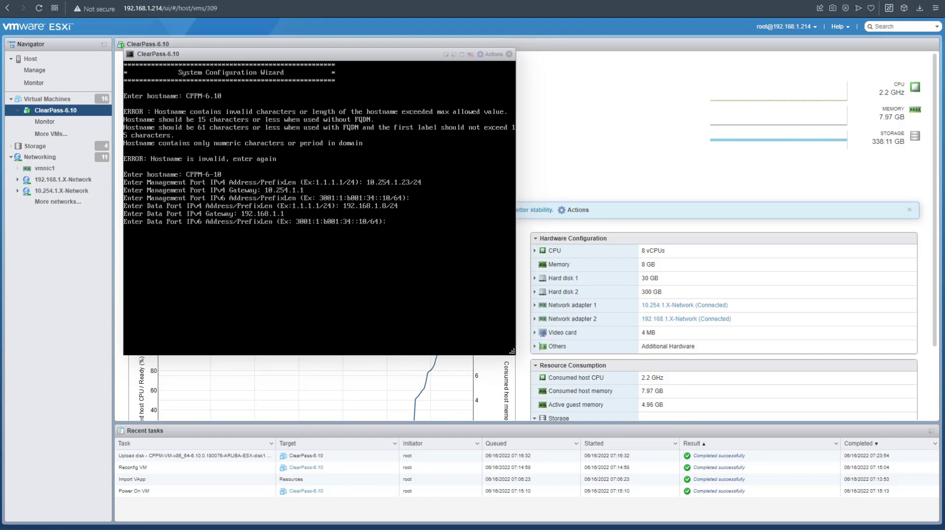
{"action": "type", "text": "10.254.1.21"}
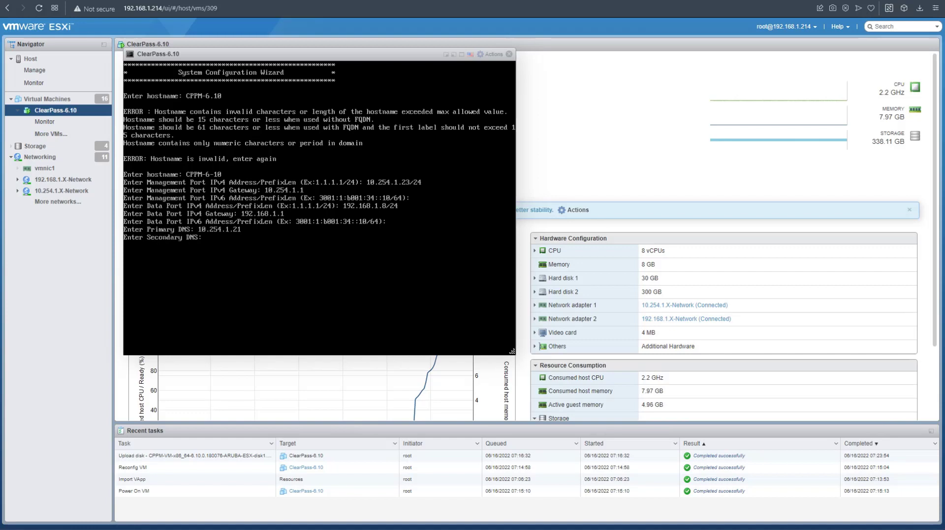
{"action": "type", "text": "8.8.8.8"}
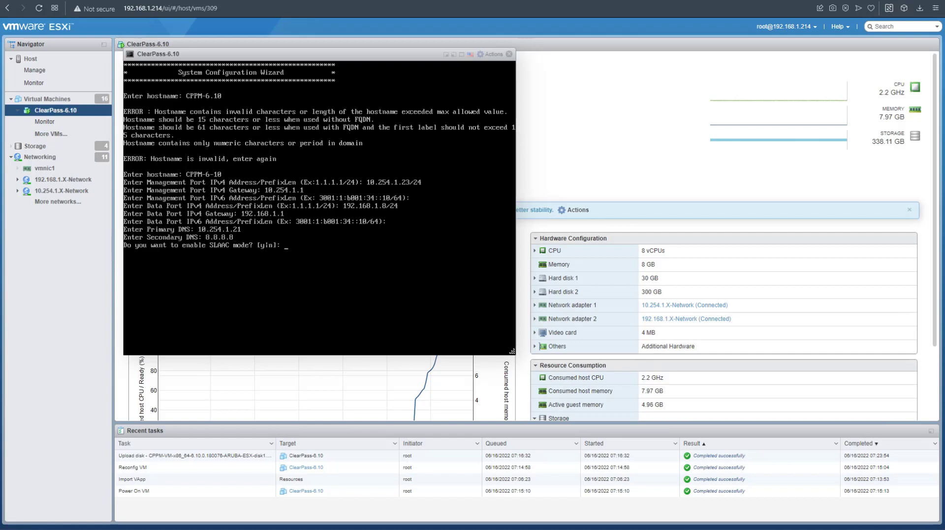
{"action": "type", "text": "n"}
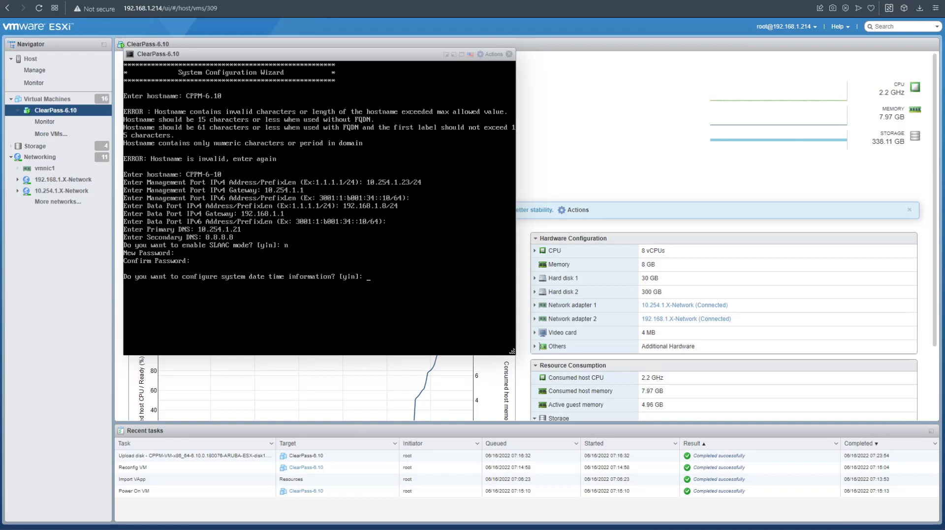
Set the primary NTP server to 216.239.35.0 and leave the secondary NTP server empty.
{"action": "type", "text": "y"}
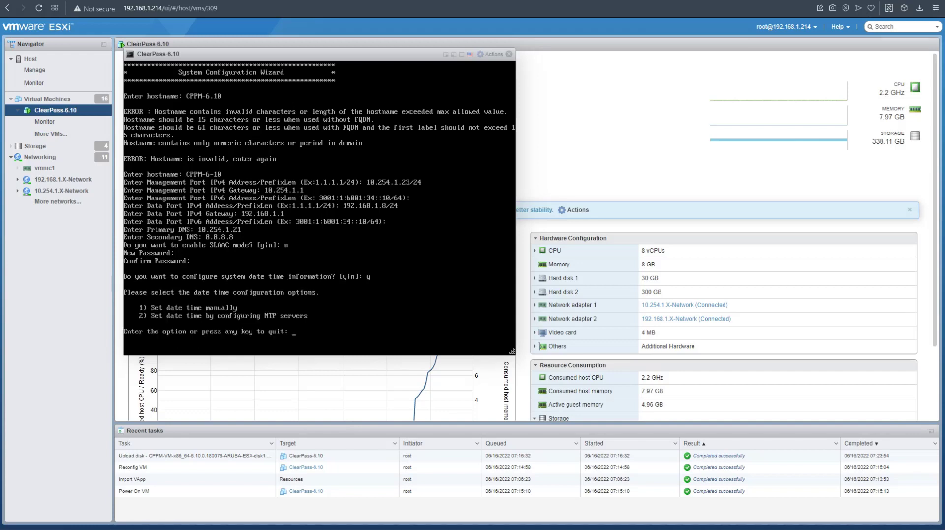
{"action": "type", "text": "2"}
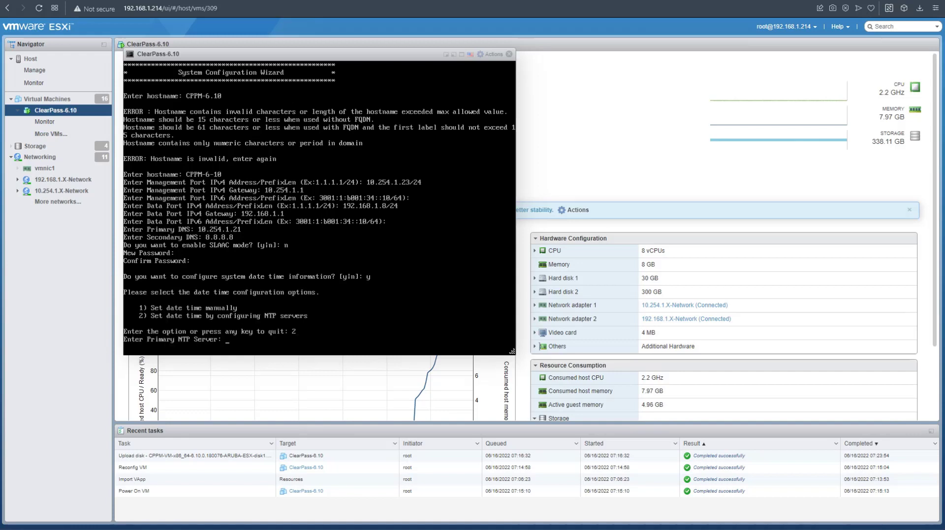
{"action": "type", "text": "21"}
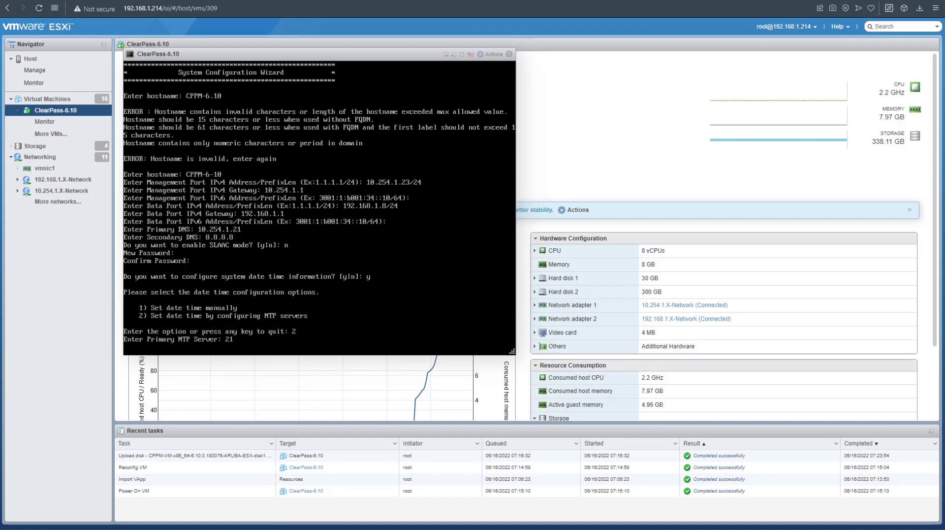
{"action": "type", "text": "6.239"}
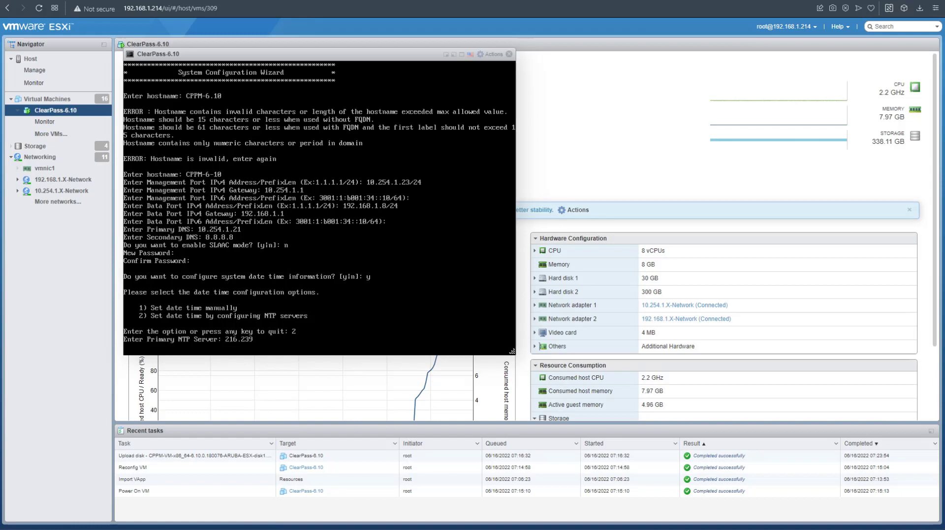
{"action": "type", "text": ".35.0"}
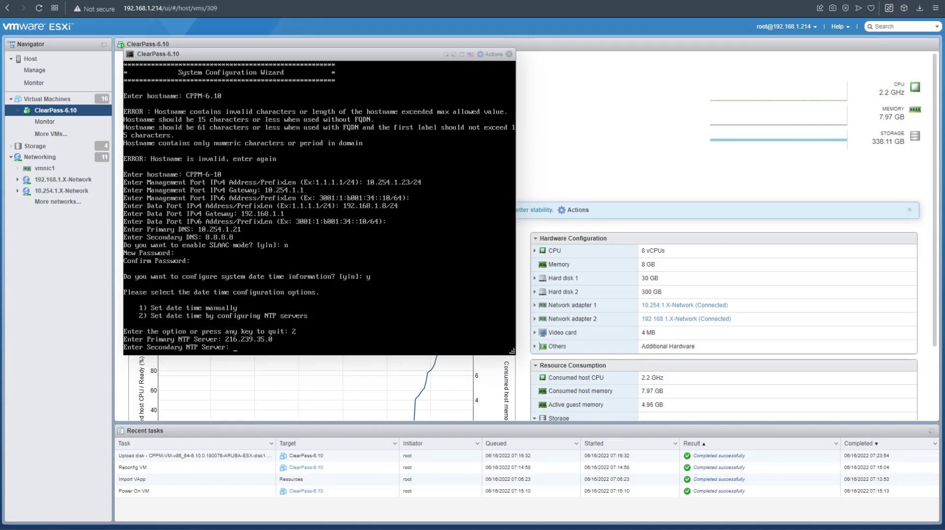
{"action": "key", "text": "enter"}
{"action": "type", "text": "y"}
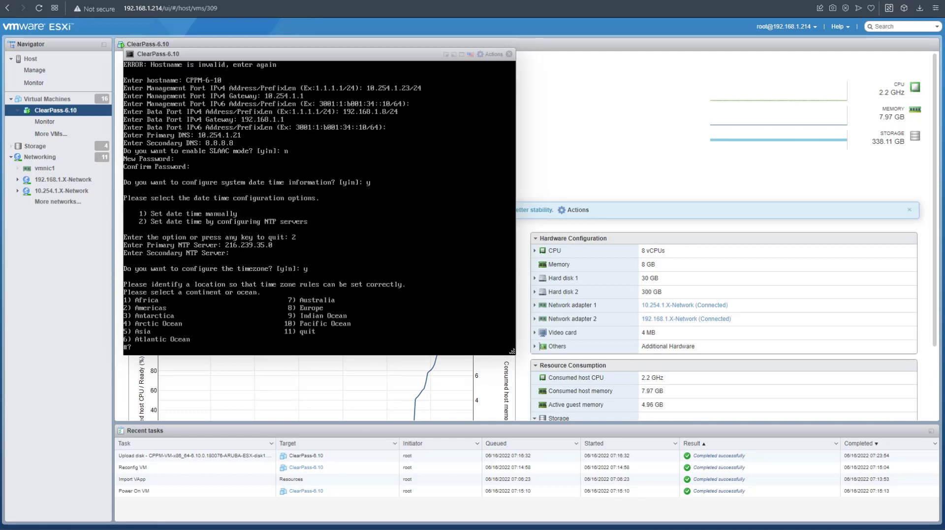
Select timezone Europe/London via 8 then 7, confirm with 1, and answer n to FIPS mode.
{"action": "type", "text": "8"}
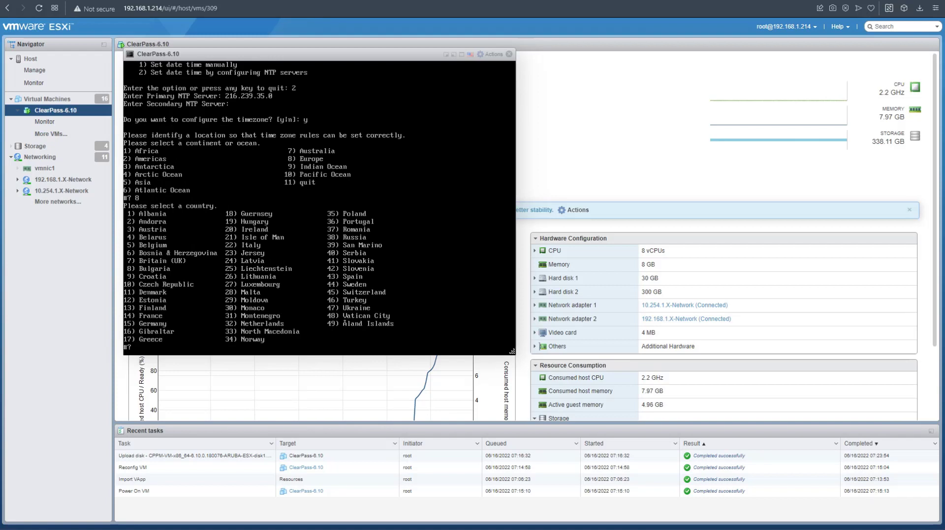
{"action": "type", "text": "7"}
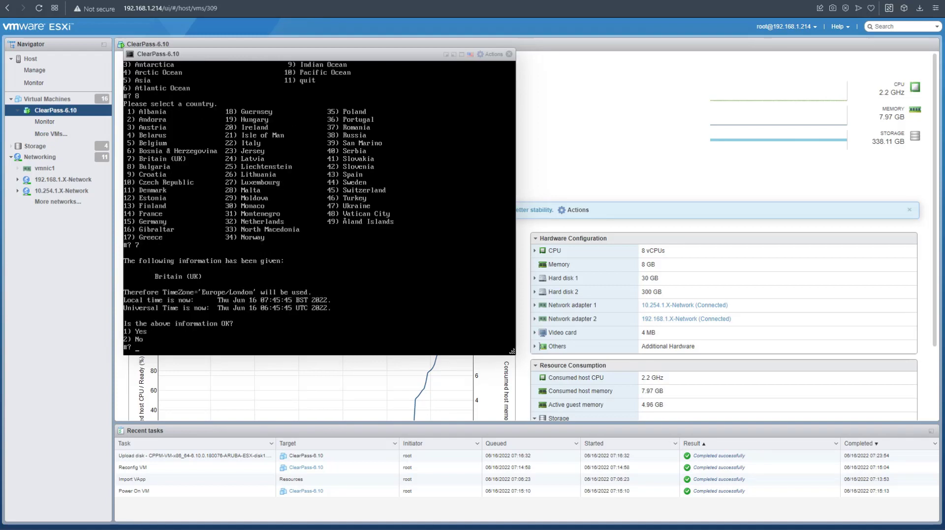
{"action": "type", "text": "1"}
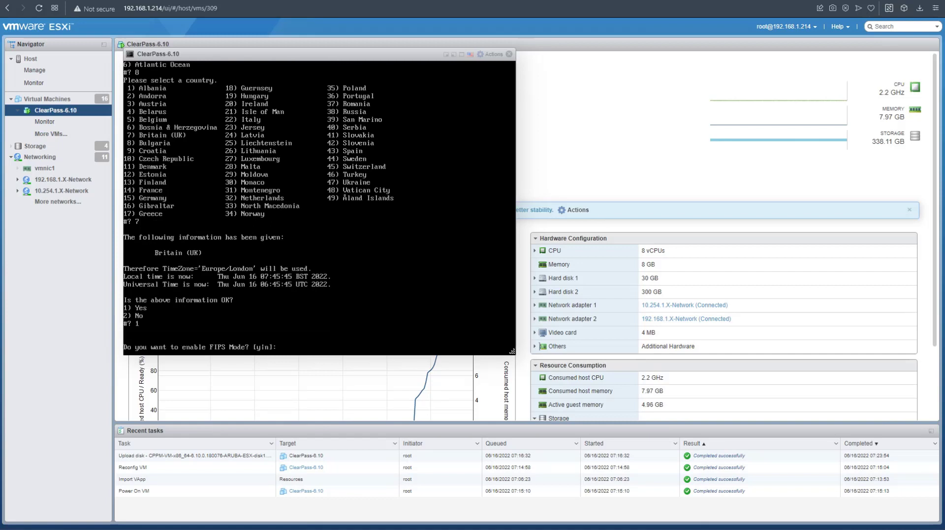
{"action": "type", "text": "n"}
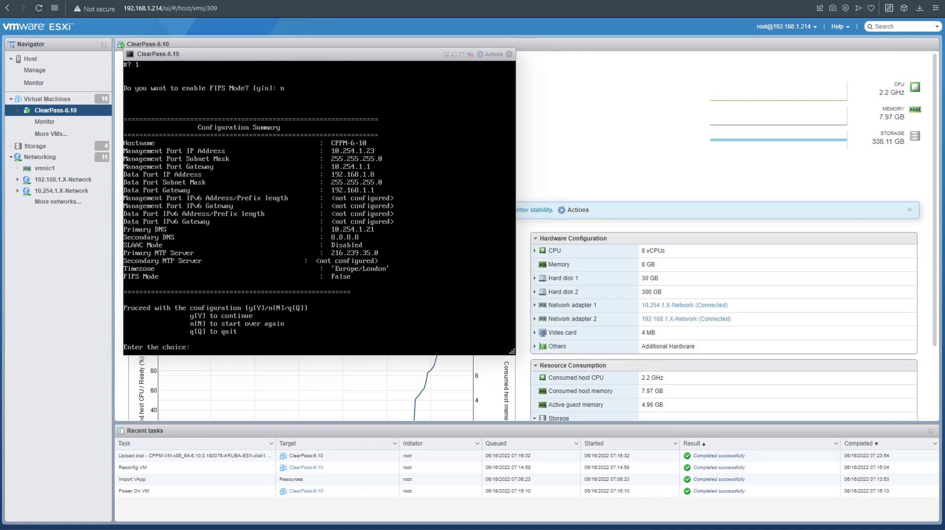
Enter 1 at the Configuration Summary to apply the appliance configuration.
{"action": "type", "text": "1"}
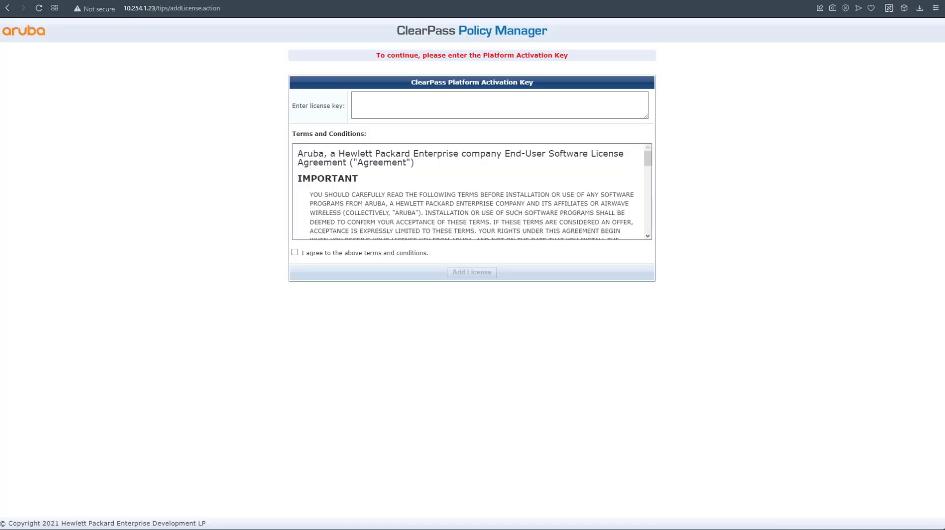
Skip the Platform Activation Key so the Admin Login page with the 90-day notice appears.
{"action": "left_click", "coordinate": [499, 104]}
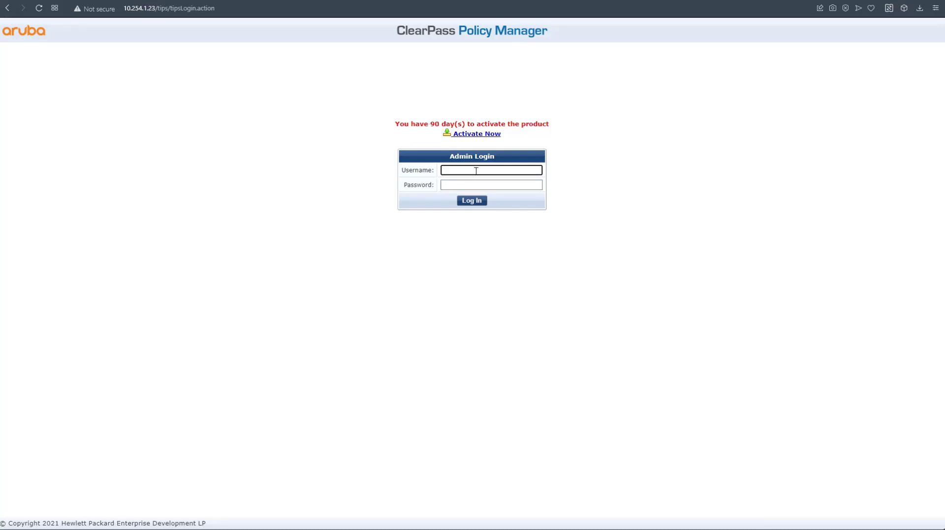
Log in as admin and go to Administration > Server Manager > Licensing.
{"action": "type", "text": "admin"}
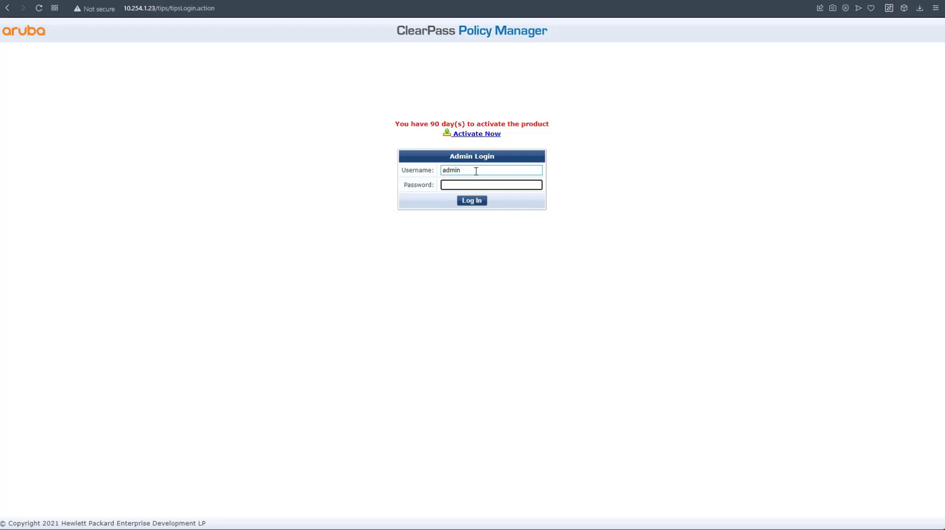
{"action": "left_click", "coordinate": [471, 200]}
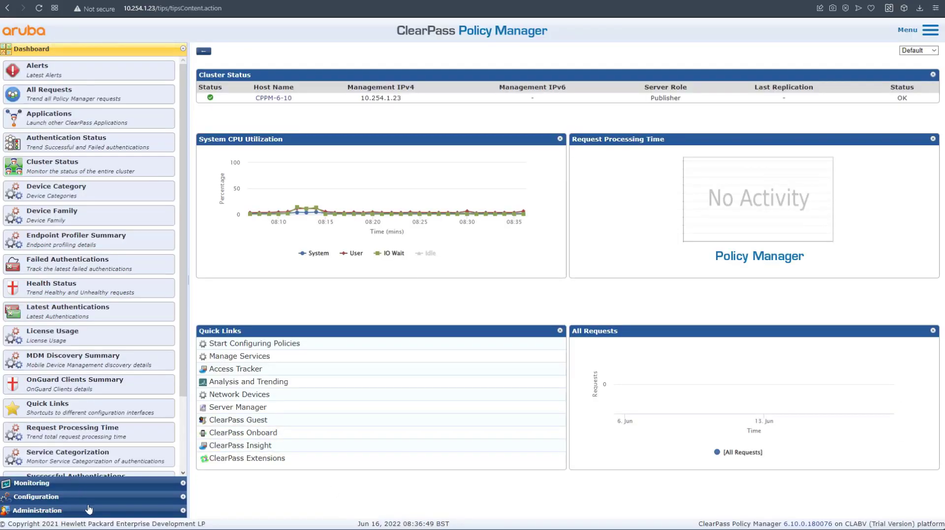
{"action": "left_click", "coordinate": [41, 511]}
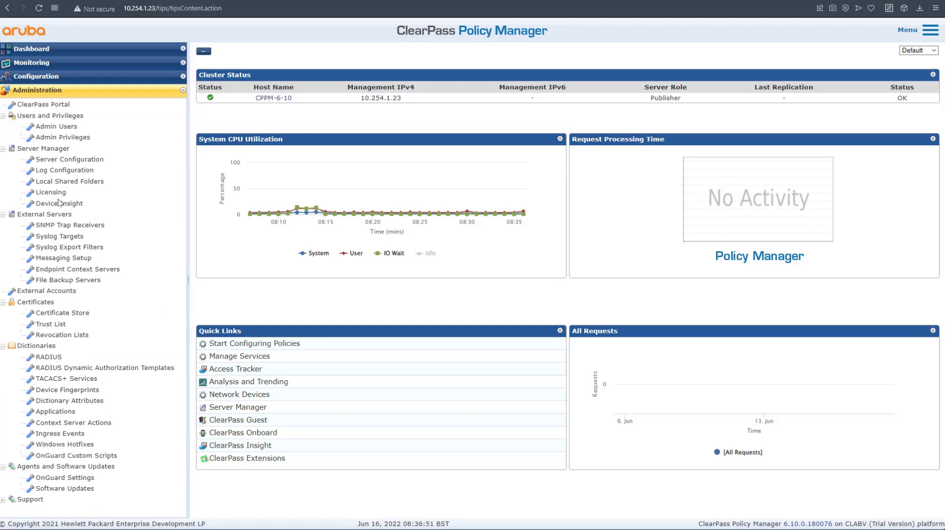
{"action": "left_click", "coordinate": [49, 191]}
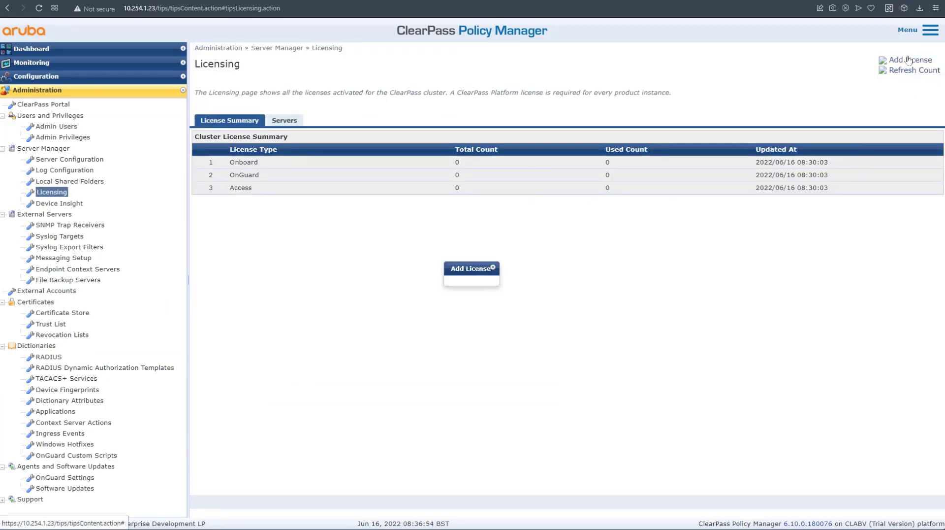
Add the license key so Onboard, Compliance Suite and Access each total 100.
{"action": "left_click", "coordinate": [472, 268]}
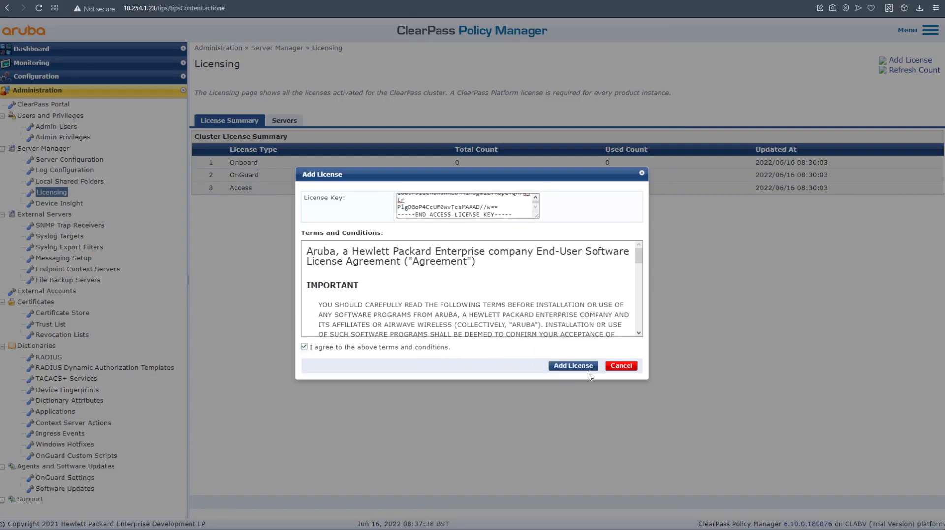
{"action": "left_click", "coordinate": [572, 365]}
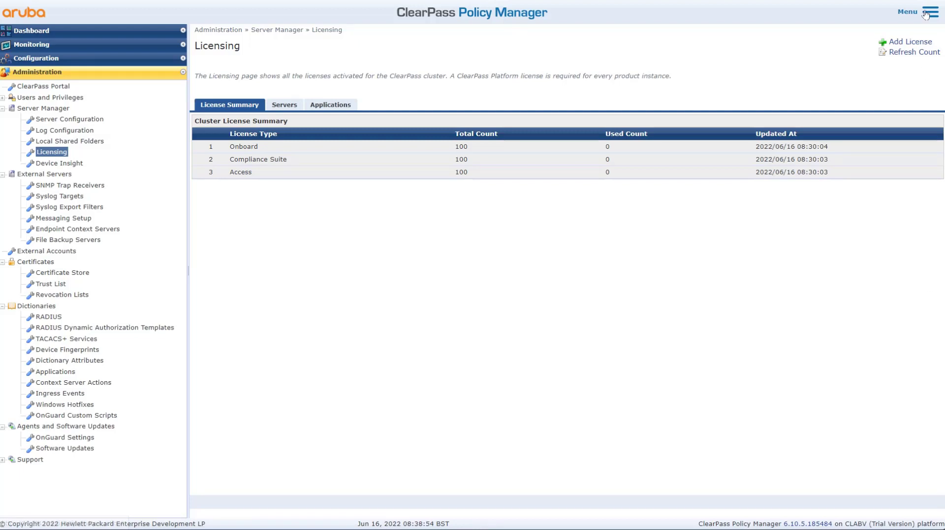
Check Software Updates status and download Cumulative Patch 5 for ClearPass 6.10.
{"action": "left_click", "coordinate": [917, 12]}
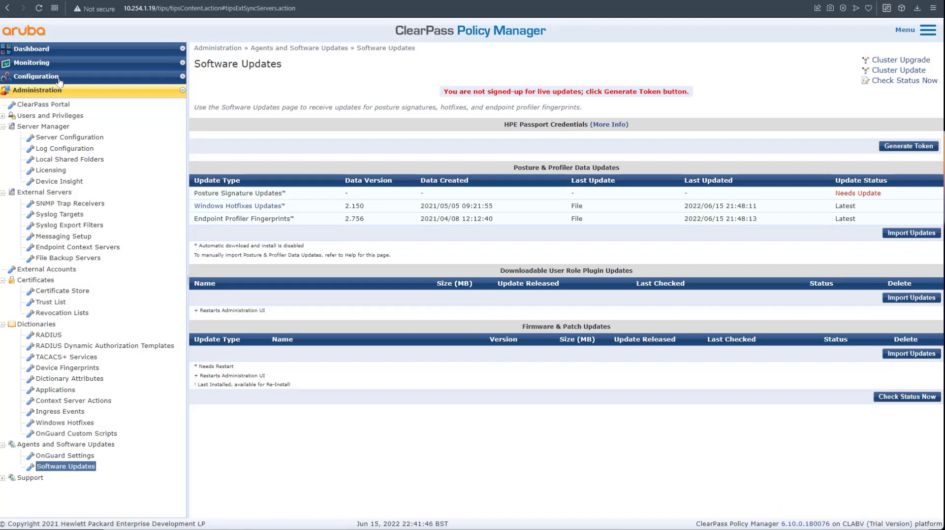
{"action": "left_click", "coordinate": [36, 76]}
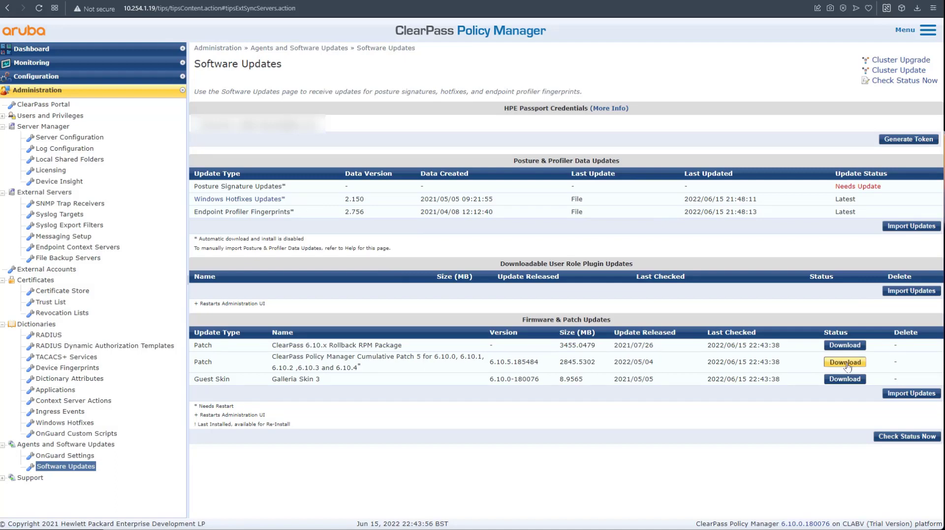
{"action": "left_click", "coordinate": [844, 362]}
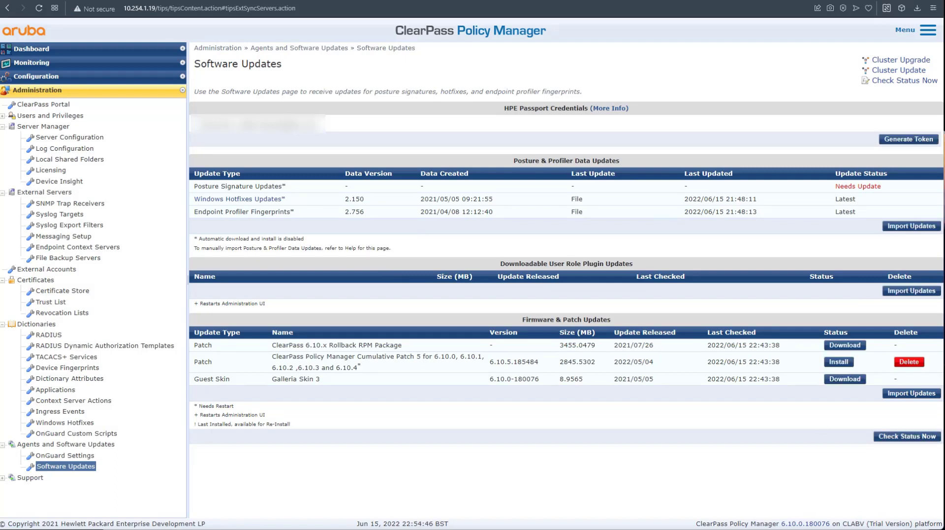
Start installing Cumulative Patch 5, confirm with Yes, and view its installation progress.
{"action": "left_click", "coordinate": [837, 361]}
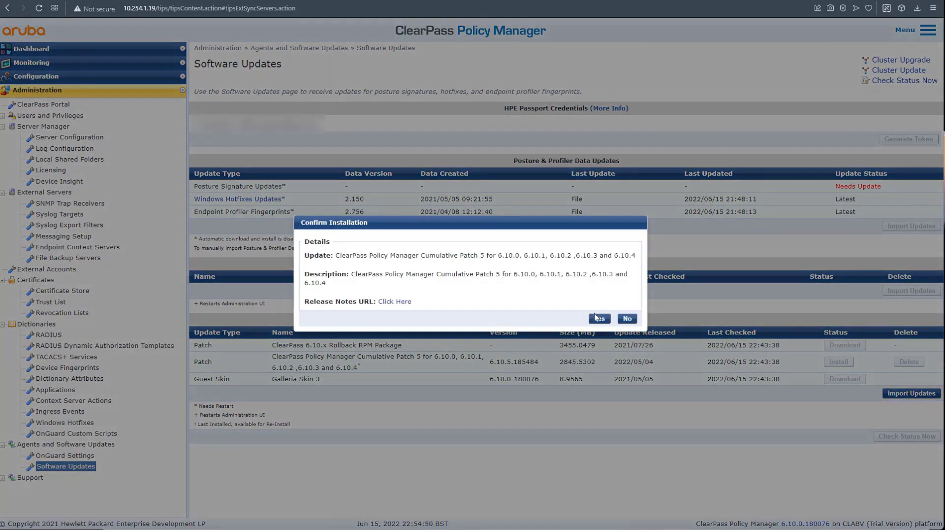
{"action": "left_click", "coordinate": [599, 318]}
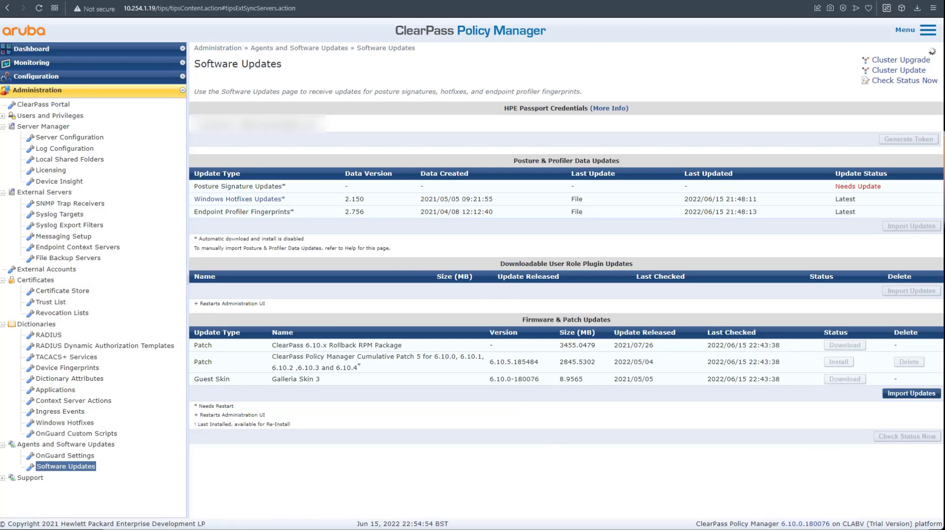
{"action": "left_click", "coordinate": [837, 362]}
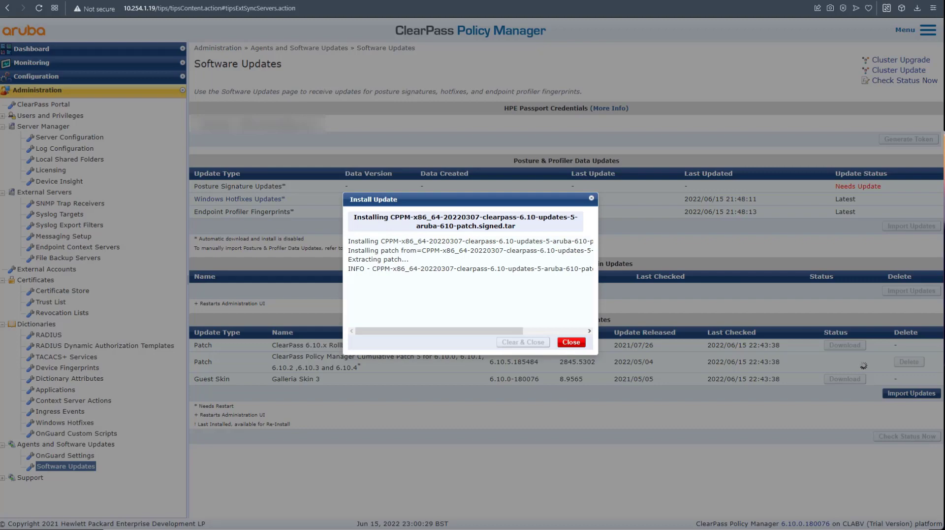
Close the Install Update dialog and view the logs from the patch's Needs Restart status.
{"action": "left_click", "coordinate": [569, 341]}
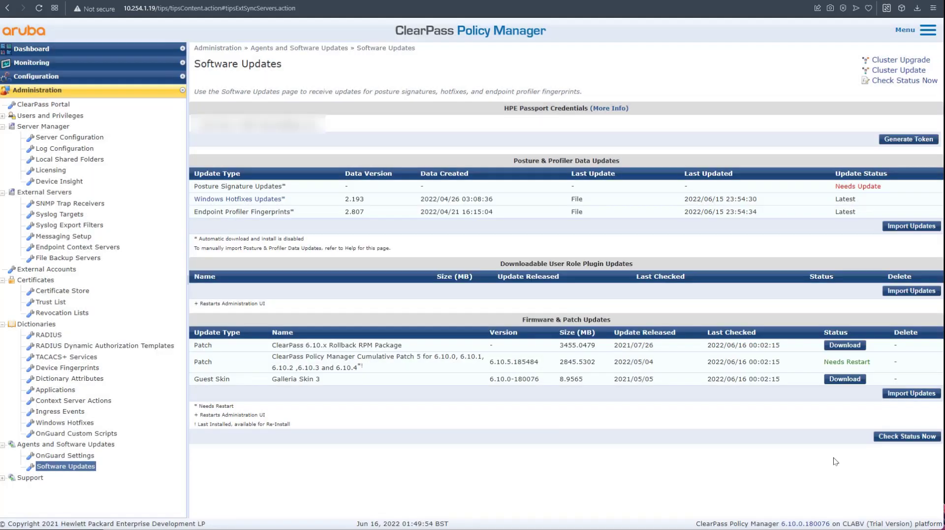
{"action": "mouse_move", "coordinate": [836, 366]}
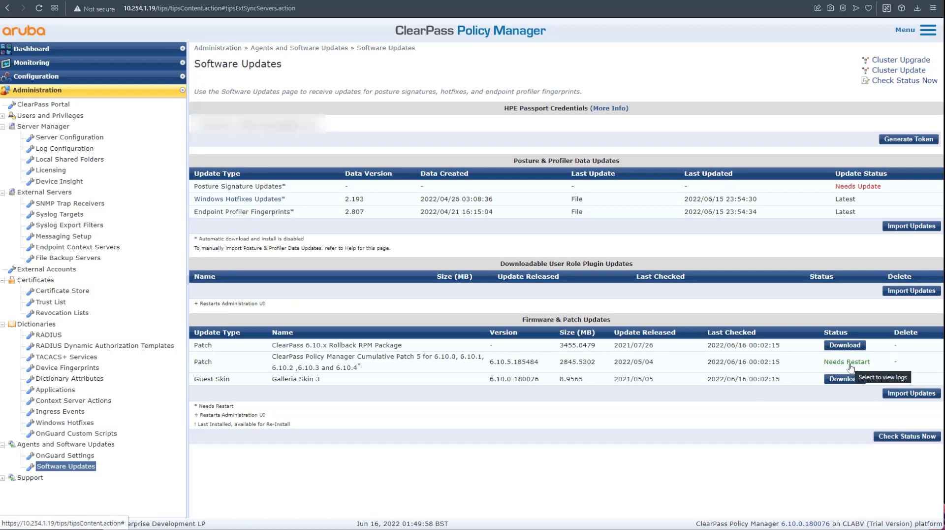
{"action": "mouse_move", "coordinate": [847, 366]}
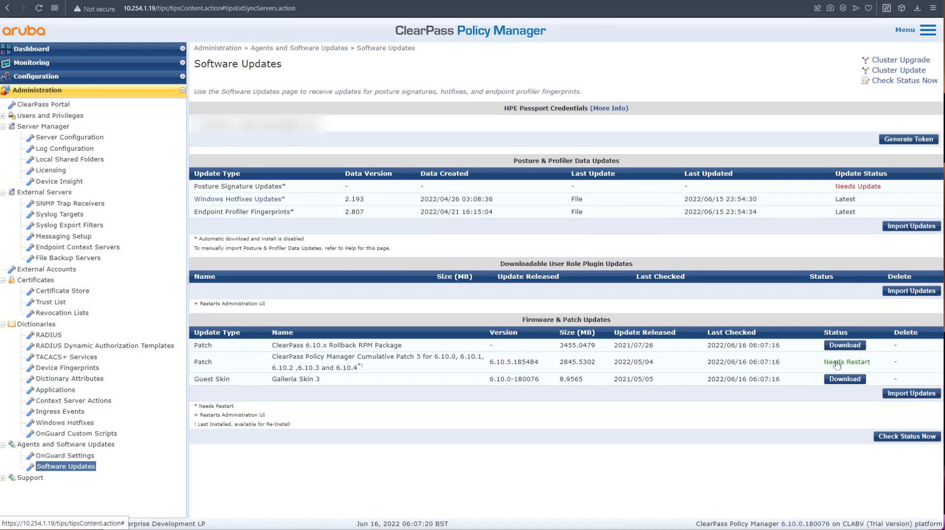
{"action": "left_click", "coordinate": [846, 361]}
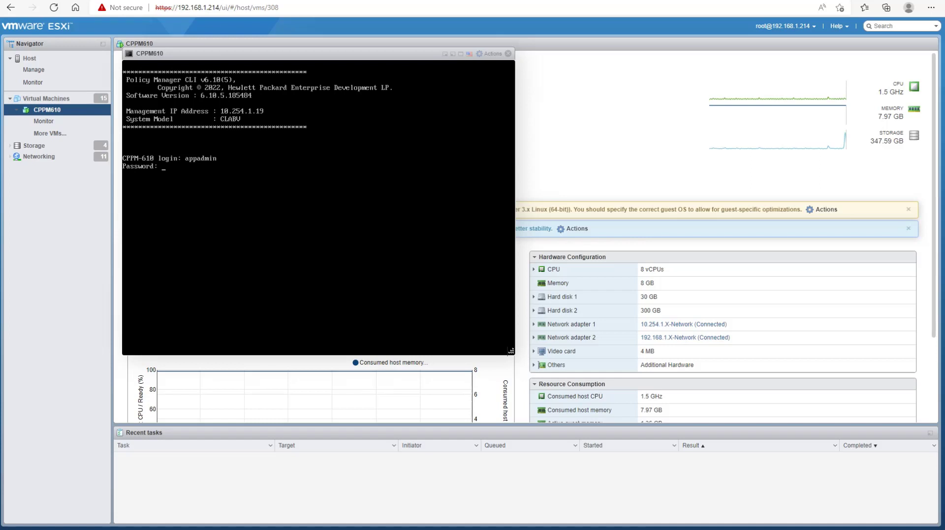
Log in to the appliance console as appadmin and run 'show ip'.
{"action": "key", "text": "Enter"}
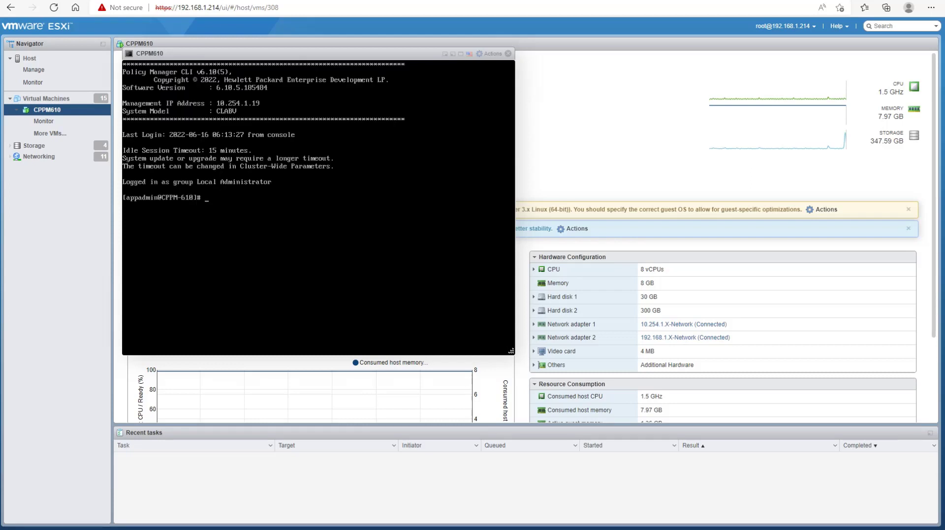
{"action": "type", "text": "show ip"}
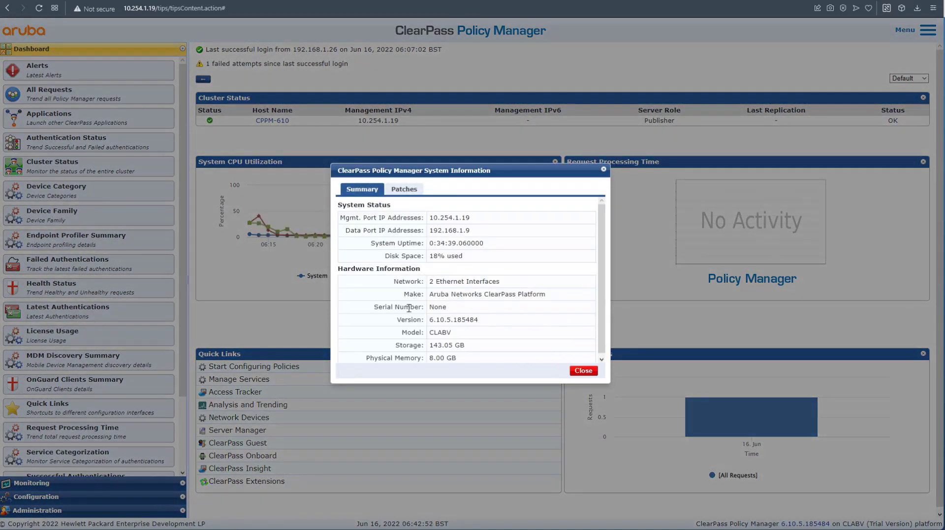
Note version 6.10.5.185484, close system information and expand Administration > Agents and Software Updates.
{"action": "double_click", "coordinate": [453, 320]}
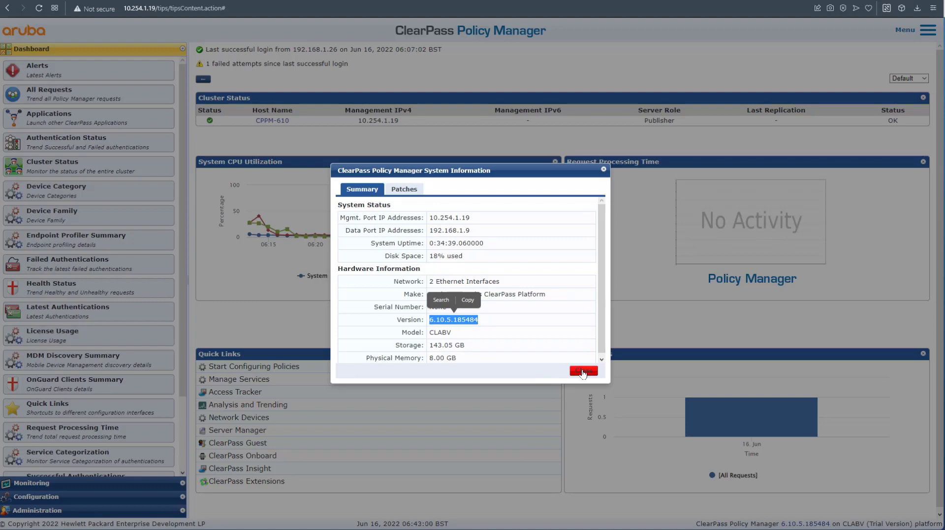
{"action": "left_click", "coordinate": [582, 371]}
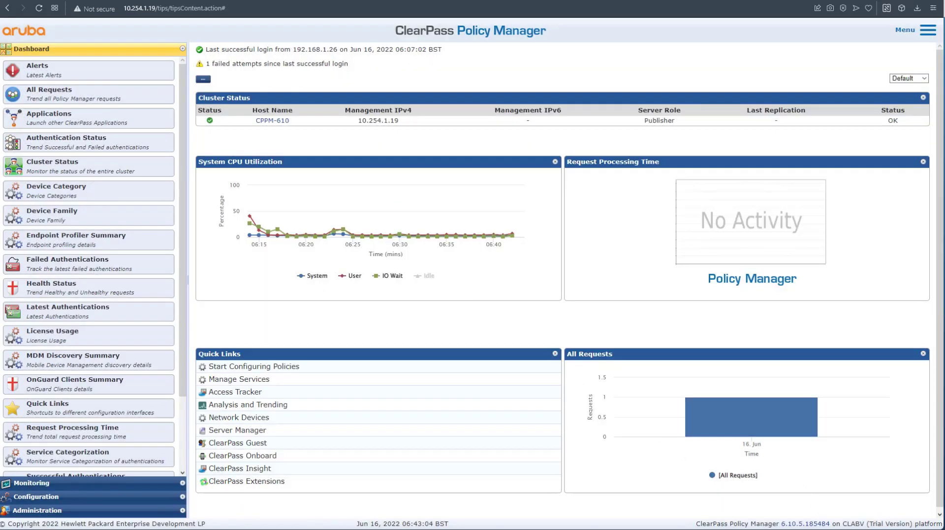
{"action": "left_click", "coordinate": [37, 510]}
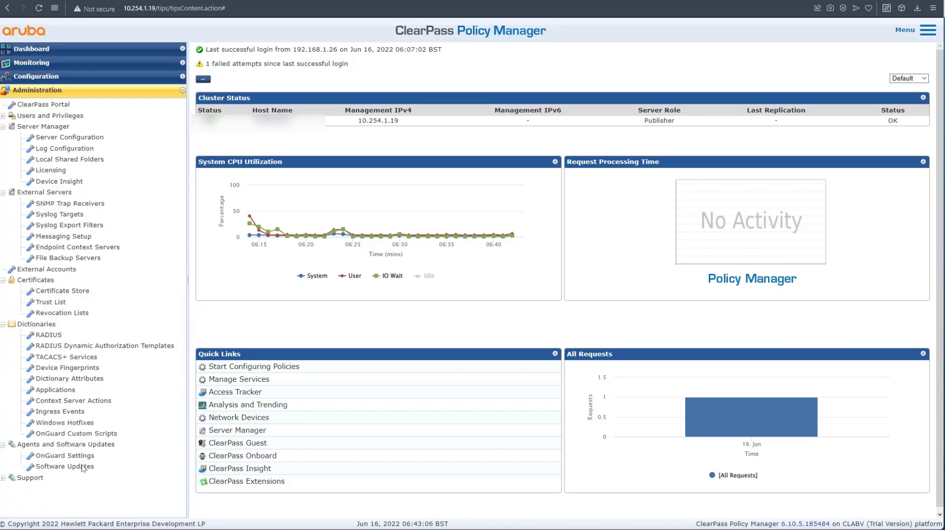
From Software Updates, download and install Galleria Skin 3, confirming with Yes and closing the log.
{"action": "left_click", "coordinate": [65, 466]}
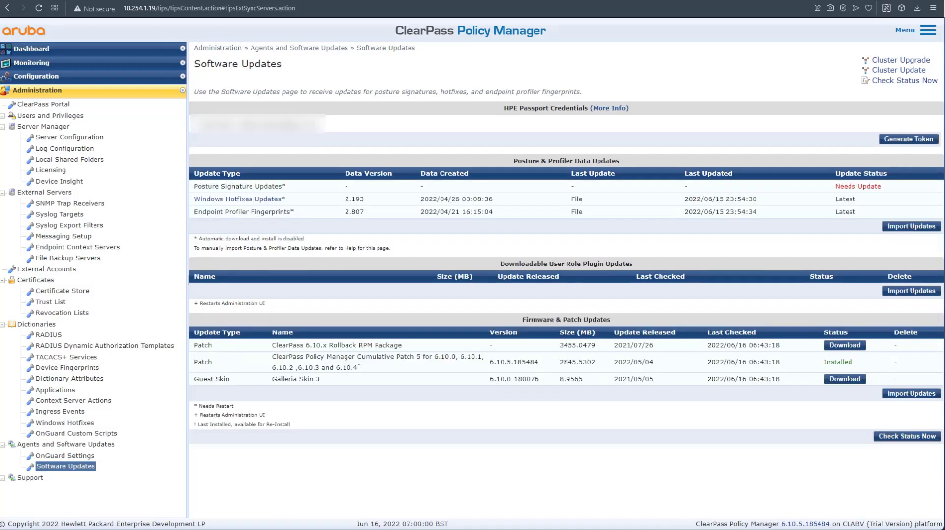
{"action": "left_click", "coordinate": [844, 379]}
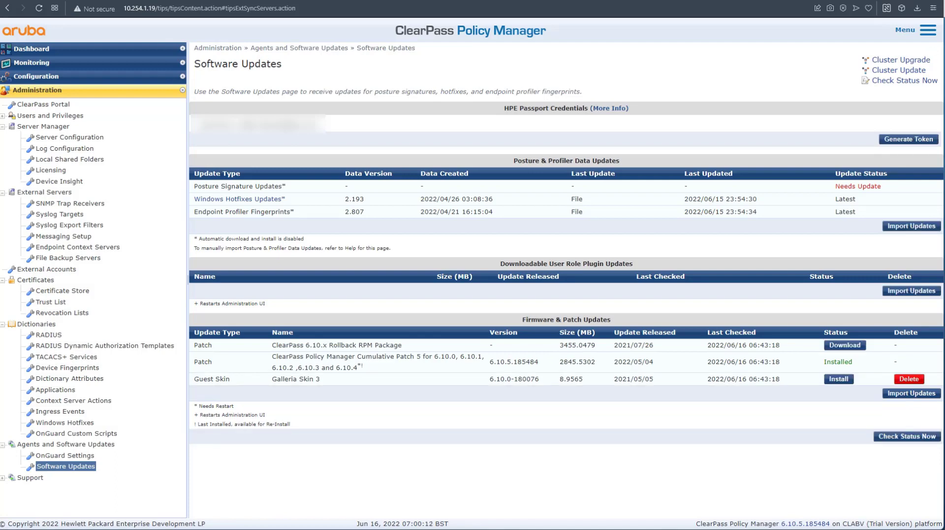
{"action": "left_click", "coordinate": [838, 378]}
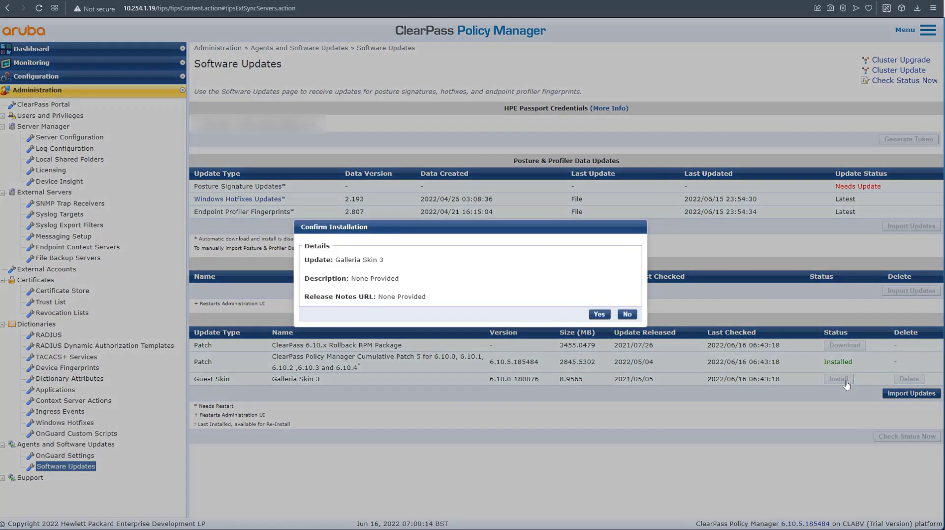
{"action": "left_click", "coordinate": [599, 314]}
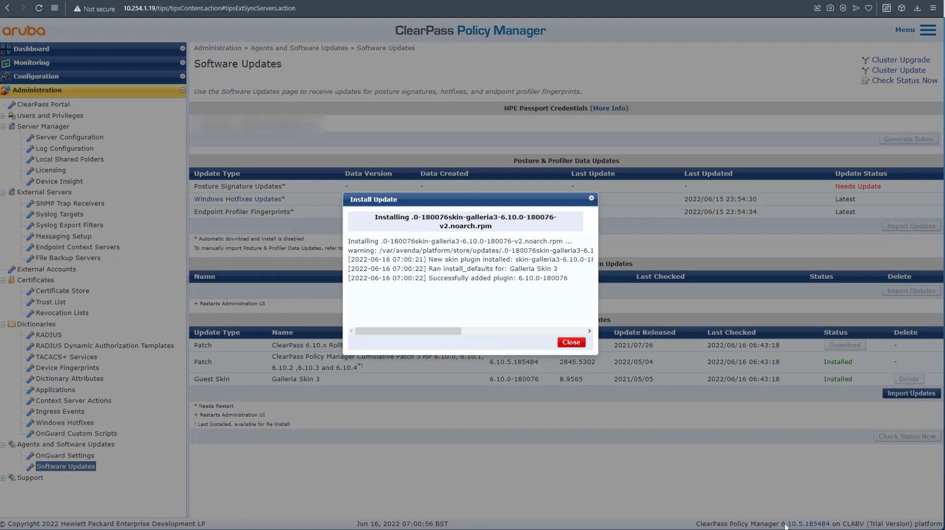
{"action": "left_click", "coordinate": [570, 341]}
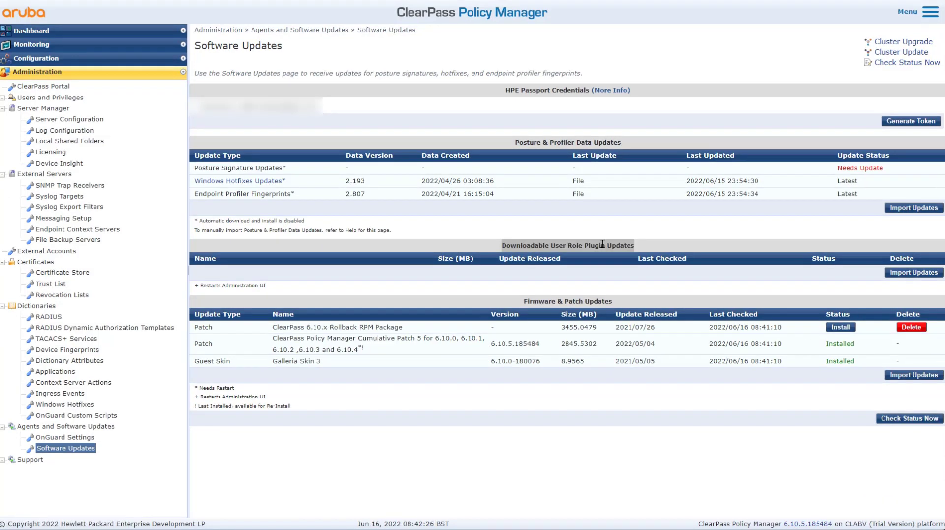
{"action": "mouse_move", "coordinate": [902, 42]}
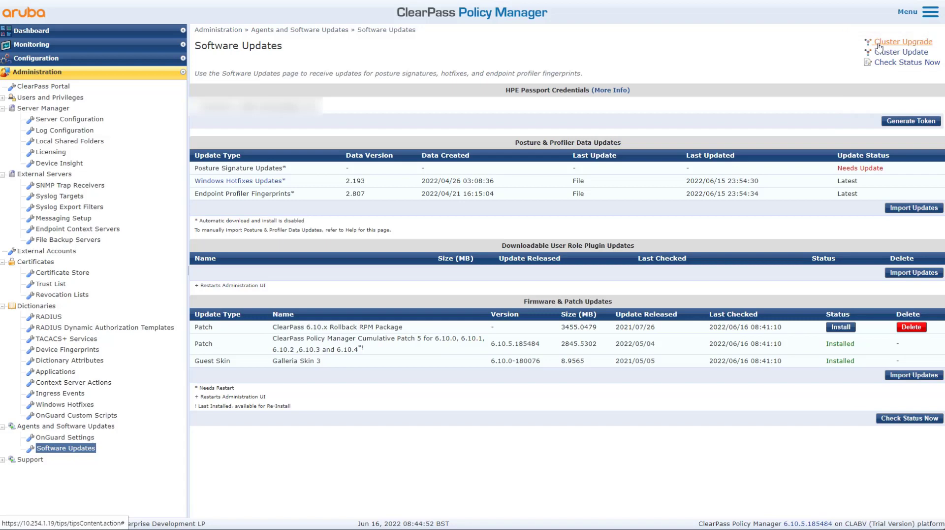
{"action": "mouse_move", "coordinate": [907, 47]}
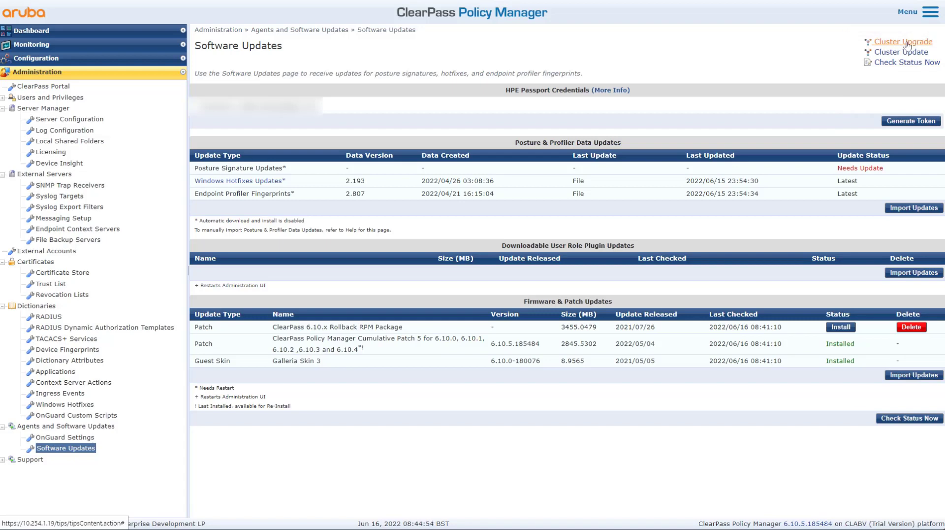
{"action": "mouse_move", "coordinate": [220, 384]}
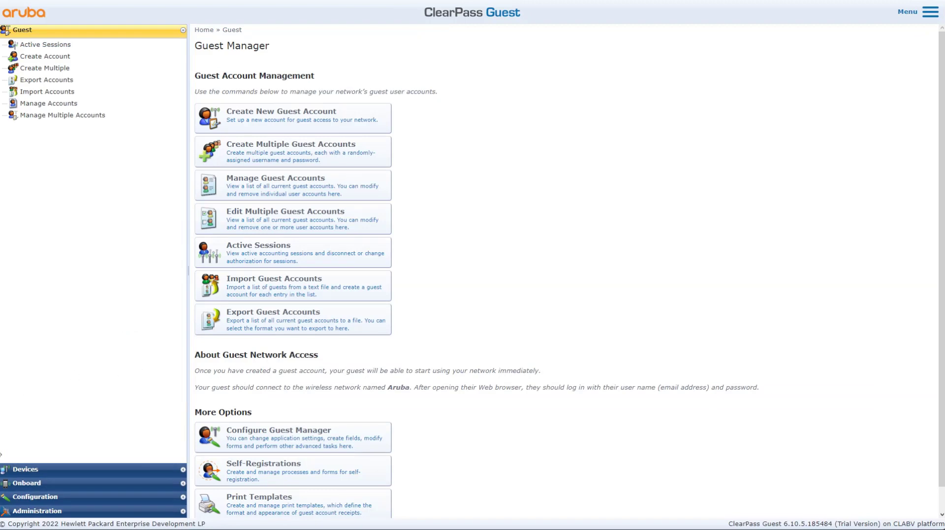
Expand Administration in ClearPass Guest and open the Extensions page.
{"action": "left_click", "coordinate": [38, 511]}
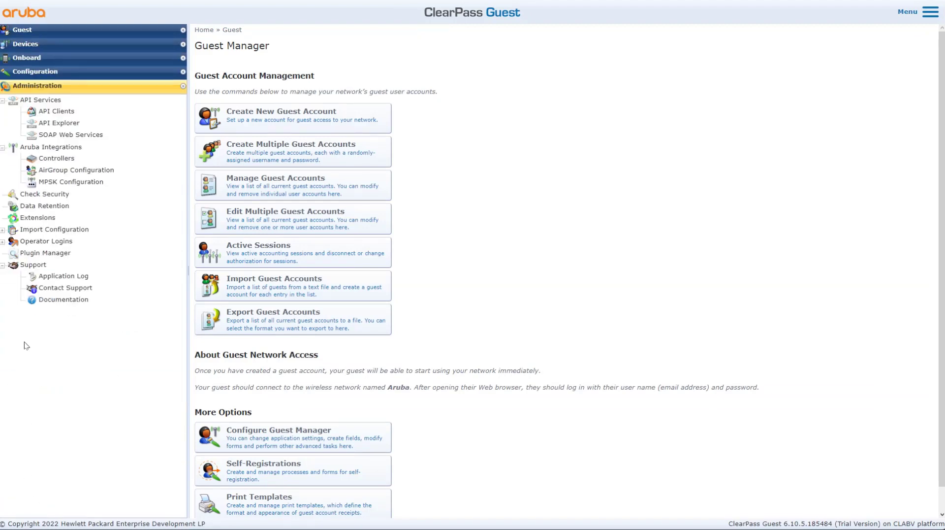
{"action": "left_click", "coordinate": [38, 218]}
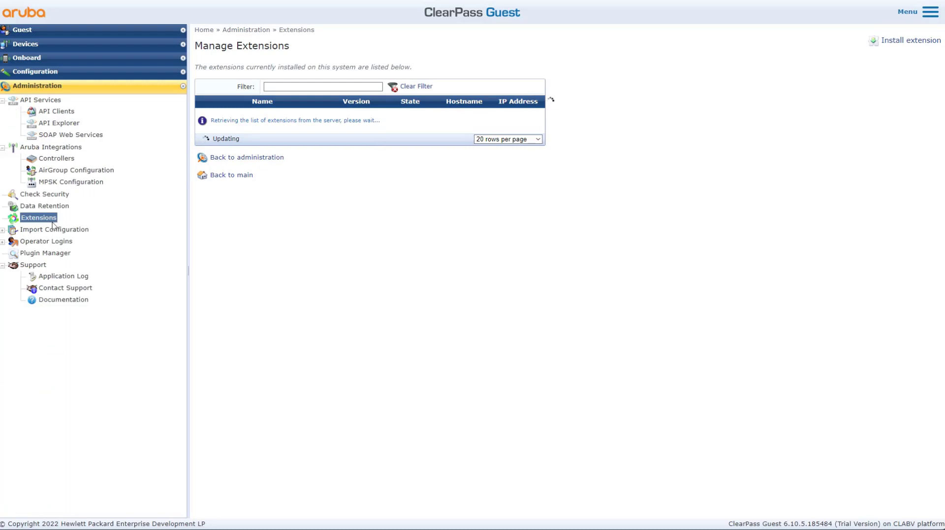
{"action": "mouse_move", "coordinate": [464, 240]}
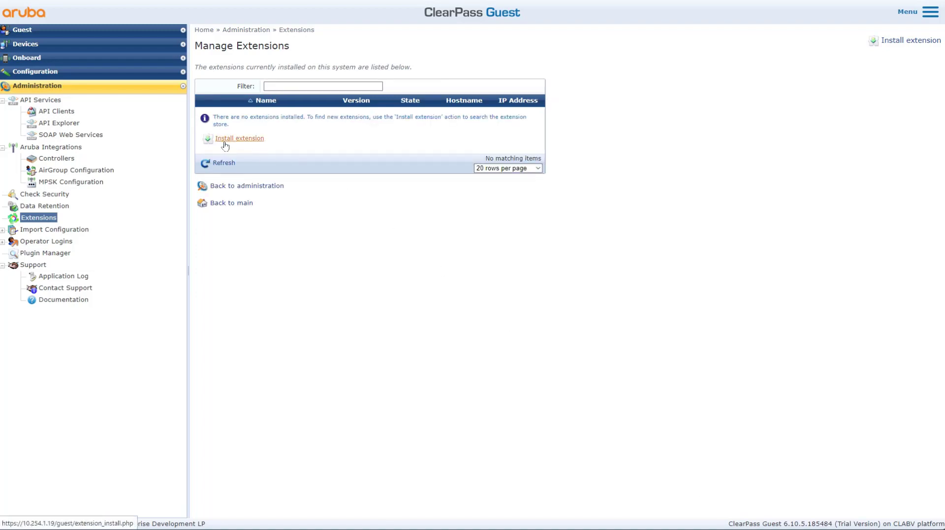
{"action": "mouse_move", "coordinate": [250, 143]}
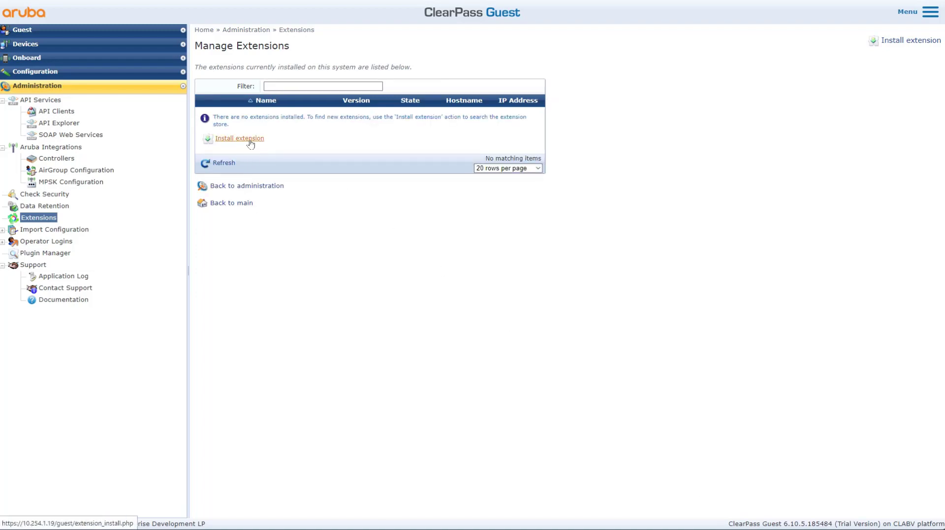
From Install extension, locate Microsoft Intune in the list and choose Install for it.
{"action": "left_click", "coordinate": [238, 138]}
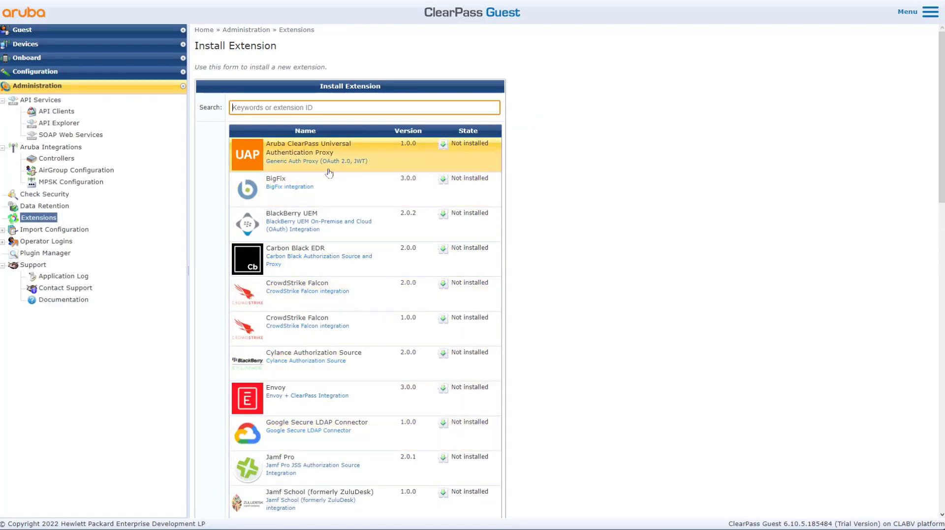
{"action": "mouse_move", "coordinate": [352, 186]}
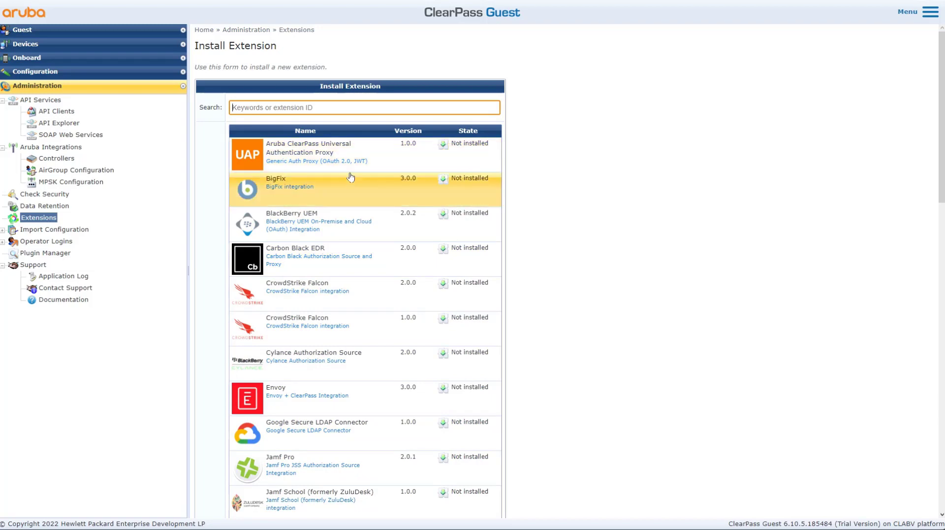
{"action": "scroll", "scroll_direction": "down", "scroll_amount": 3}
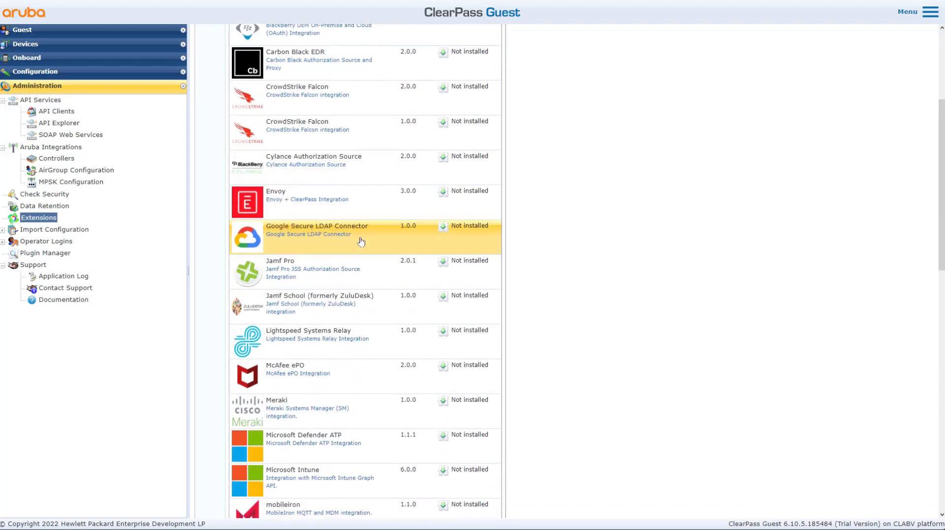
{"action": "scroll", "scroll_direction": "down", "scroll_amount": 3}
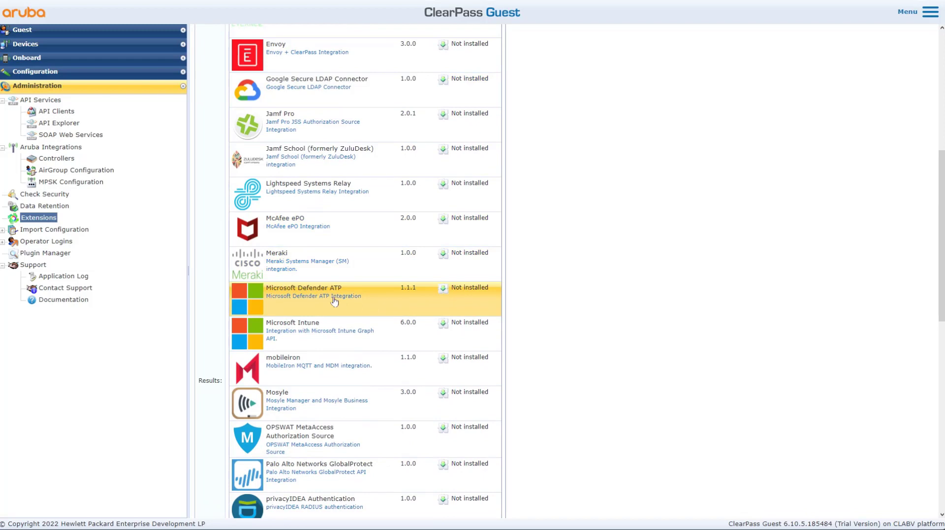
{"action": "mouse_move", "coordinate": [307, 330]}
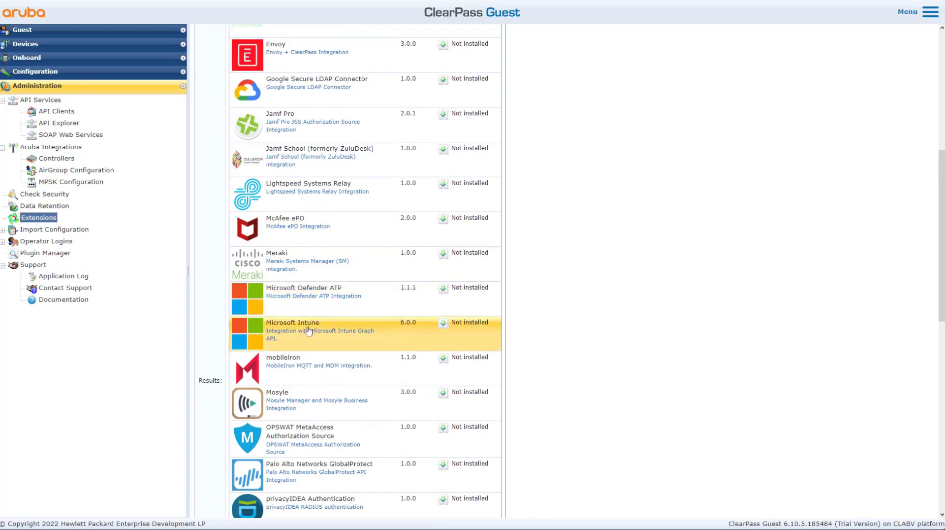
{"action": "left_click", "coordinate": [308, 330]}
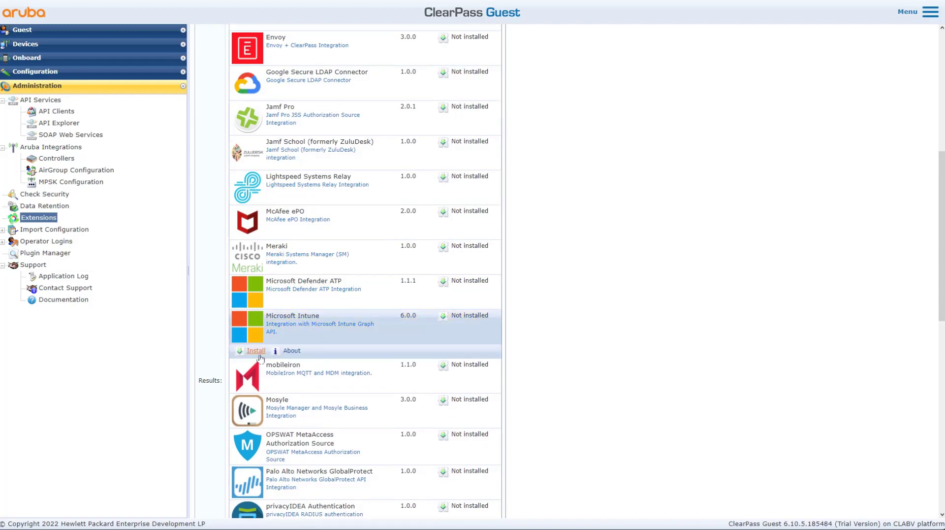
{"action": "mouse_move", "coordinate": [255, 356]}
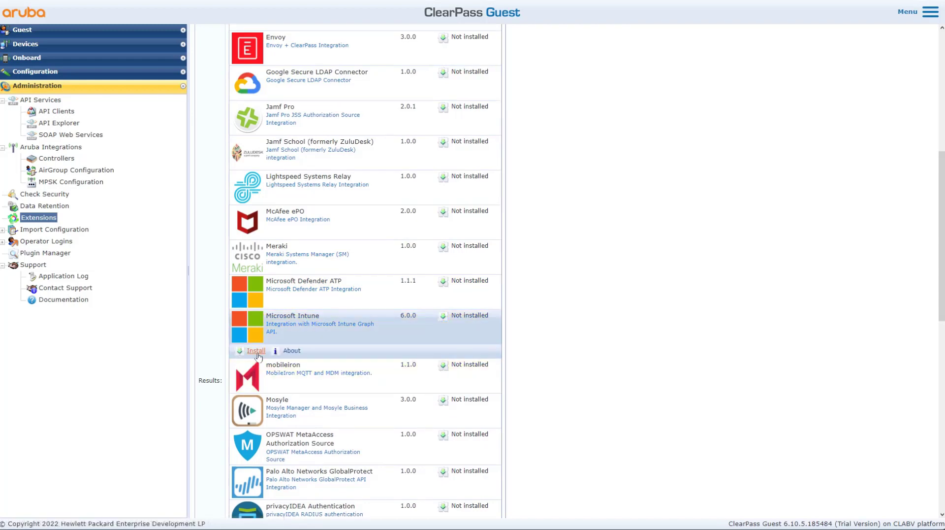
{"action": "left_click", "coordinate": [256, 350]}
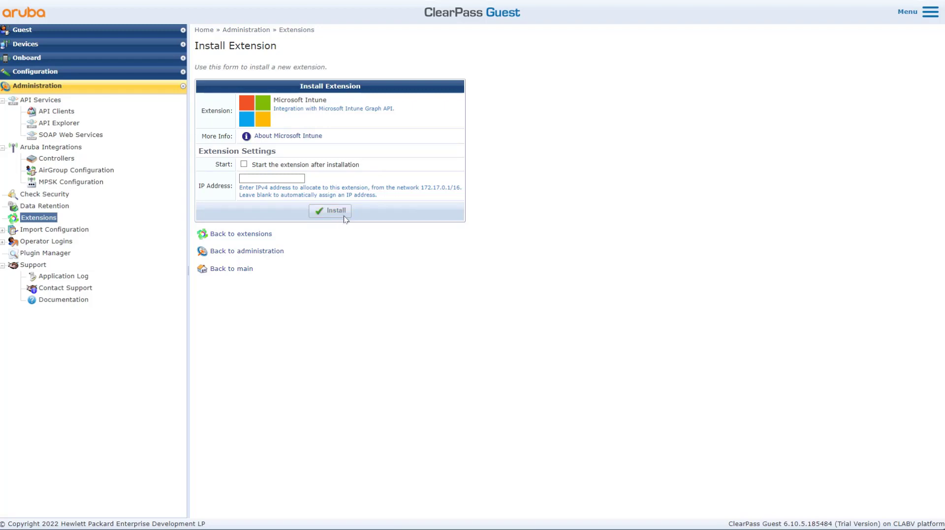
Install Microsoft Intune from the form, then start the stopped extension.
{"action": "left_click", "coordinate": [330, 210]}
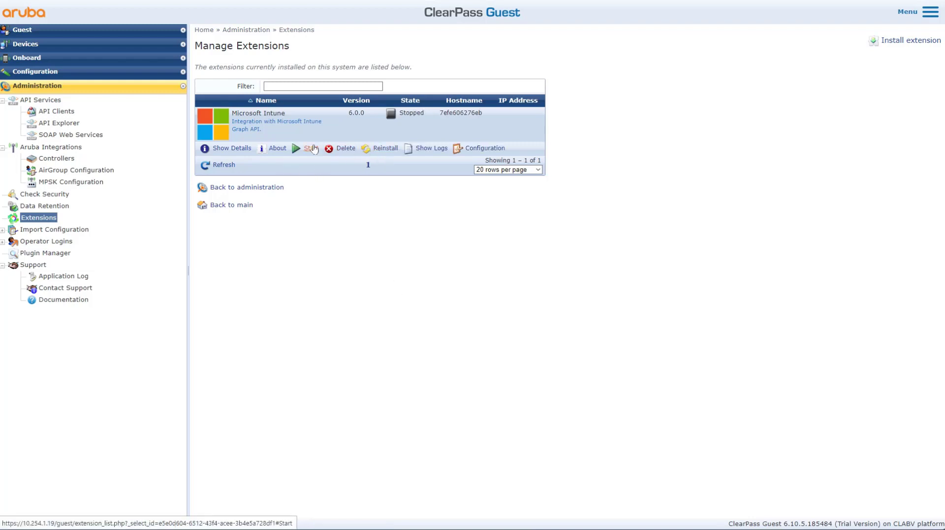
{"action": "left_click", "coordinate": [309, 147]}
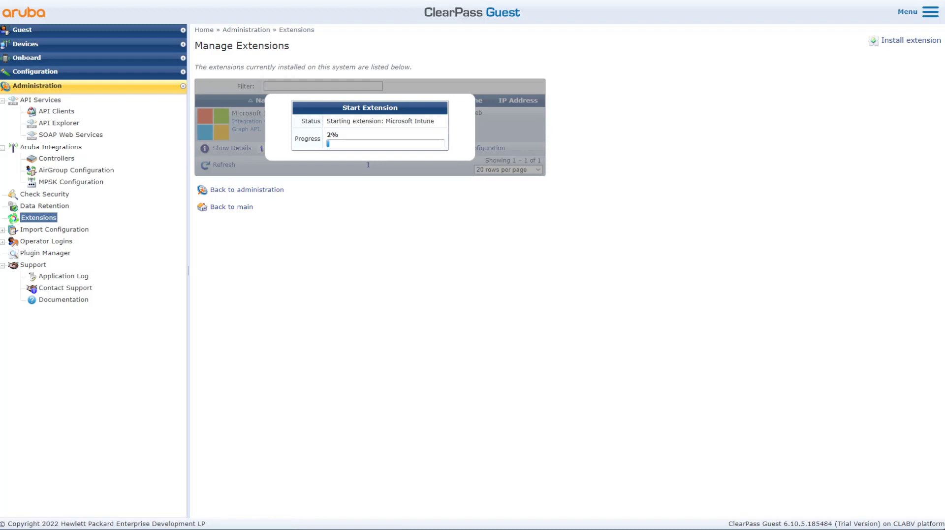